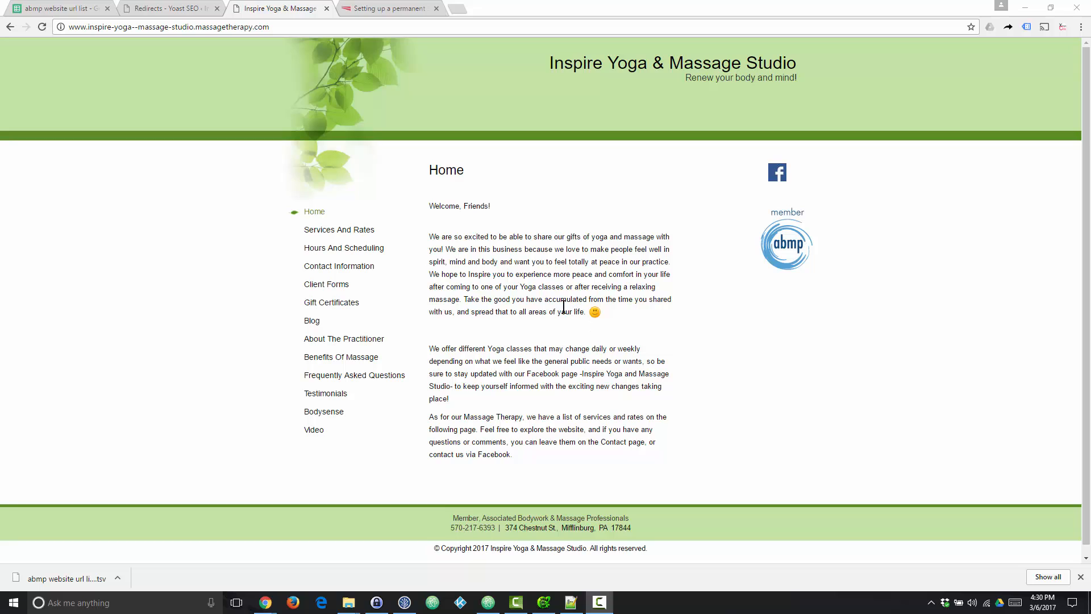
pyautogui.moveTo(459, 233)
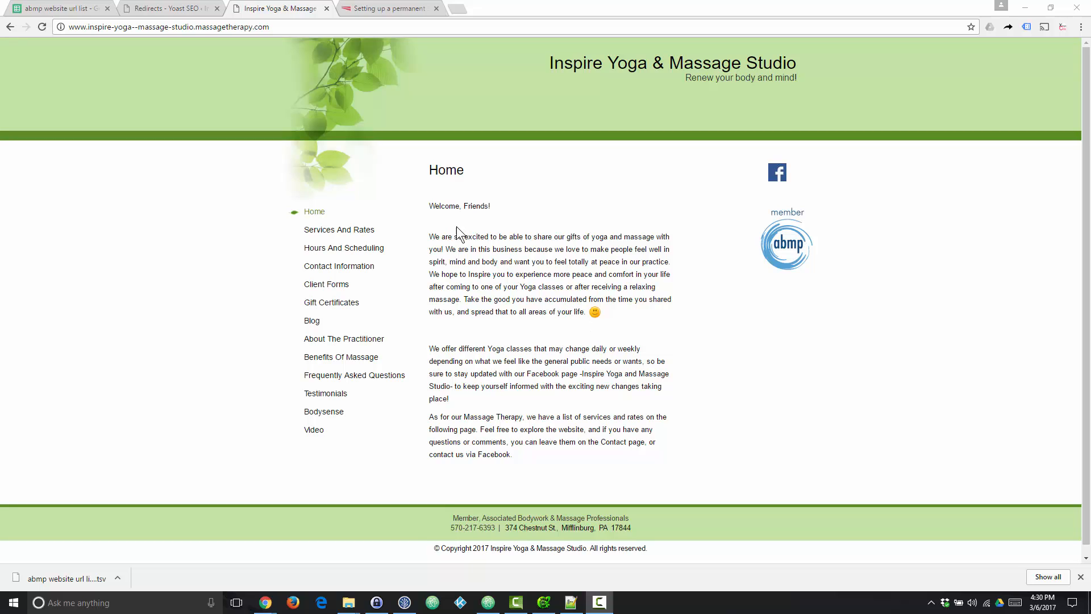
pyautogui.moveTo(170, 9)
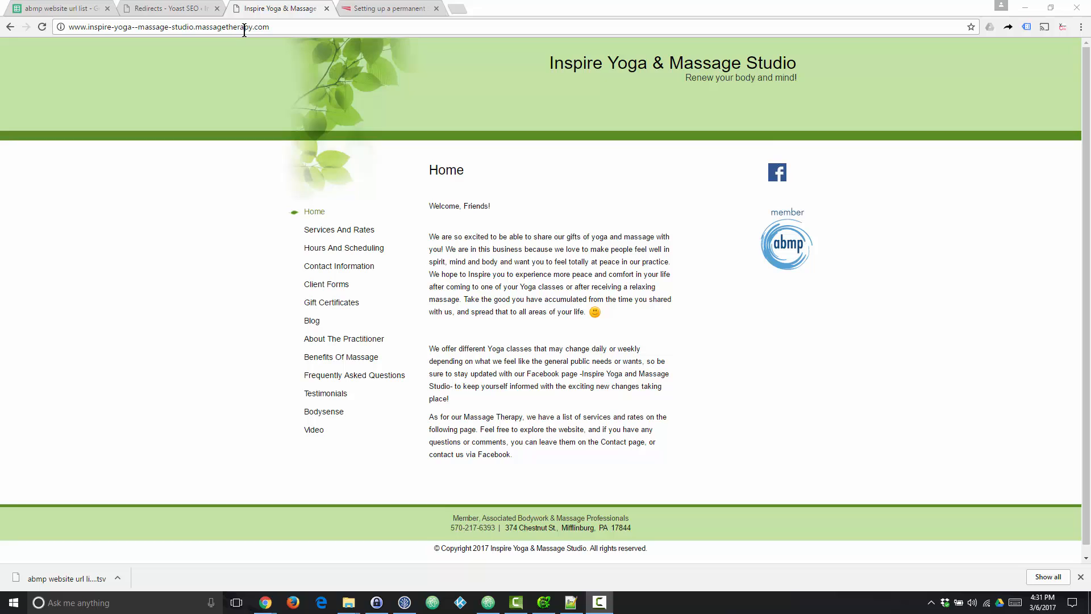
pyautogui.click(167, 27)
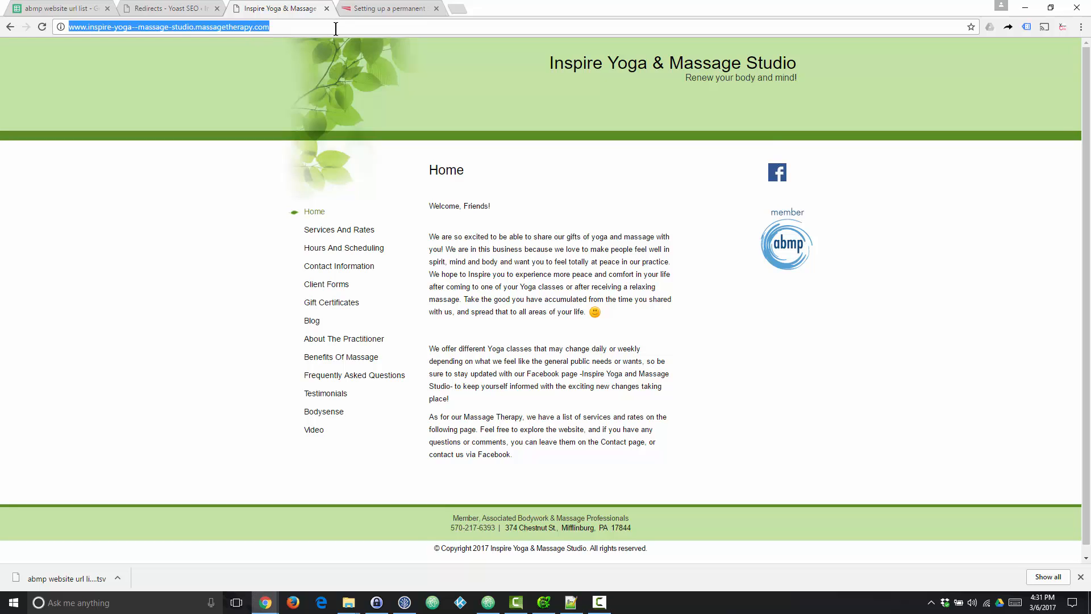
pyautogui.moveTo(210, 163)
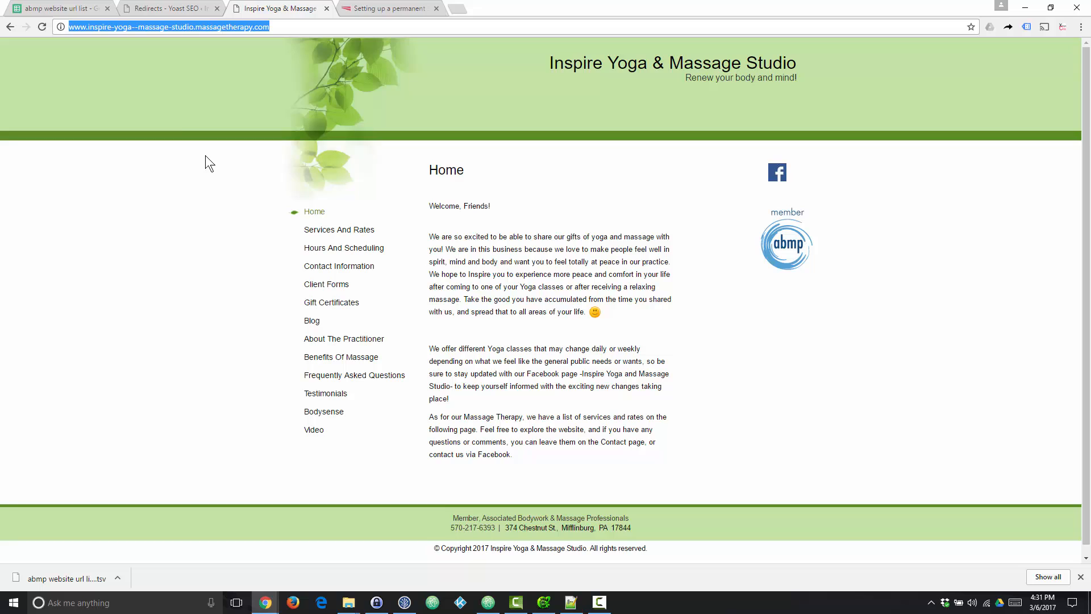
pyautogui.moveTo(193, 75)
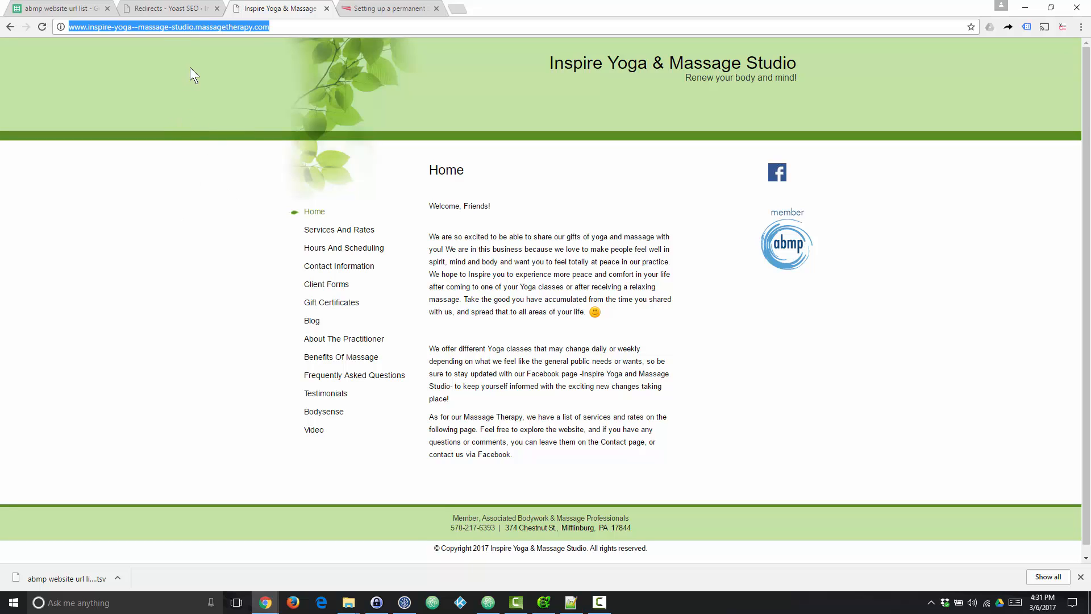
pyautogui.moveTo(166, 15)
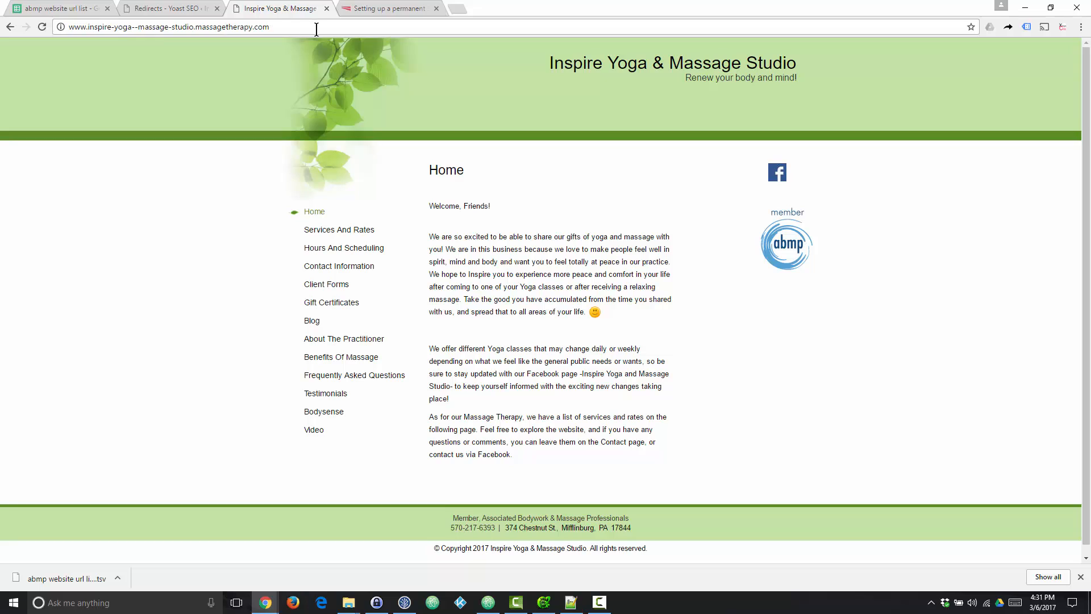
pyautogui.click(167, 27)
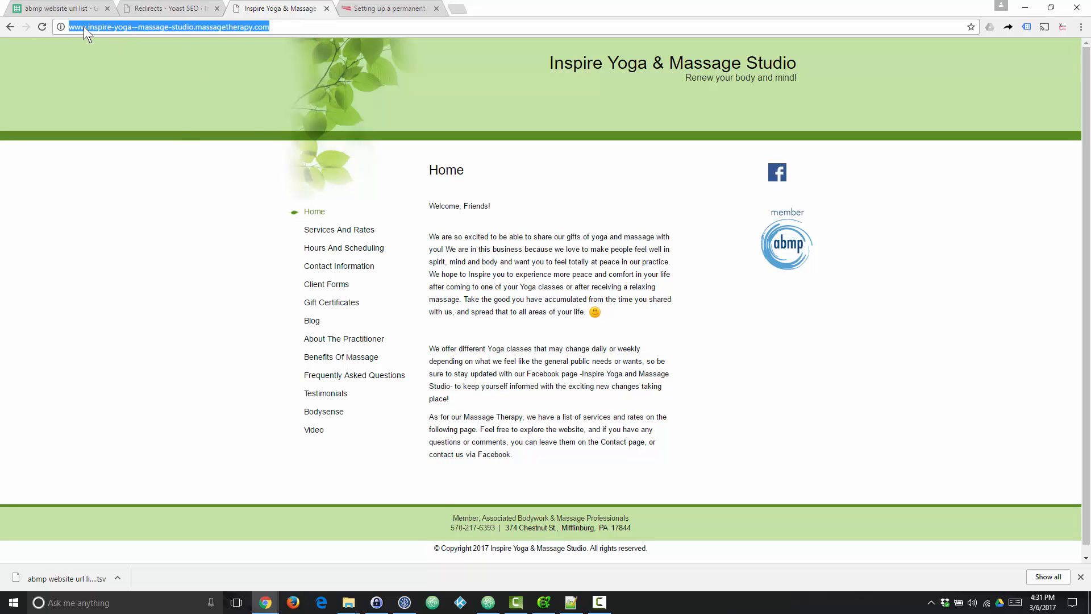
pyautogui.moveTo(405, 353)
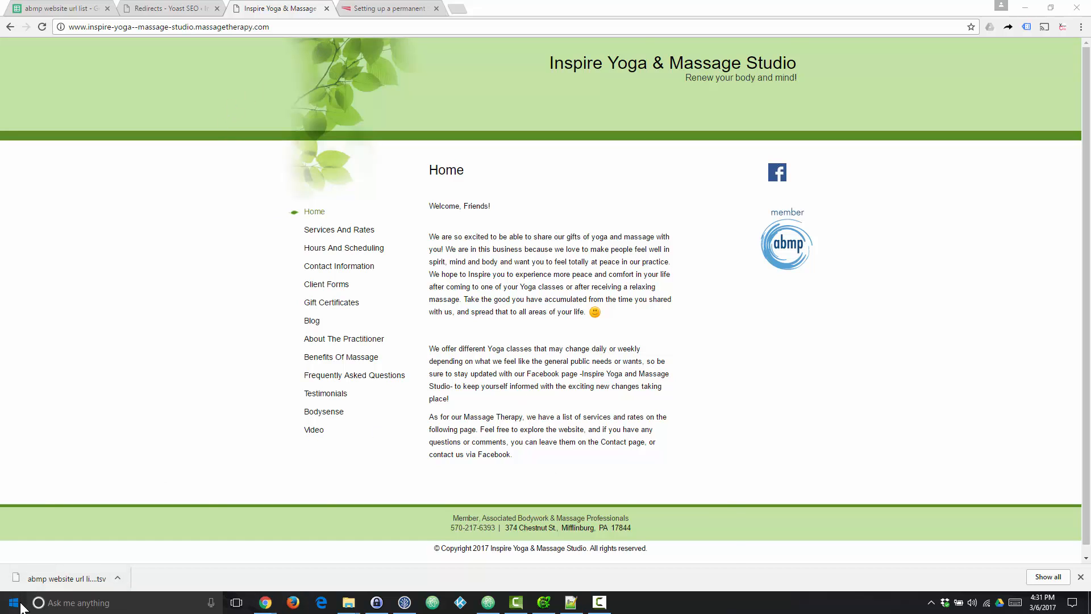
pyautogui.click(12, 601)
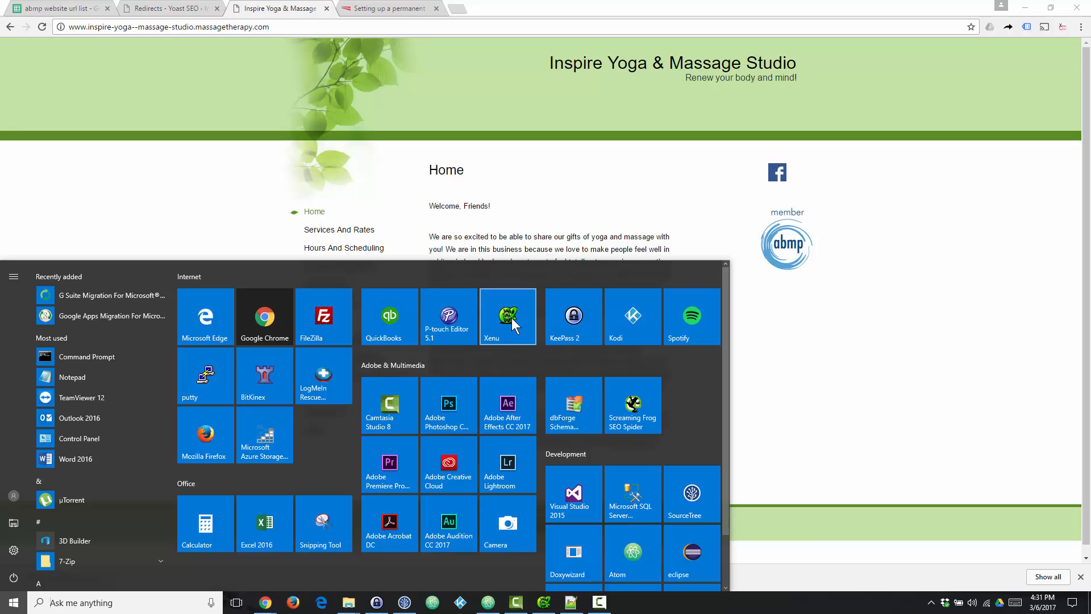
pyautogui.click(507, 316)
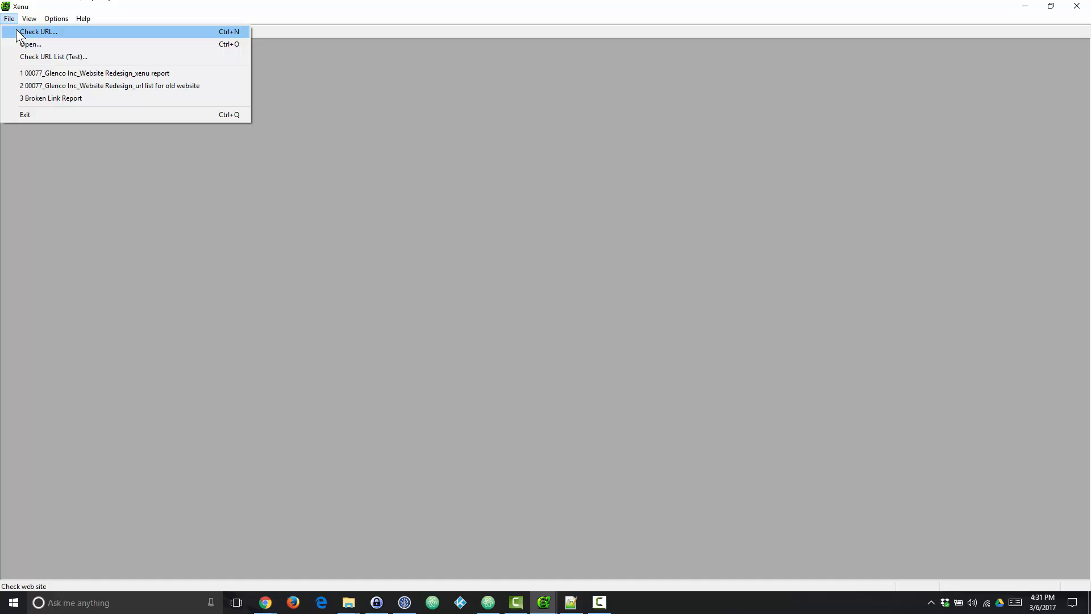
pyautogui.click(38, 31)
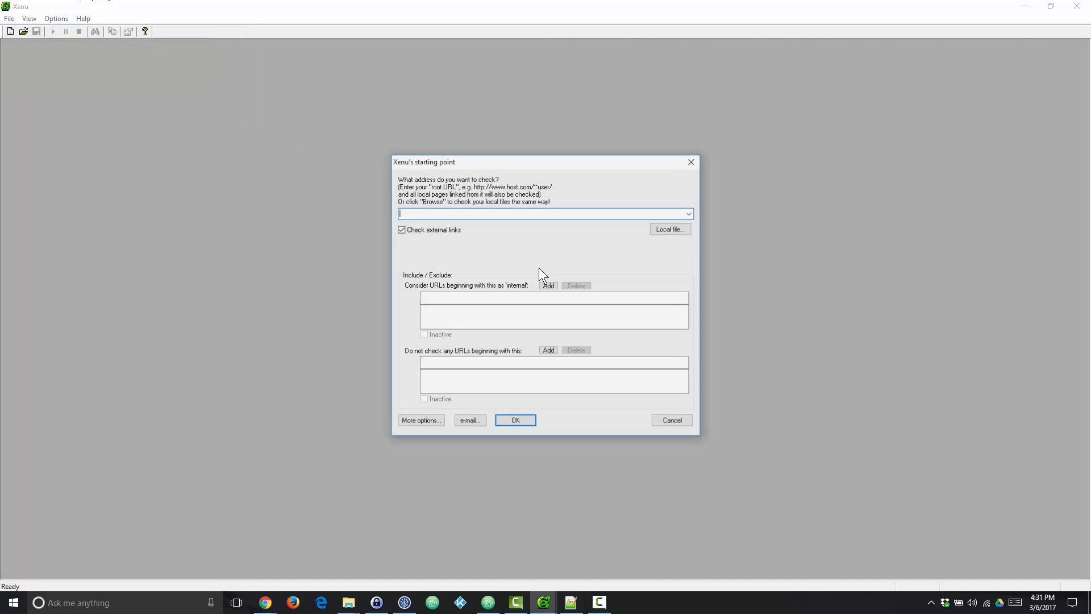
pyautogui.write('http://www.inspire-yoga-massage-studio.massagetherapy.com/')
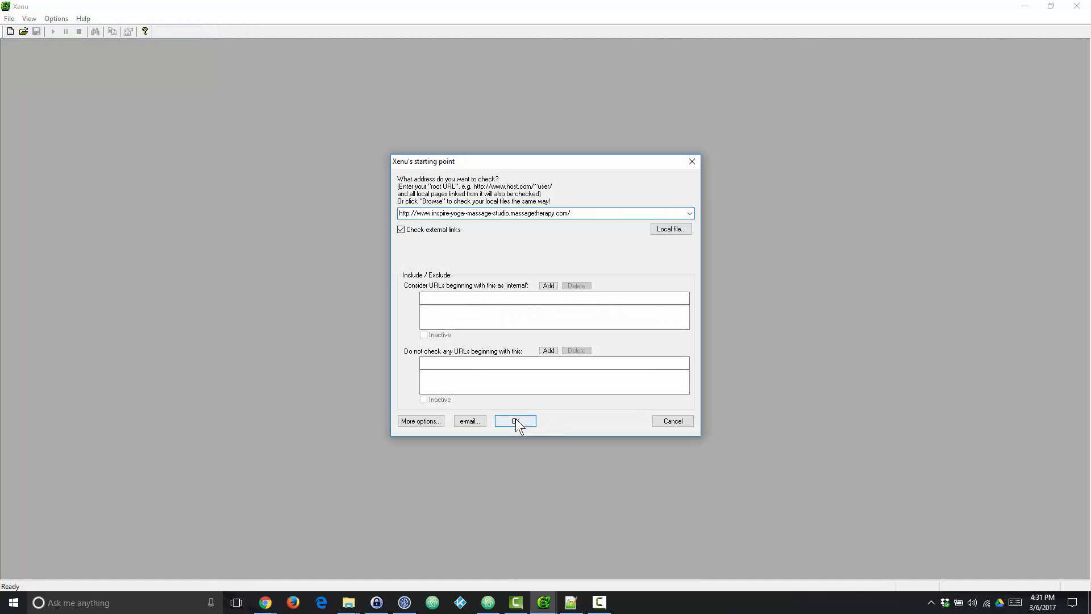
pyautogui.click(515, 421)
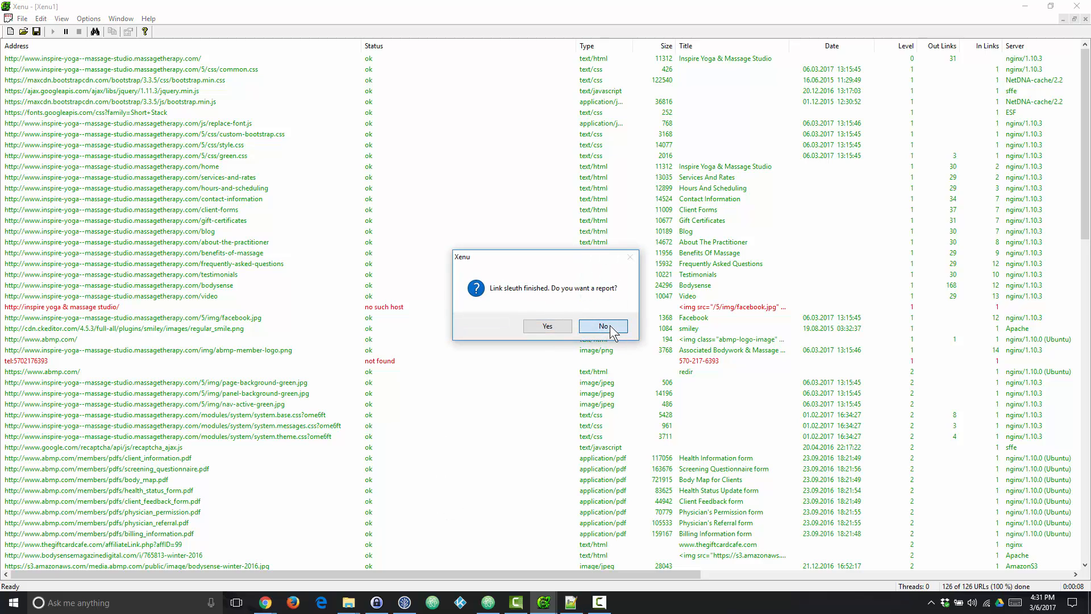
# - Decline the crawl report and cancel the tab-separated export, keeping the 126 results listed
pyautogui.click(602, 325)
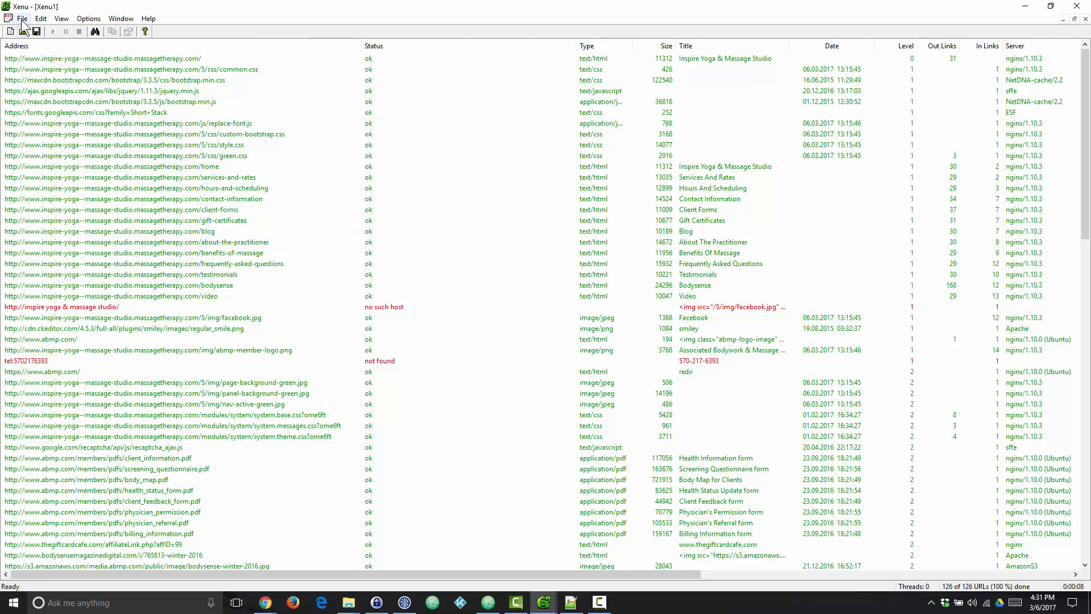
pyautogui.click(22, 18)
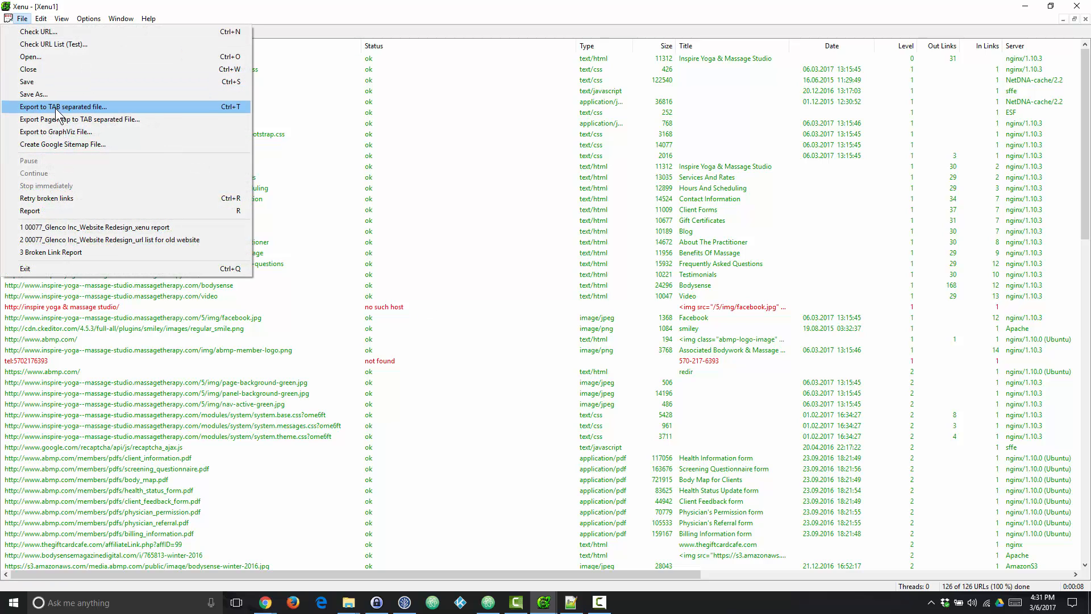
pyautogui.click(63, 106)
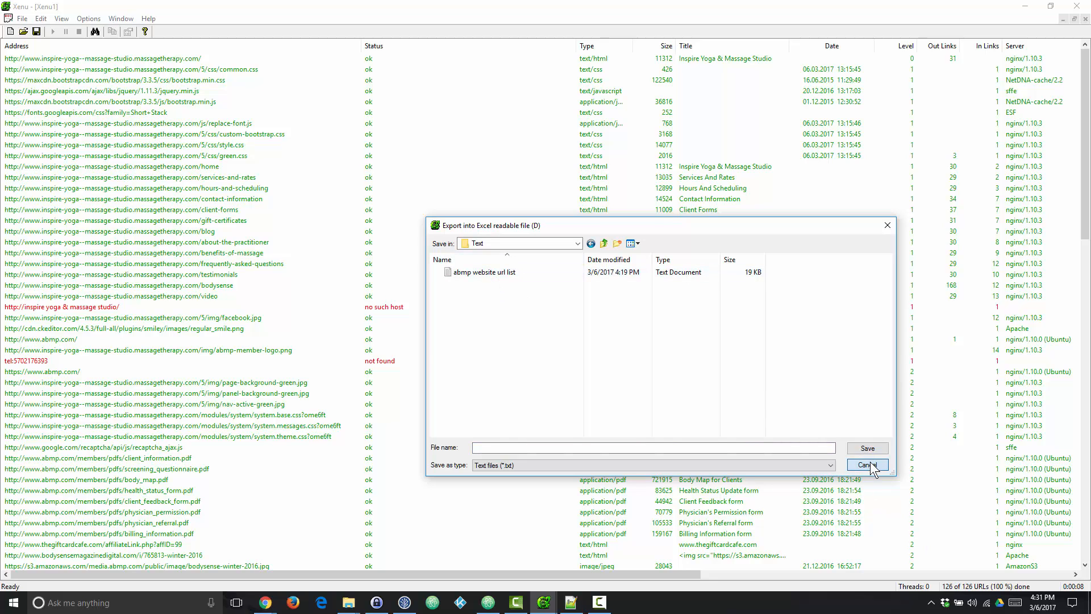
pyautogui.click(867, 464)
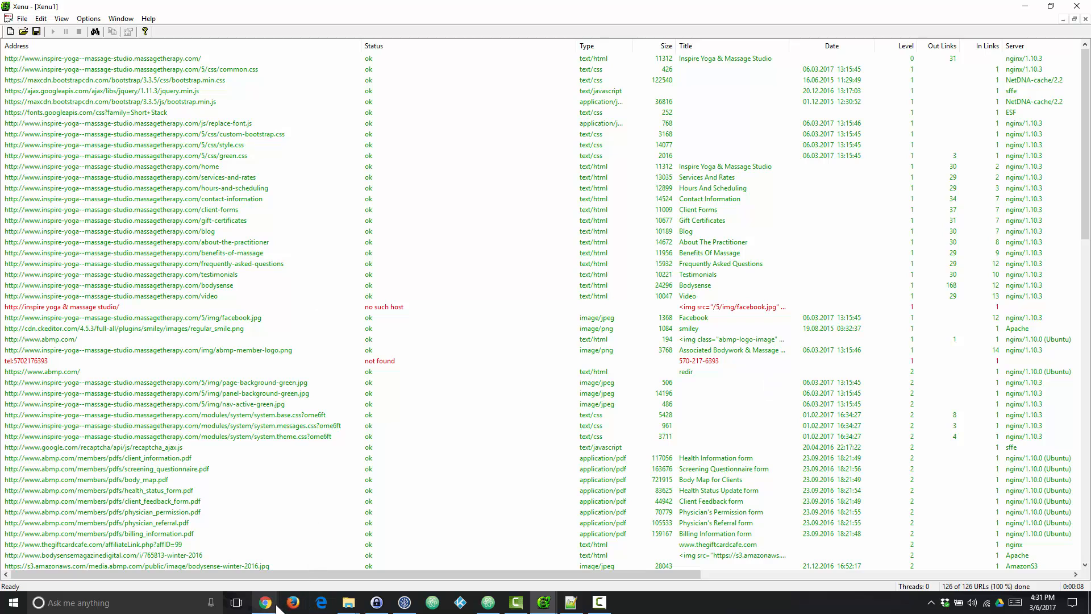
pyautogui.moveTo(263, 602)
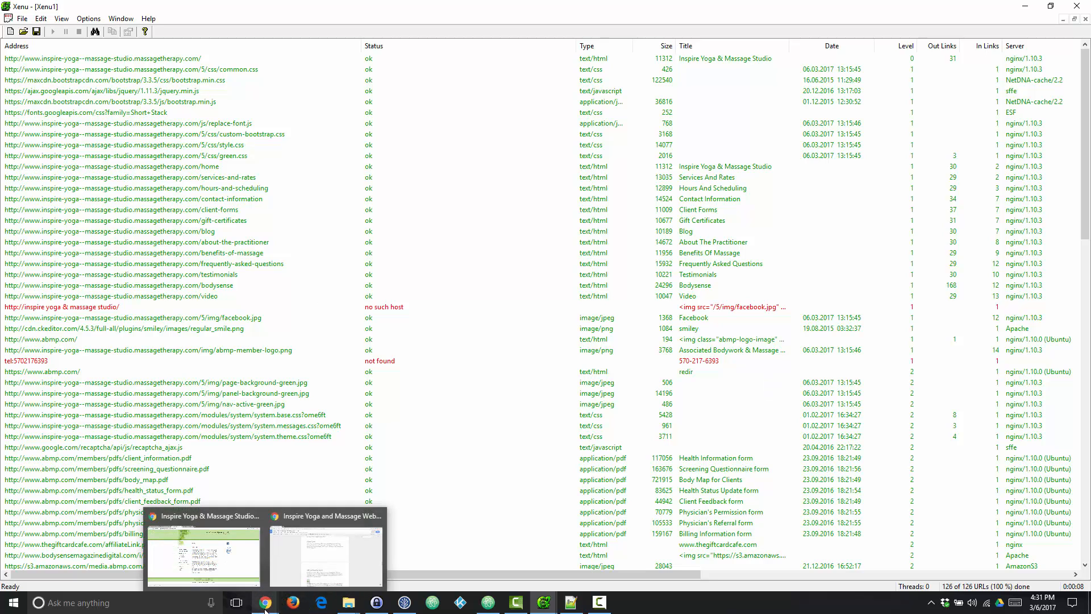
# - Switch to the 'abmp website url list' sheet and undo the sort to restore the header row
pyautogui.click(204, 557)
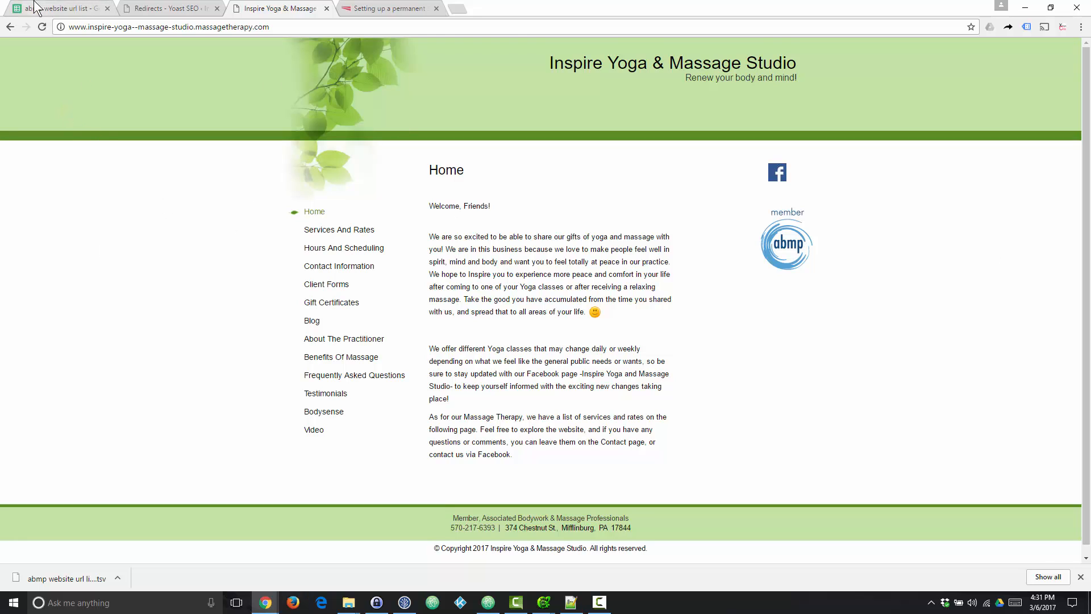
pyautogui.click(59, 9)
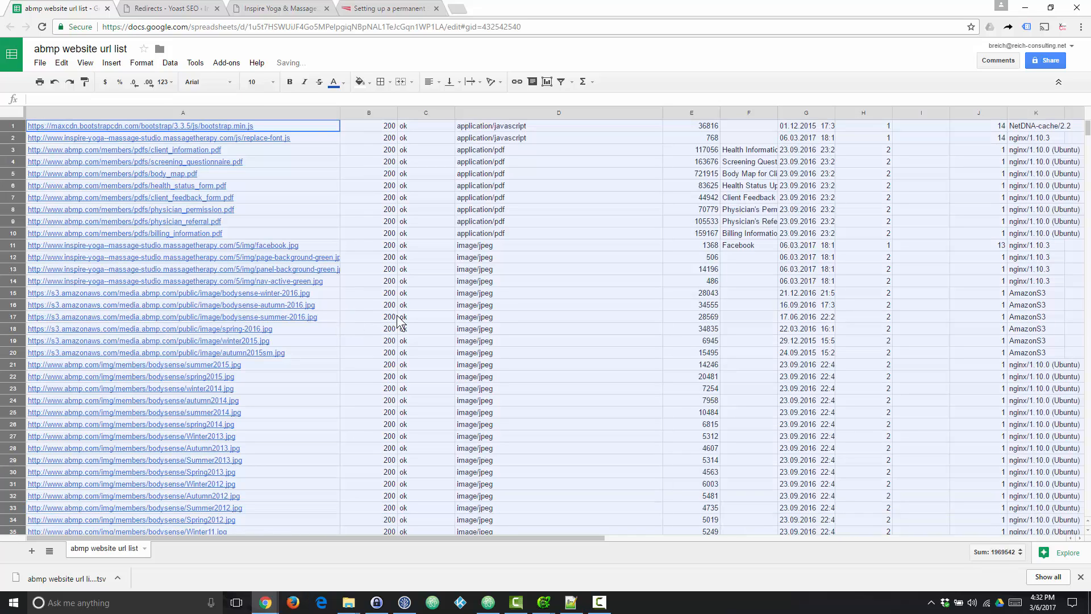
pyautogui.click(483, 112)
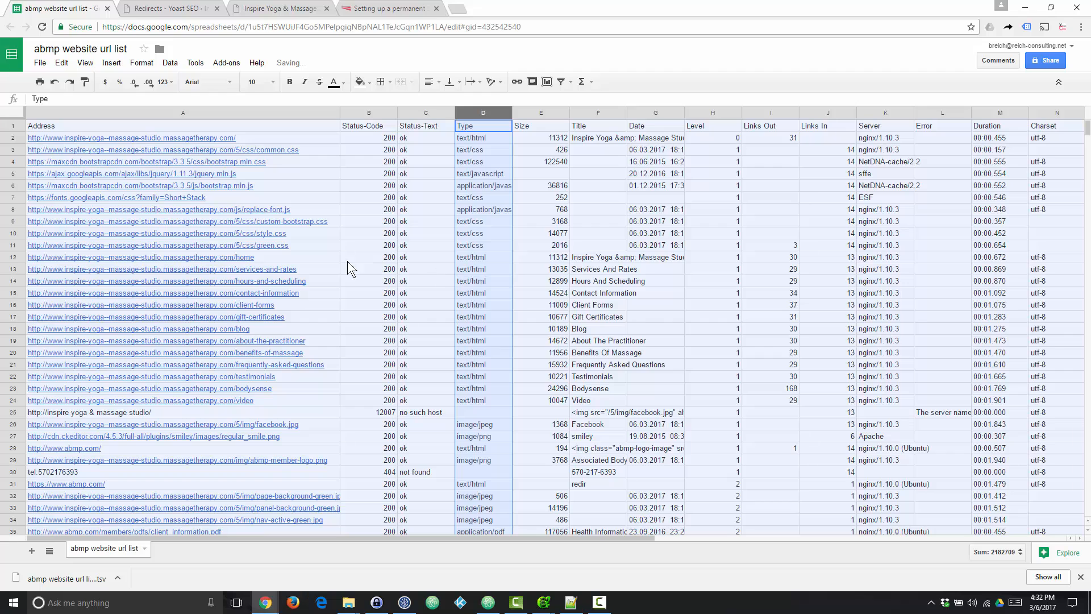
pyautogui.click(369, 185)
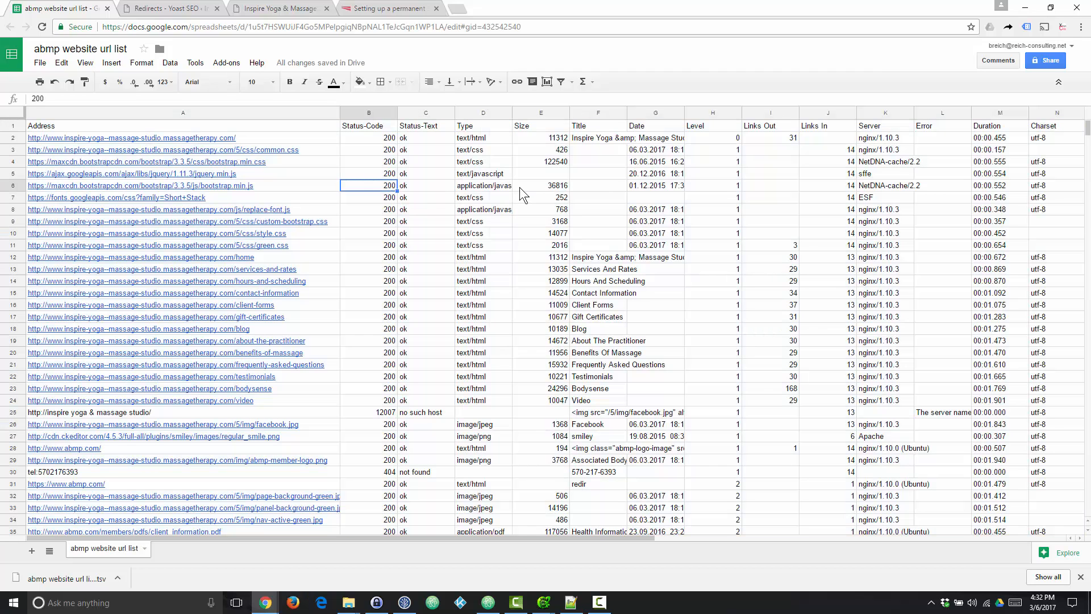
pyautogui.moveTo(323, 151)
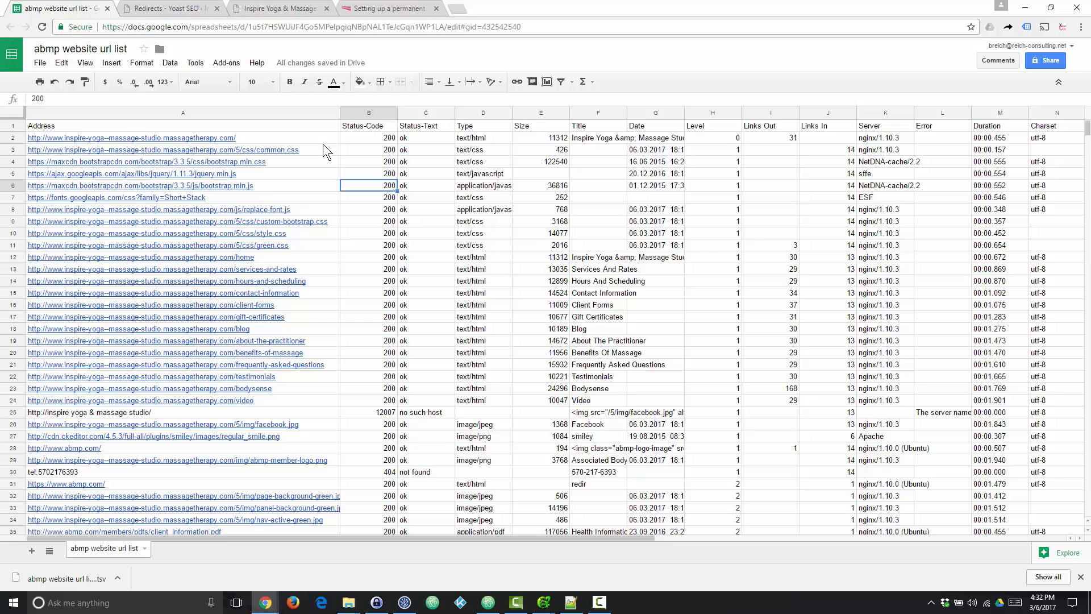
pyautogui.moveTo(110, 133)
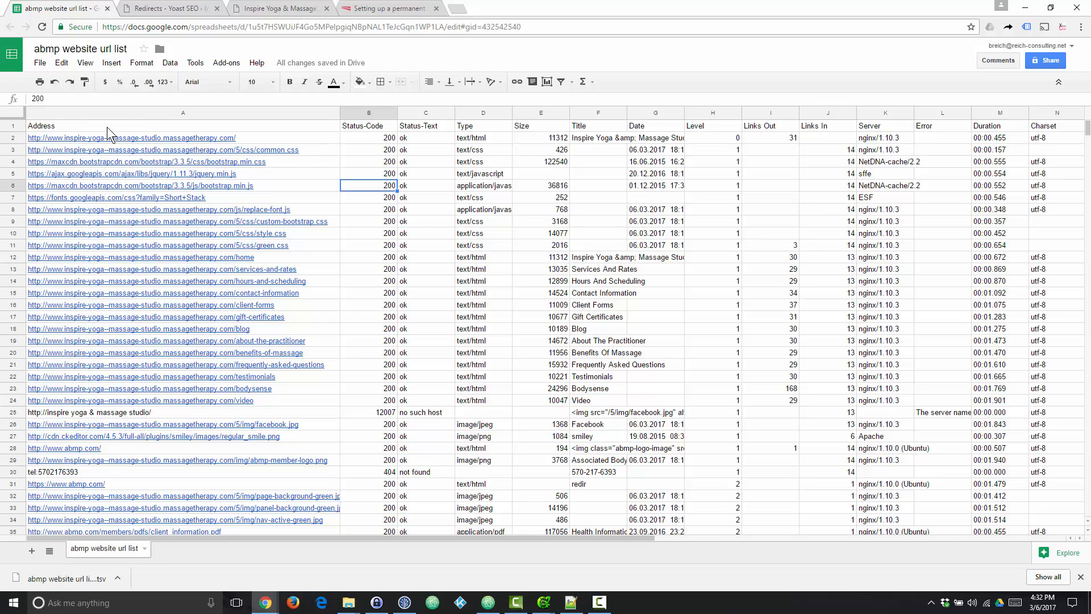
pyautogui.moveTo(489, 144)
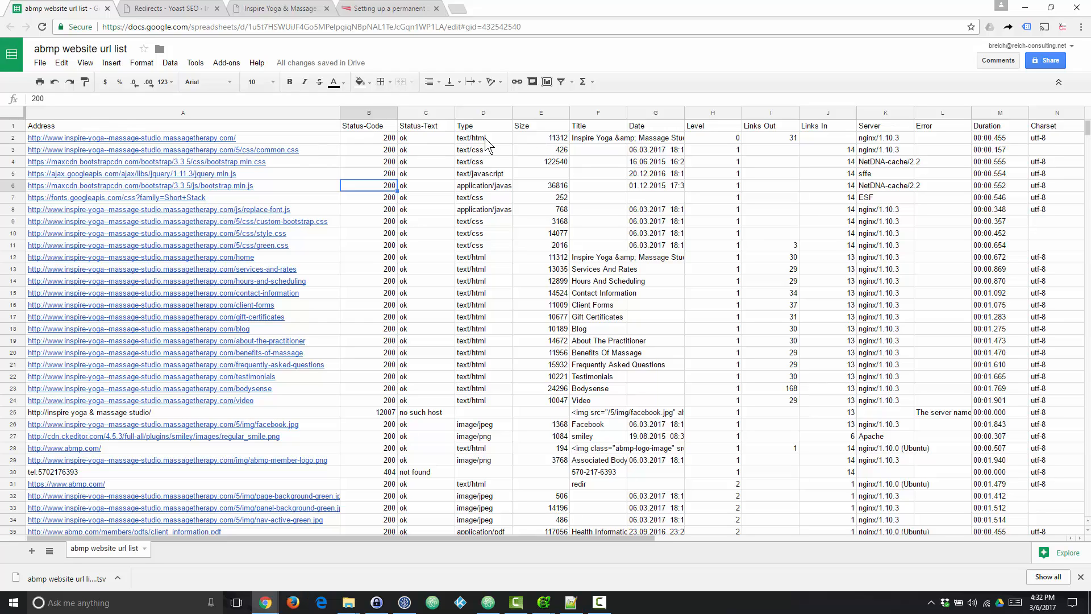
pyautogui.moveTo(226, 192)
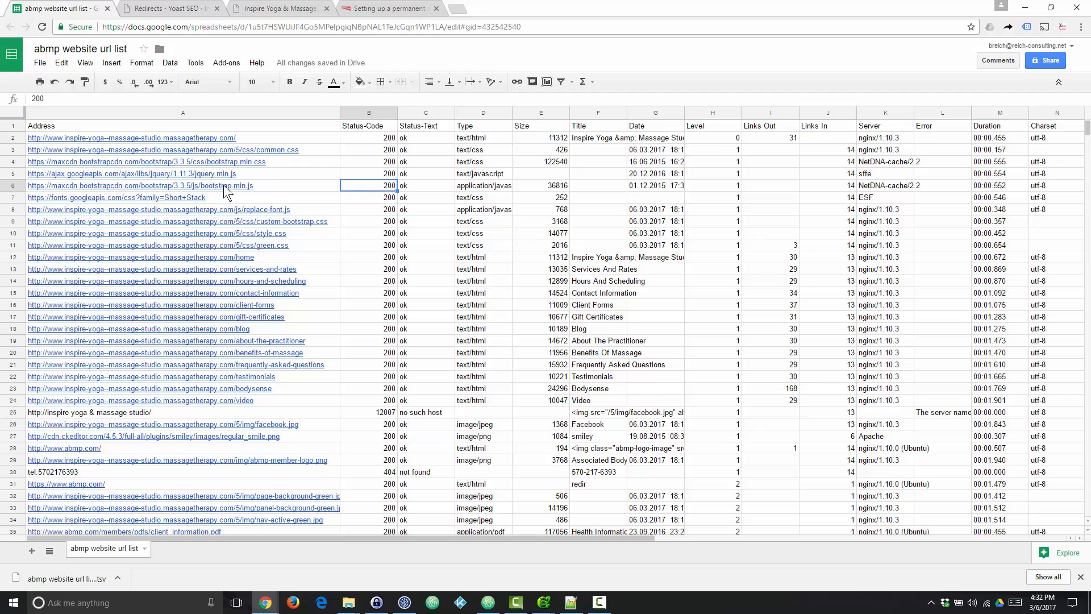
pyautogui.moveTo(529, 192)
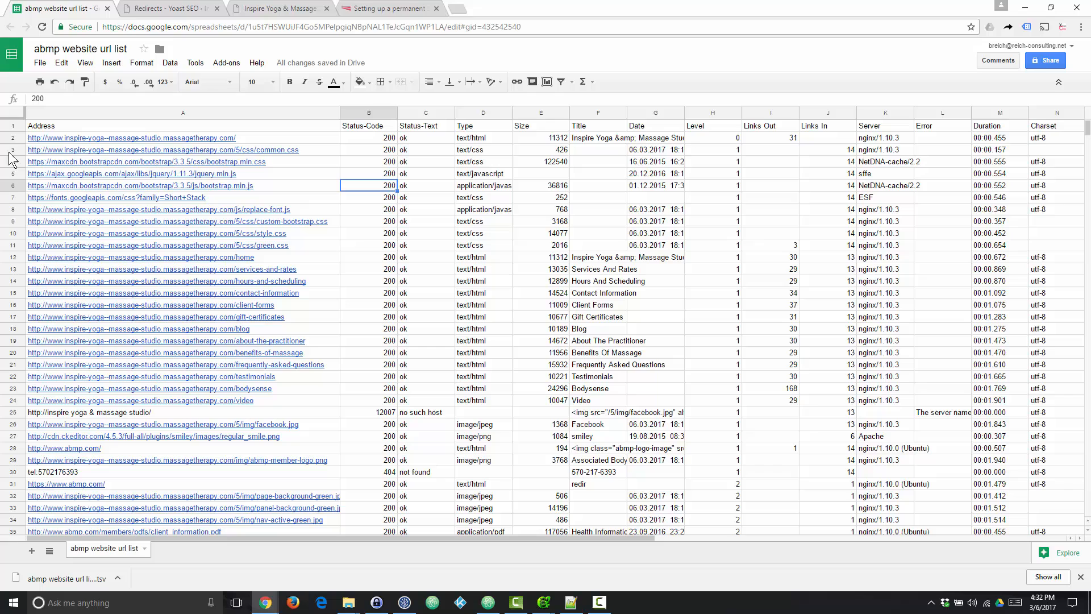
pyautogui.moveTo(445, 208)
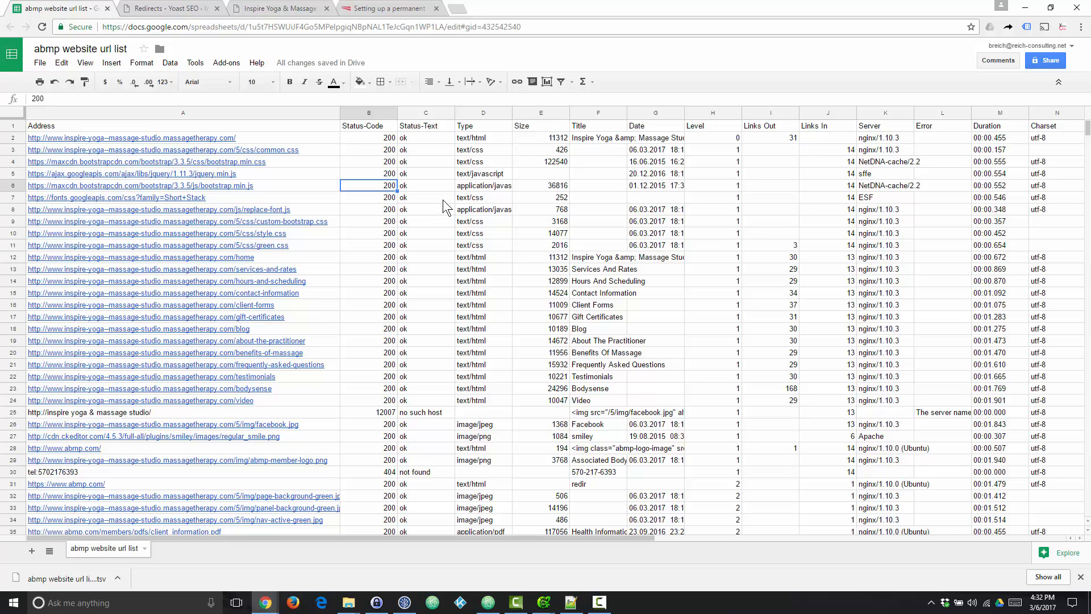
# - Sort the sheet by column D (Type), A → Z, grouping javascript, PDF and image rows
pyautogui.click(483, 126)
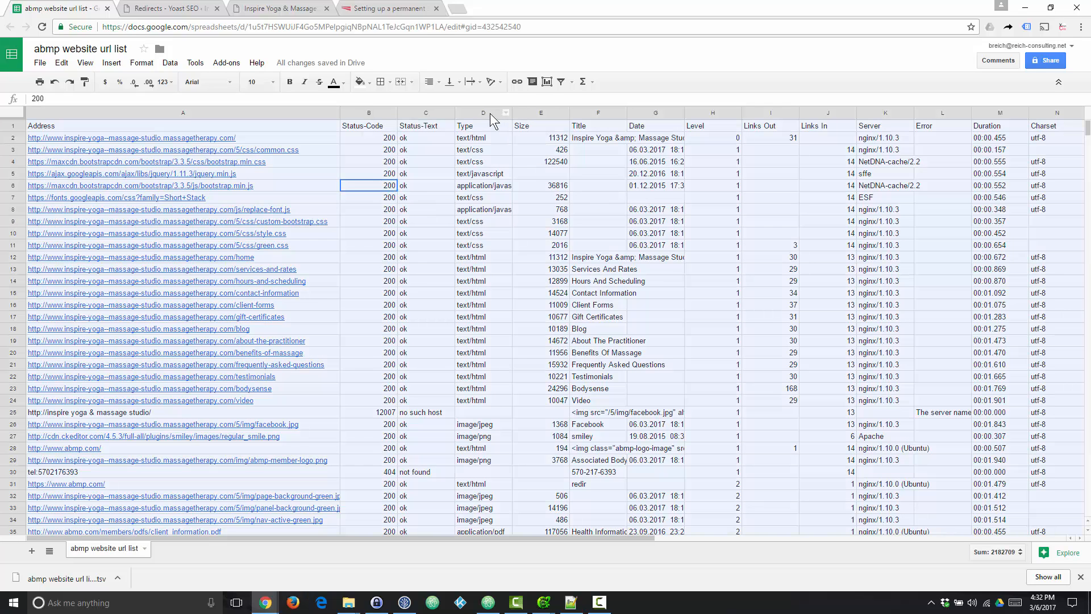
pyautogui.click(483, 126)
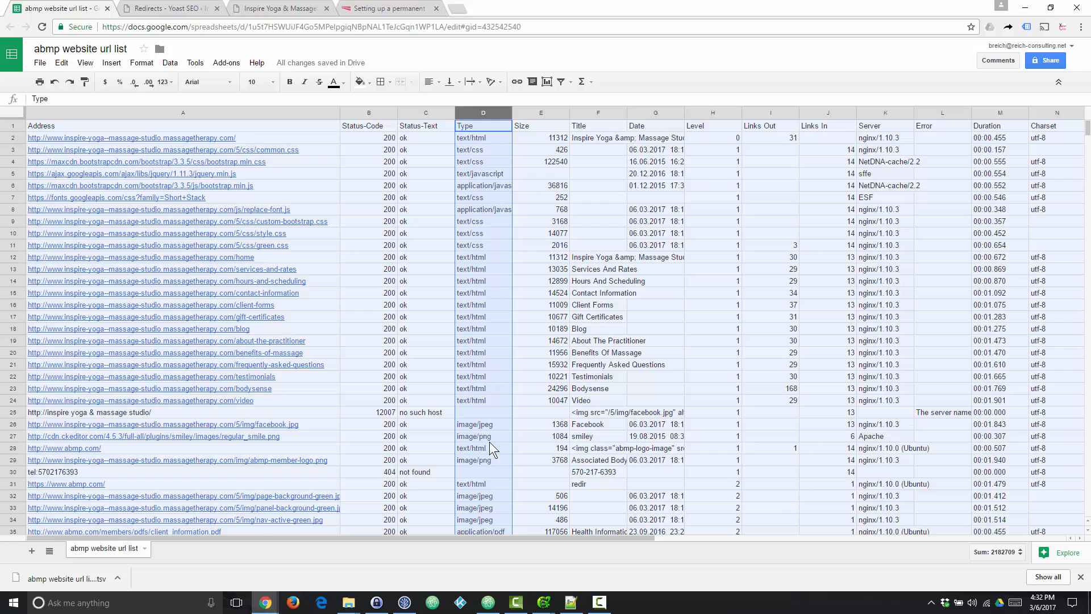
pyautogui.click(170, 62)
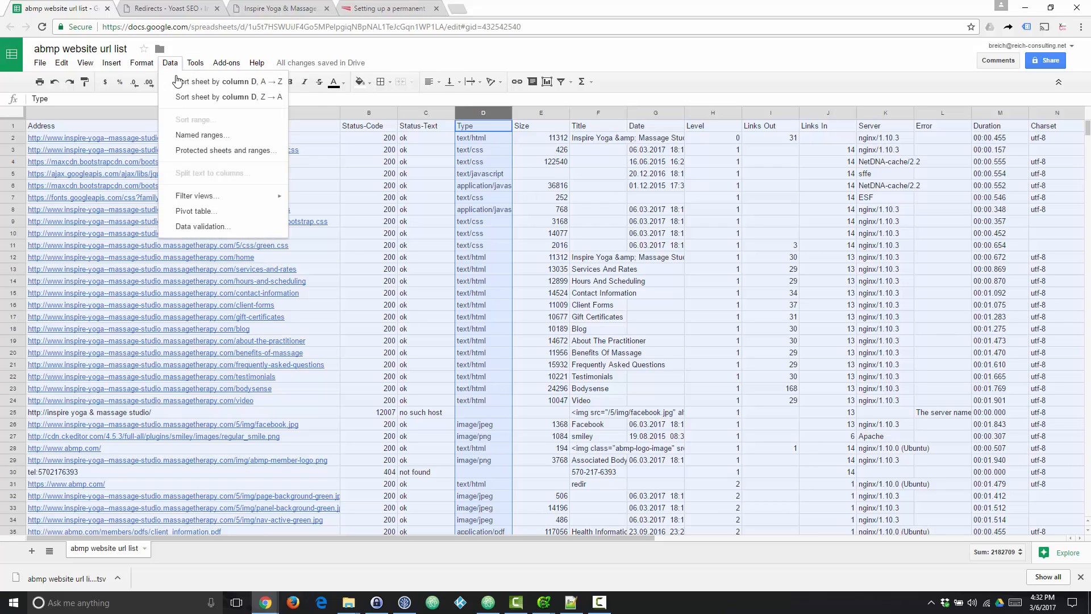
pyautogui.click(229, 82)
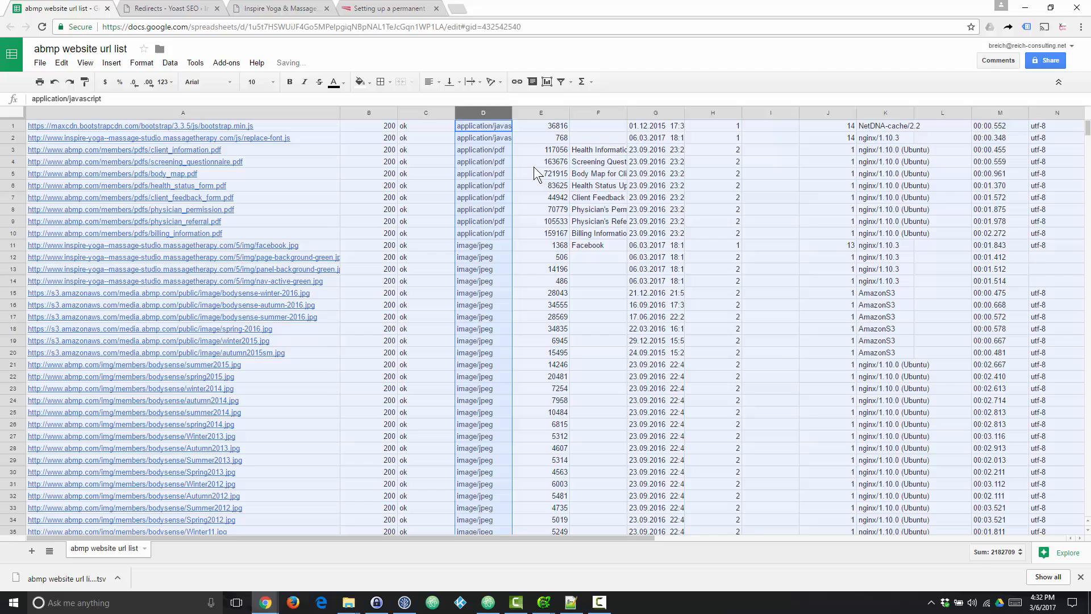
pyautogui.click(540, 161)
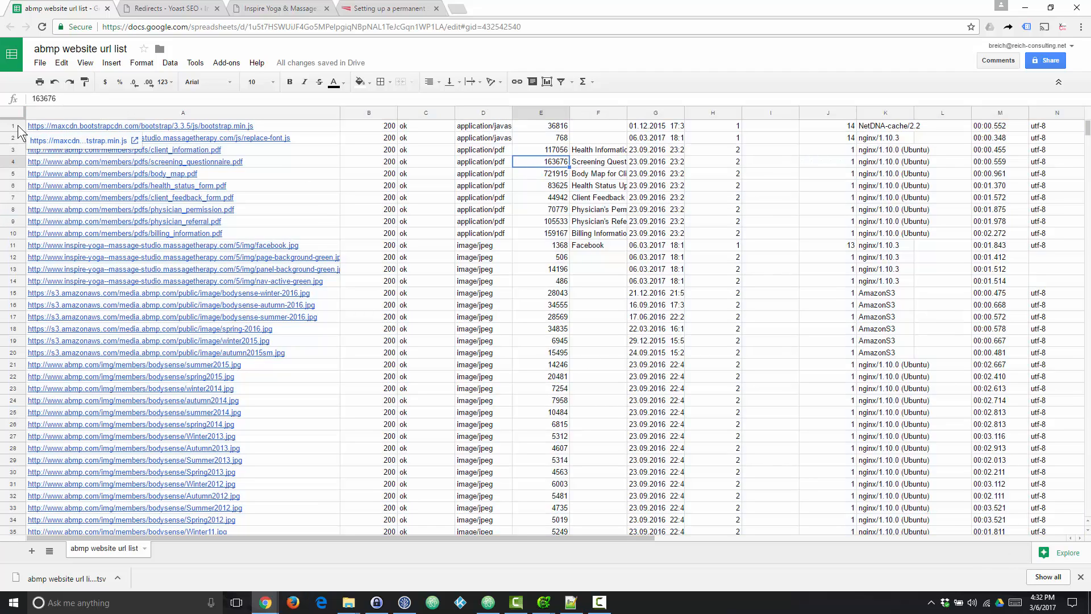
pyautogui.moveTo(167, 114)
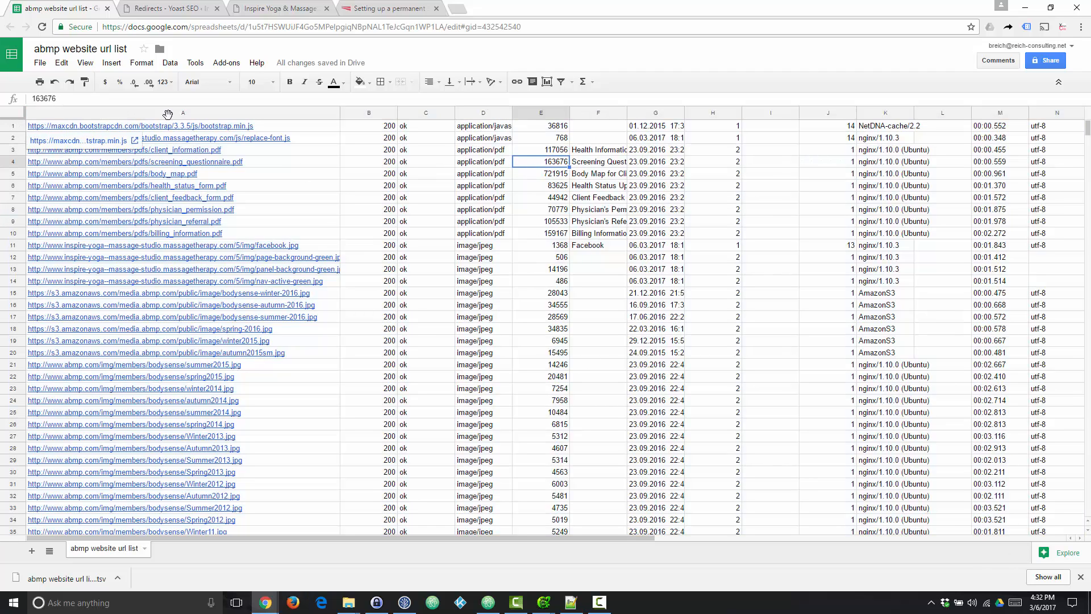
pyautogui.click(183, 126)
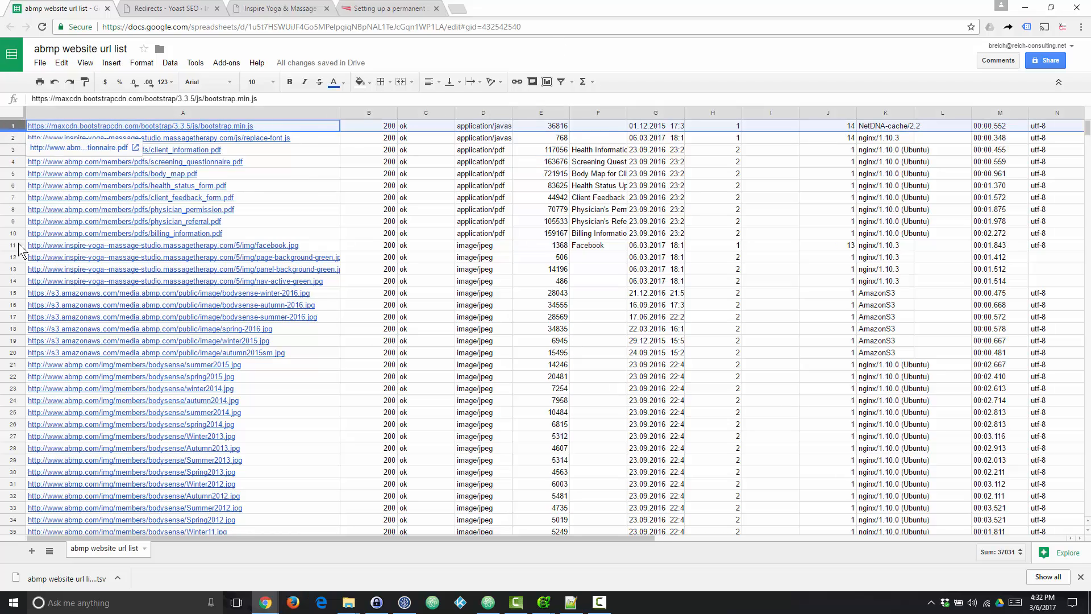
# - Delete the javascript, PDF, image, CSS and 404 rows, leaving only text/html pages
pyautogui.scroll(-3)
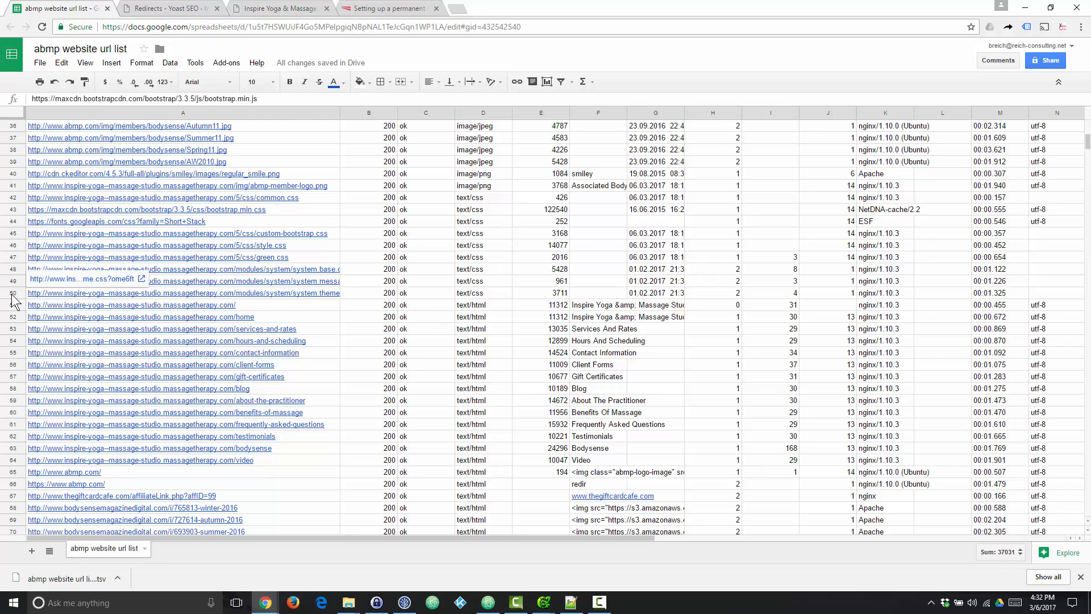
pyautogui.rightClick(14, 300)
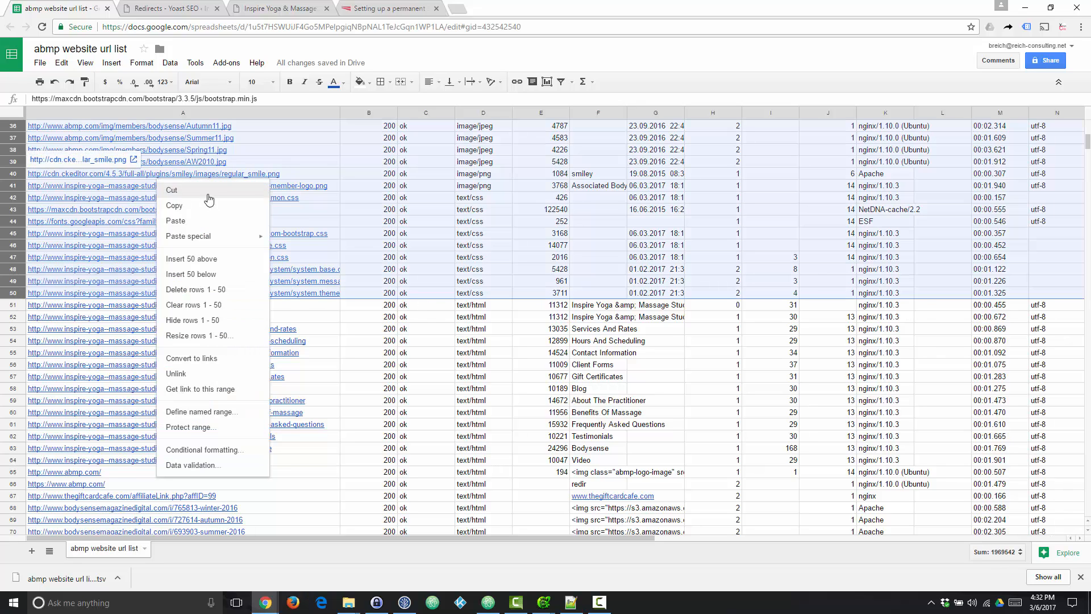
pyautogui.click(196, 289)
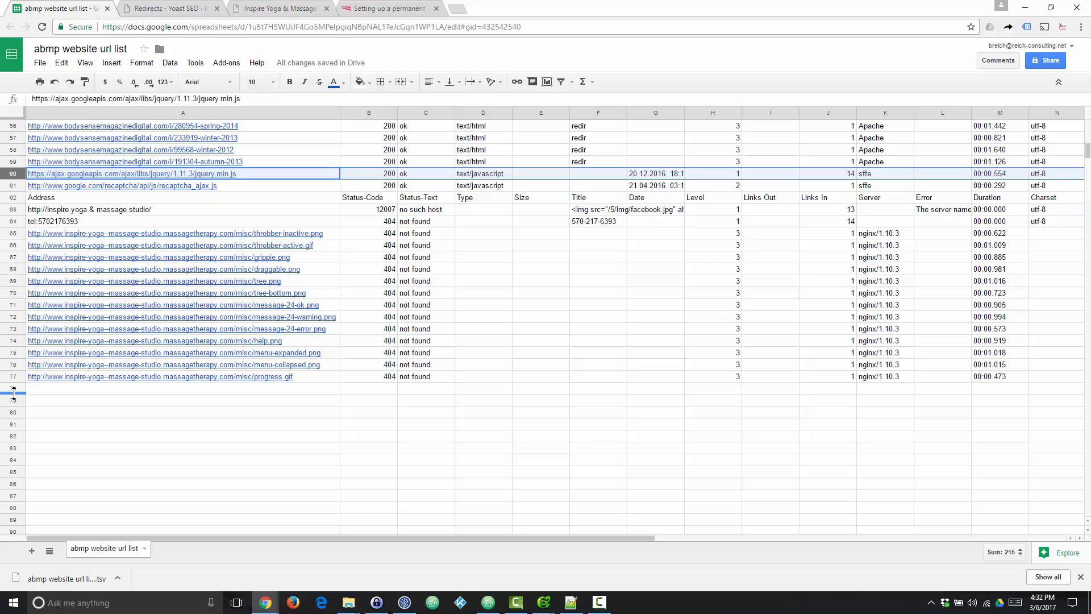
pyautogui.rightClick(12, 395)
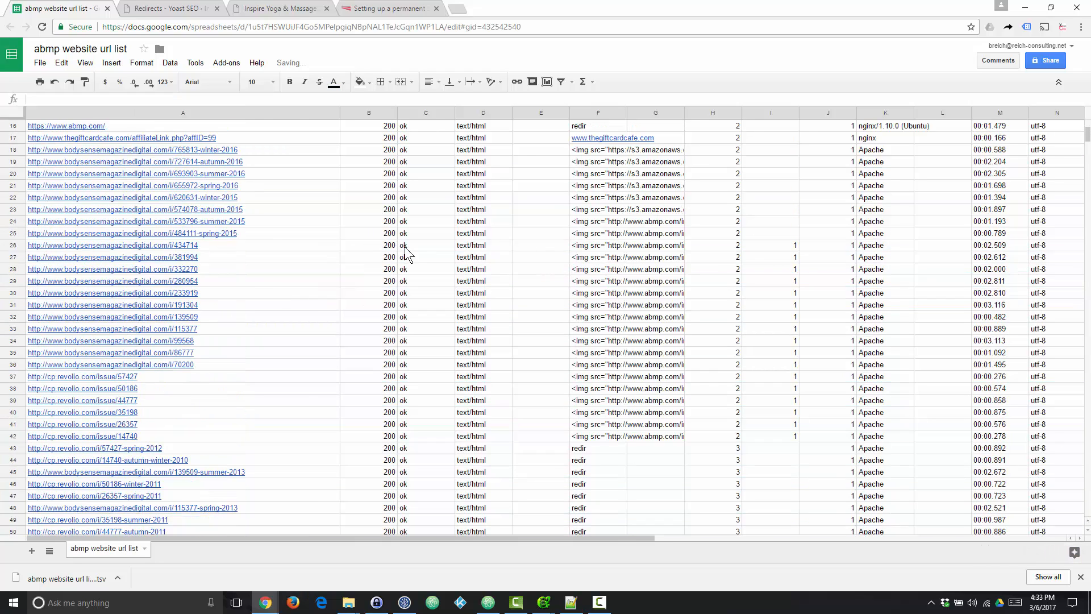
pyautogui.scroll(3)
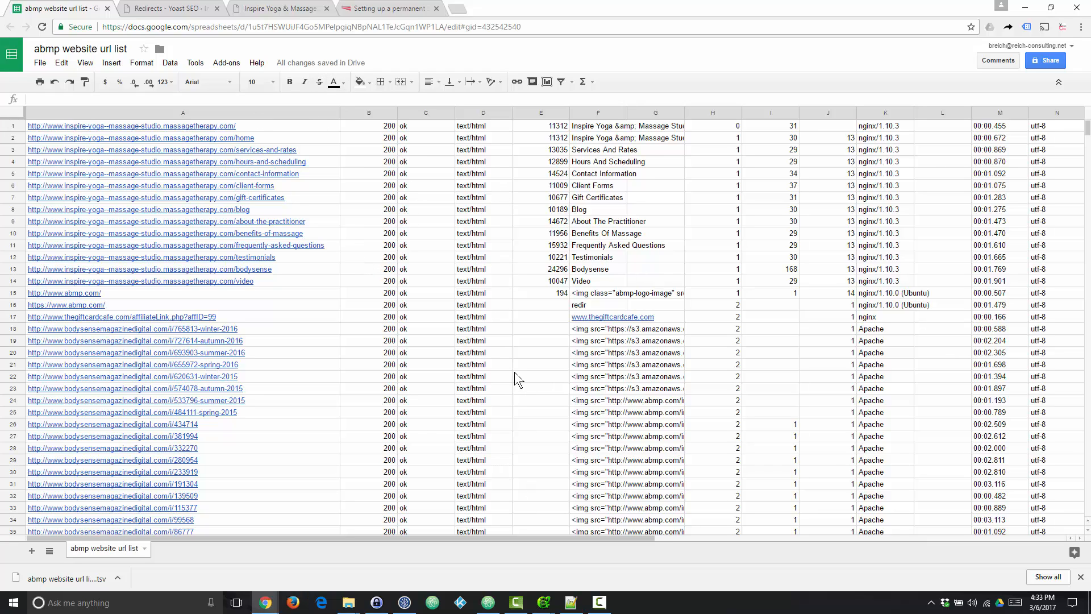
pyautogui.moveTo(579, 367)
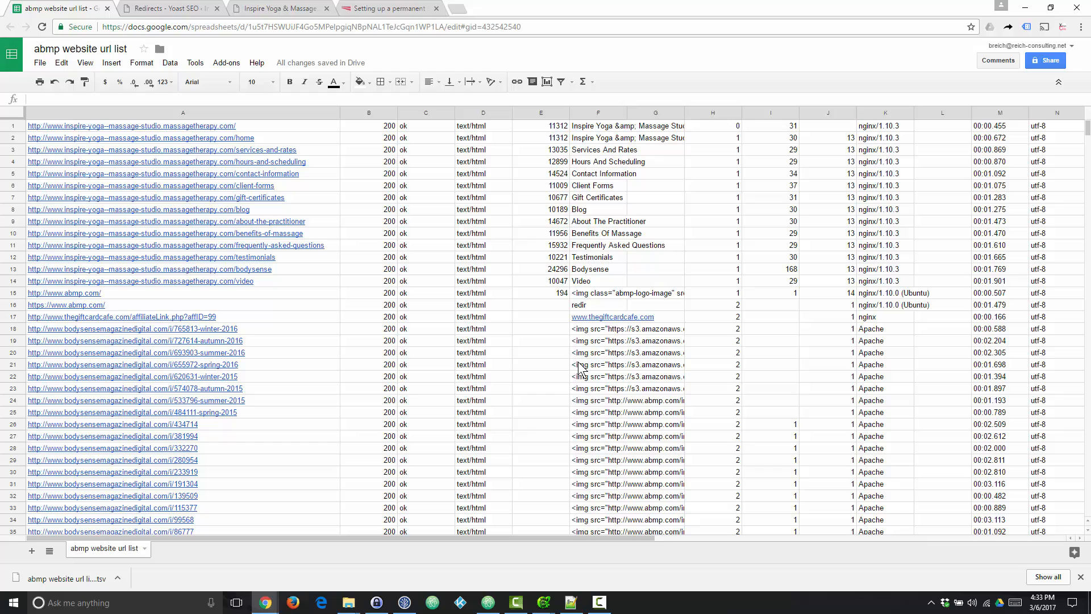
# - Sort the sheet by column A (Address), A → Z
pyautogui.click(369, 292)
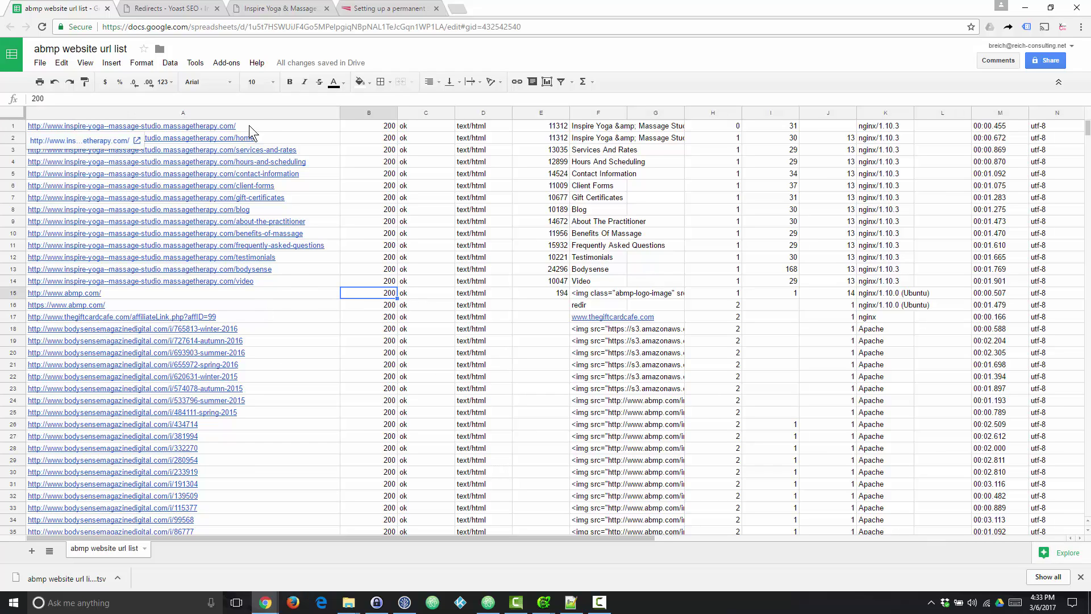
pyautogui.moveTo(265, 134)
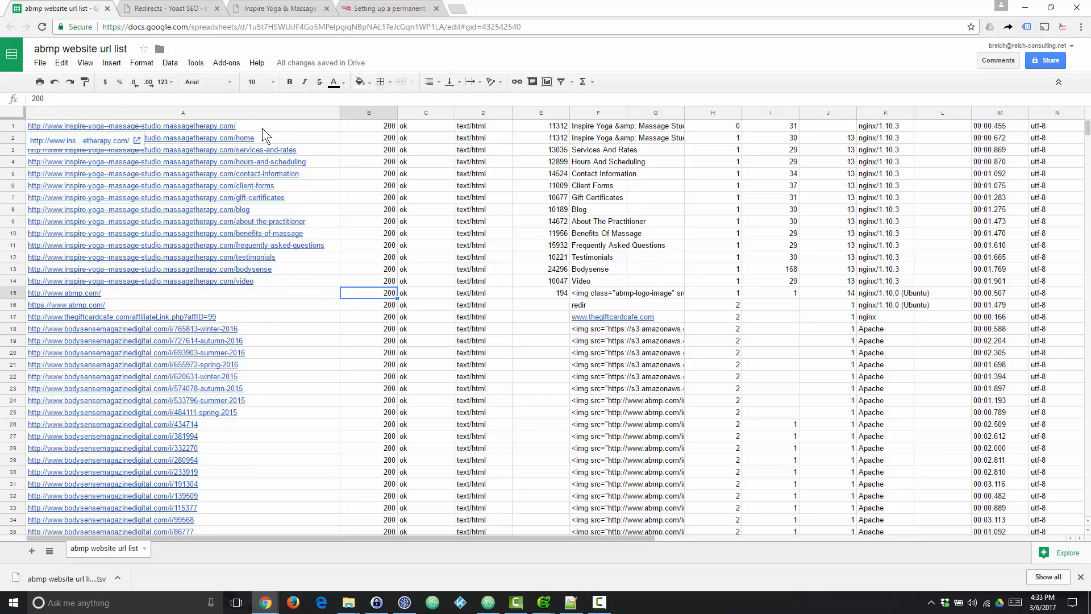
pyautogui.moveTo(170, 366)
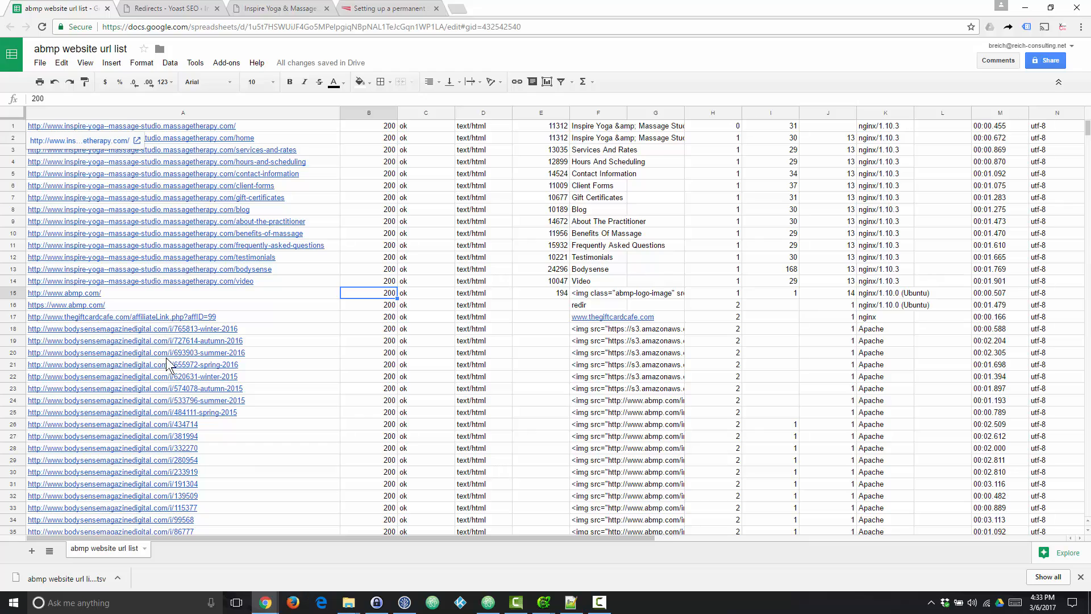
pyautogui.moveTo(303, 385)
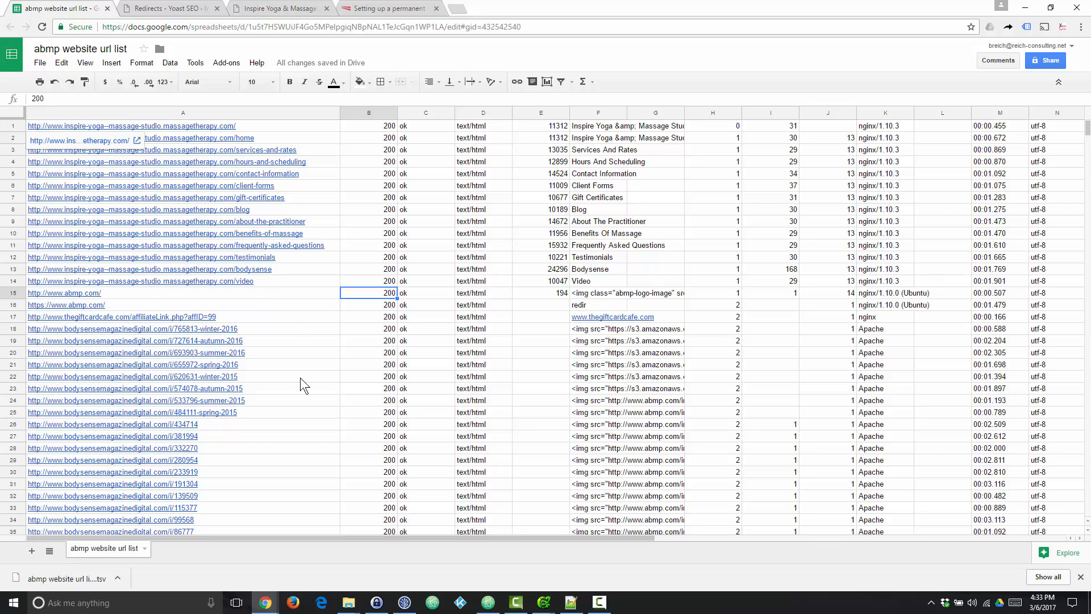
pyautogui.click(369, 269)
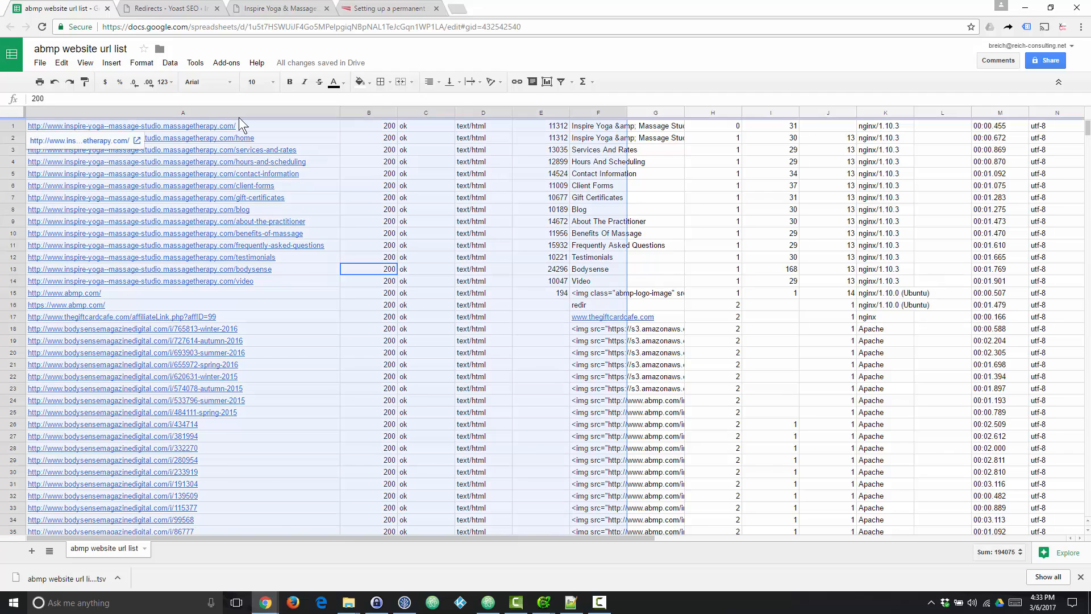
pyautogui.click(182, 112)
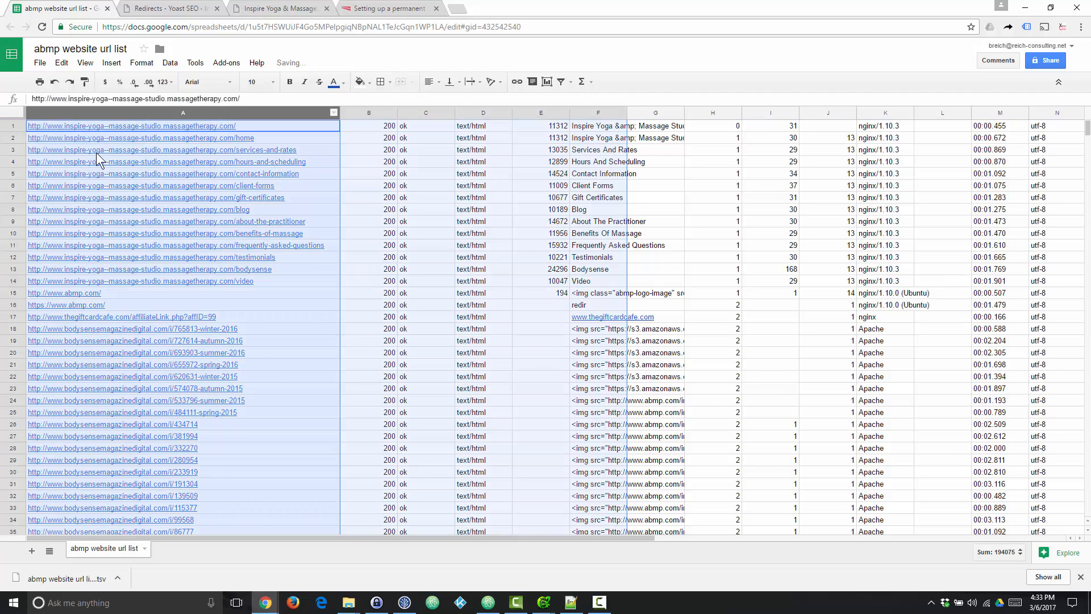
pyautogui.click(170, 62)
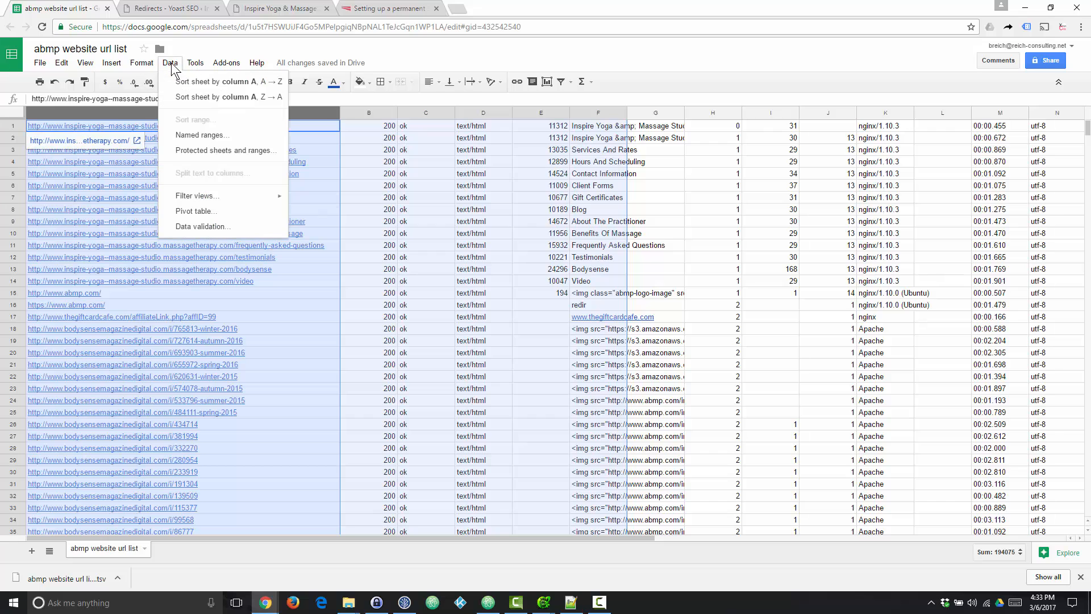
pyautogui.click(220, 82)
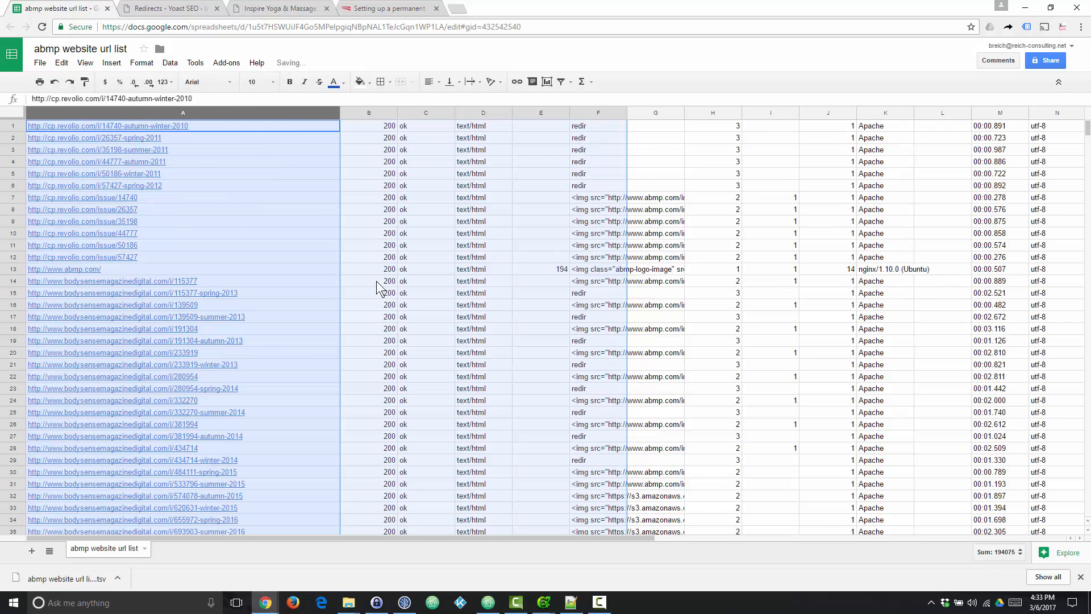
pyautogui.click(368, 280)
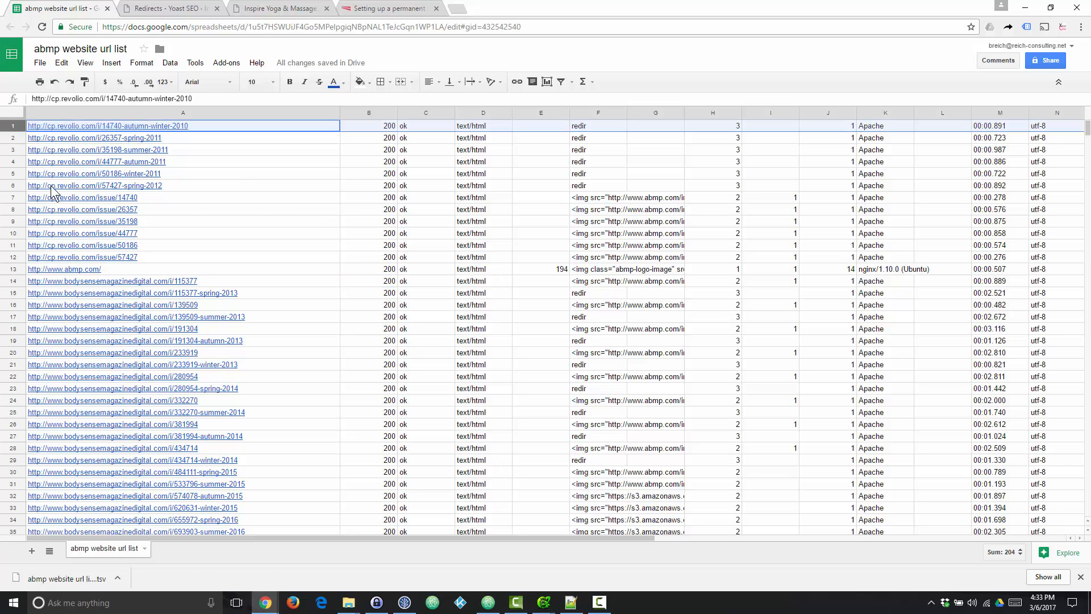
# - Delete the two rows from other domains, leaving 14 Inspire Yoga page URLs
pyautogui.scroll(-3)
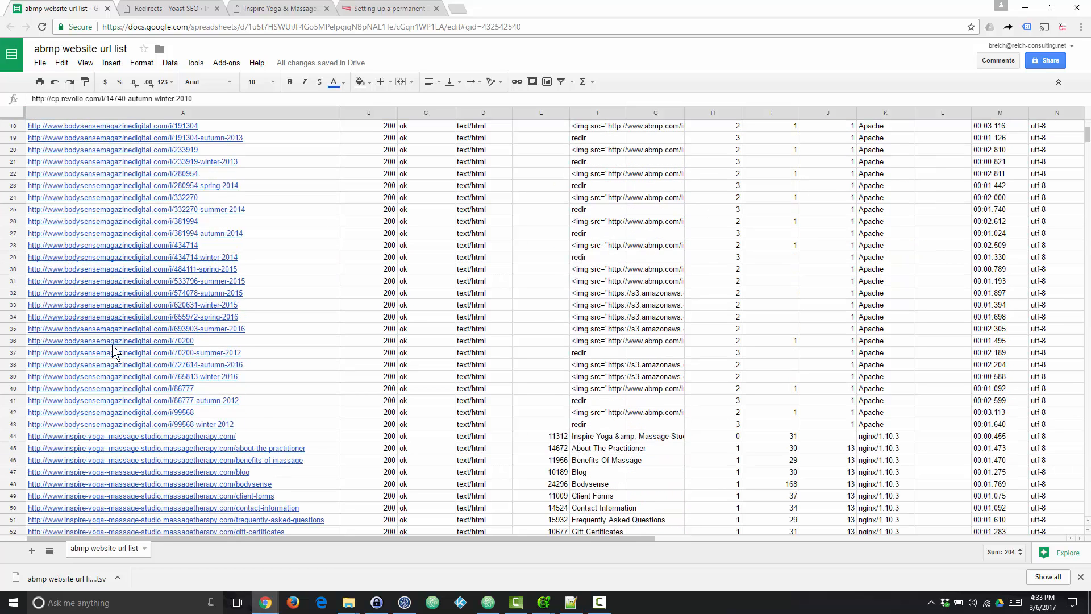
pyautogui.scroll(-3)
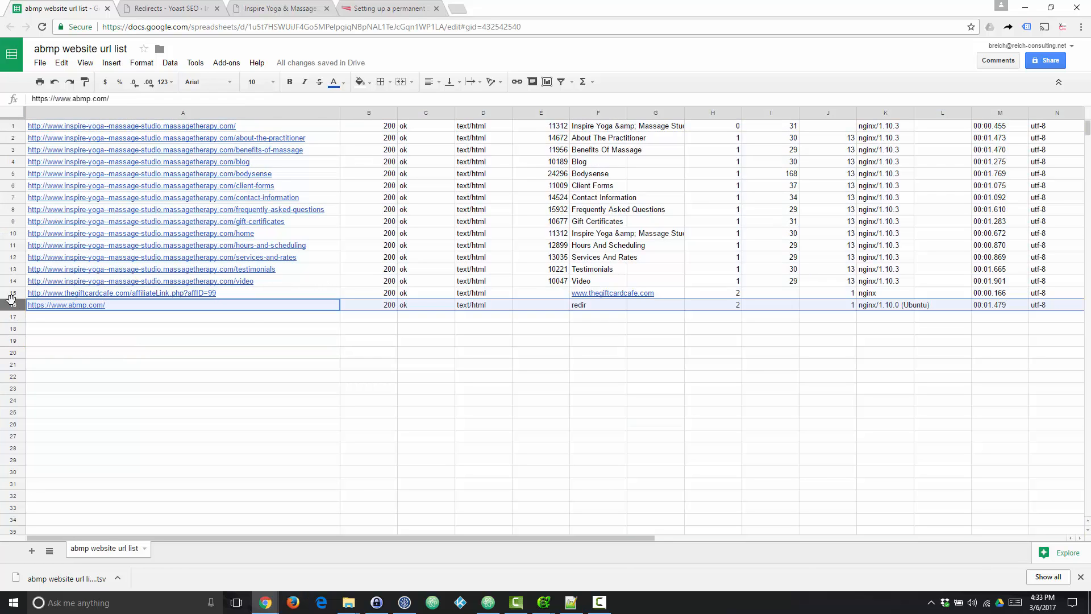
pyautogui.rightClick(10, 297)
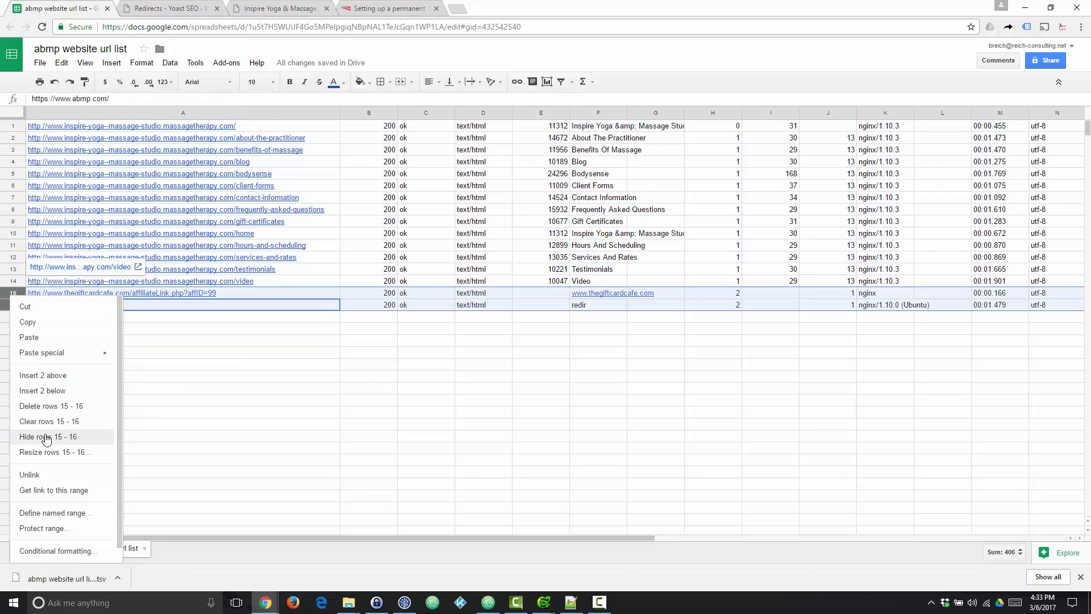
pyautogui.click(51, 406)
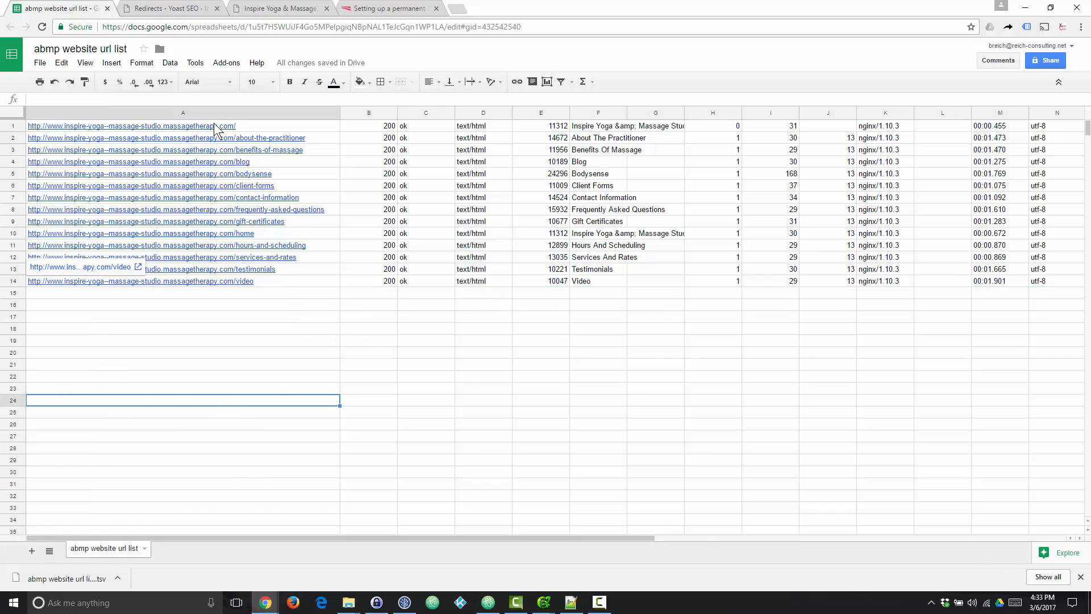
pyautogui.moveTo(300, 291)
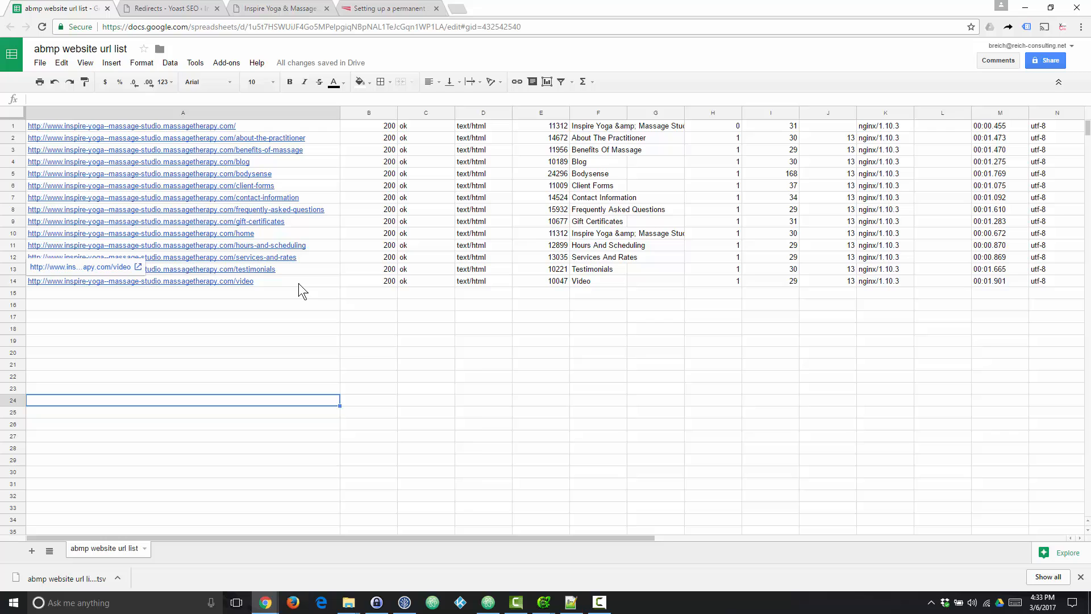
# - Delete columns B through P so only the URL column remains
pyautogui.click(368, 112)
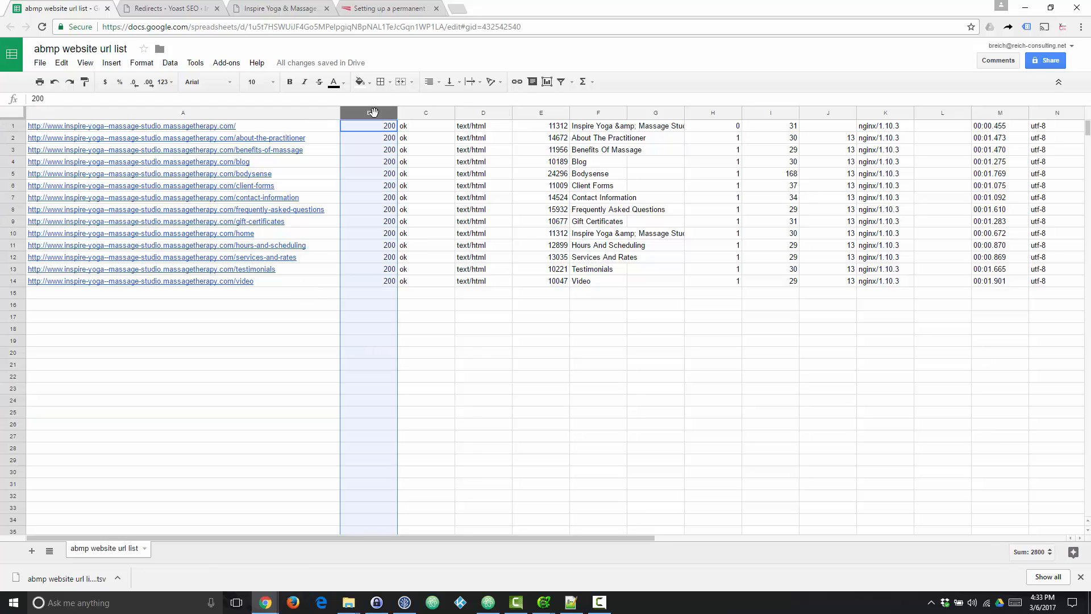
pyautogui.hscroll(3)
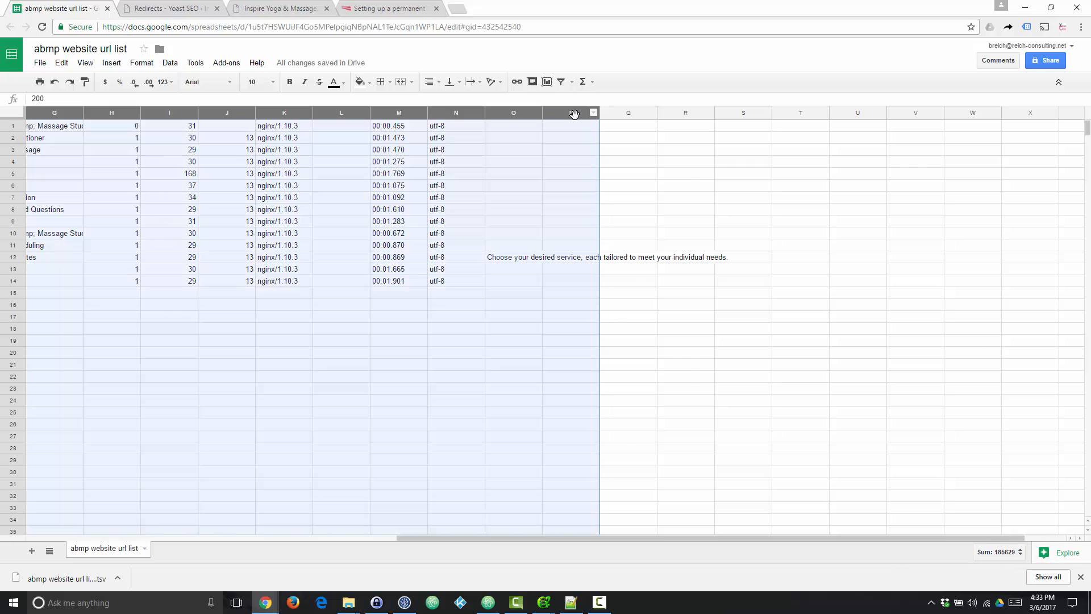
pyautogui.rightClick(570, 118)
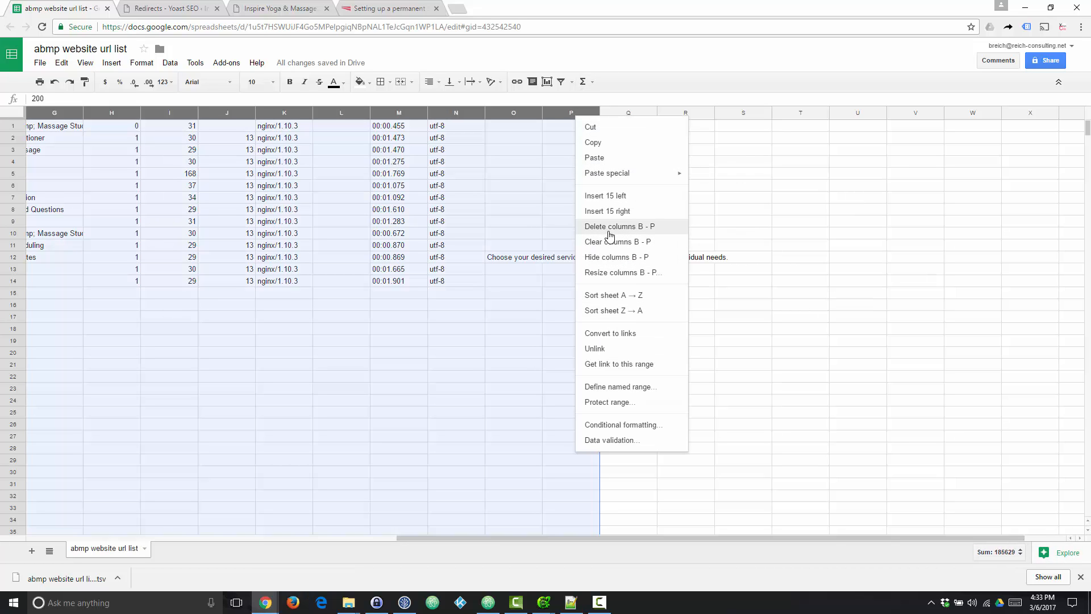
pyautogui.click(619, 226)
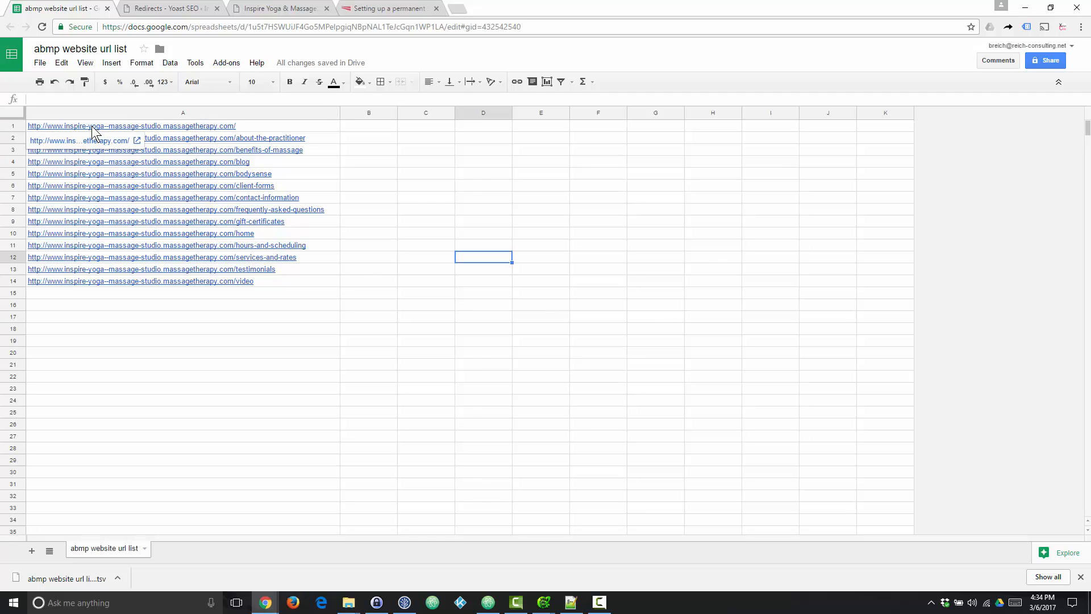
pyautogui.moveTo(205, 132)
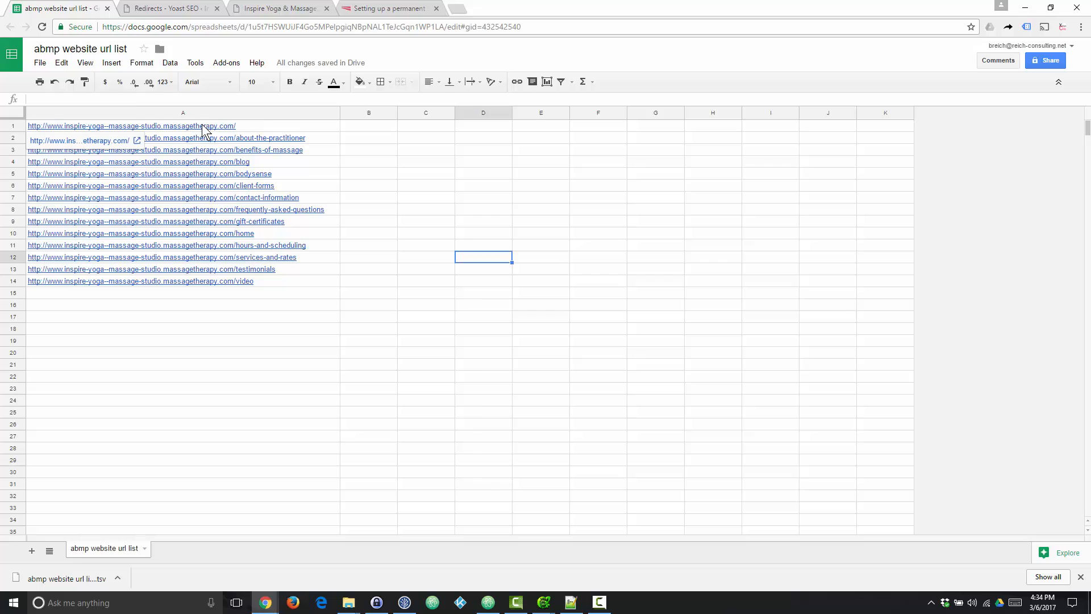
# - Find and replace the massagetherapy.com domain prefix with nothing across all 14 URLs
pyautogui.click(183, 125)
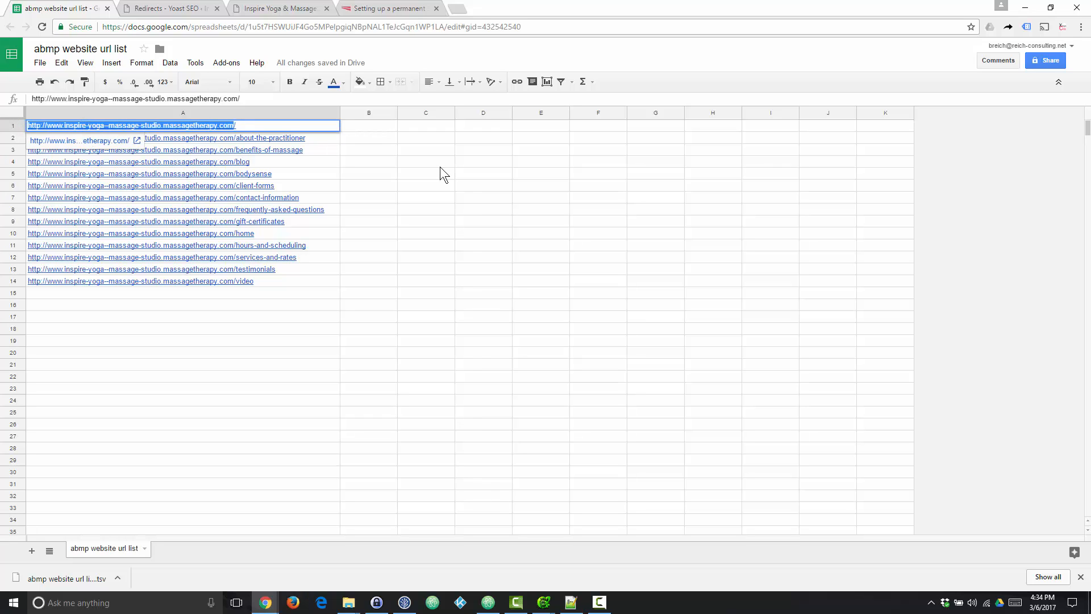
pyautogui.click(483, 174)
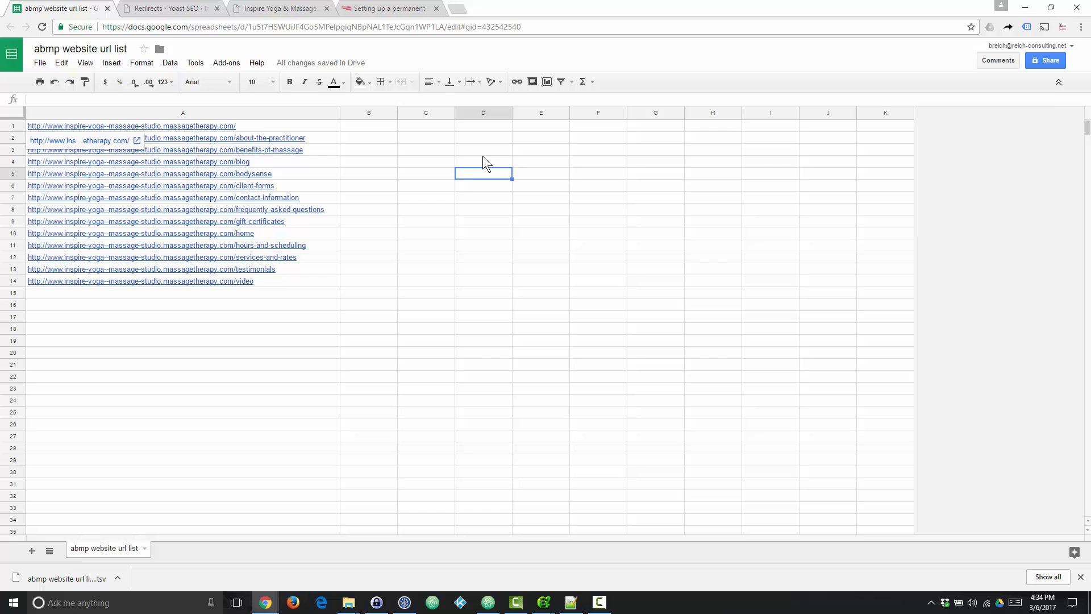
pyautogui.press('ctrl+h')
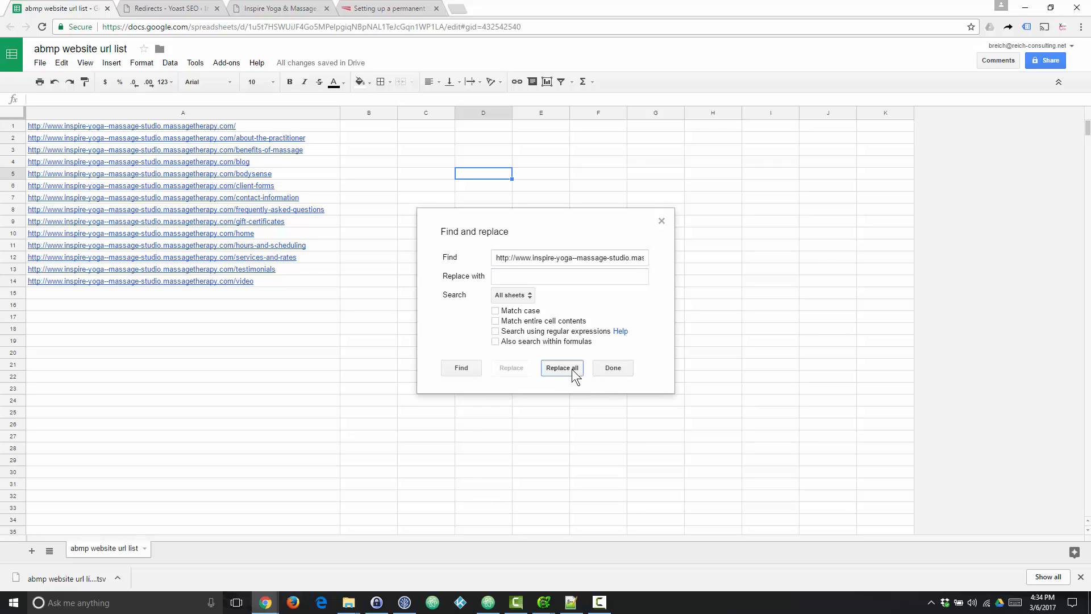
pyautogui.click(562, 368)
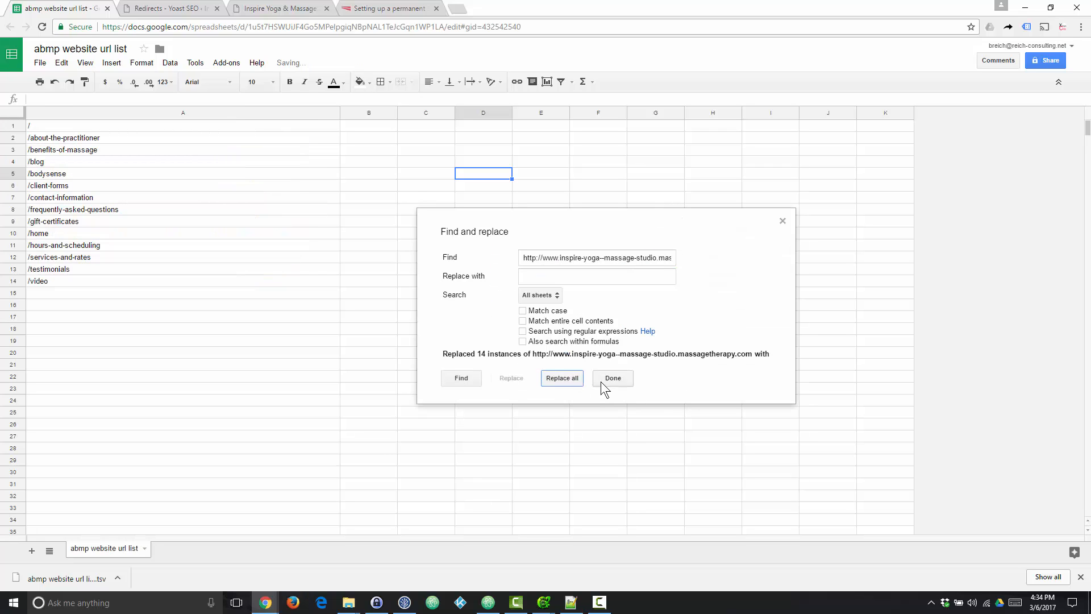
pyautogui.click(612, 378)
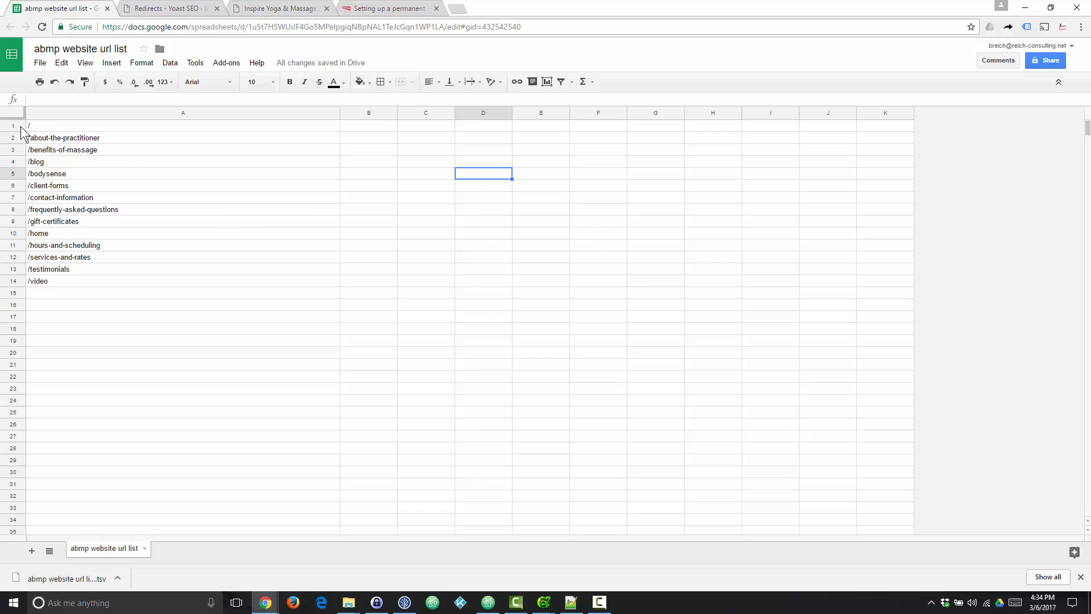
# - Delete row 1 holding the bare '/' path, leaving 13 relative paths
pyautogui.click(182, 125)
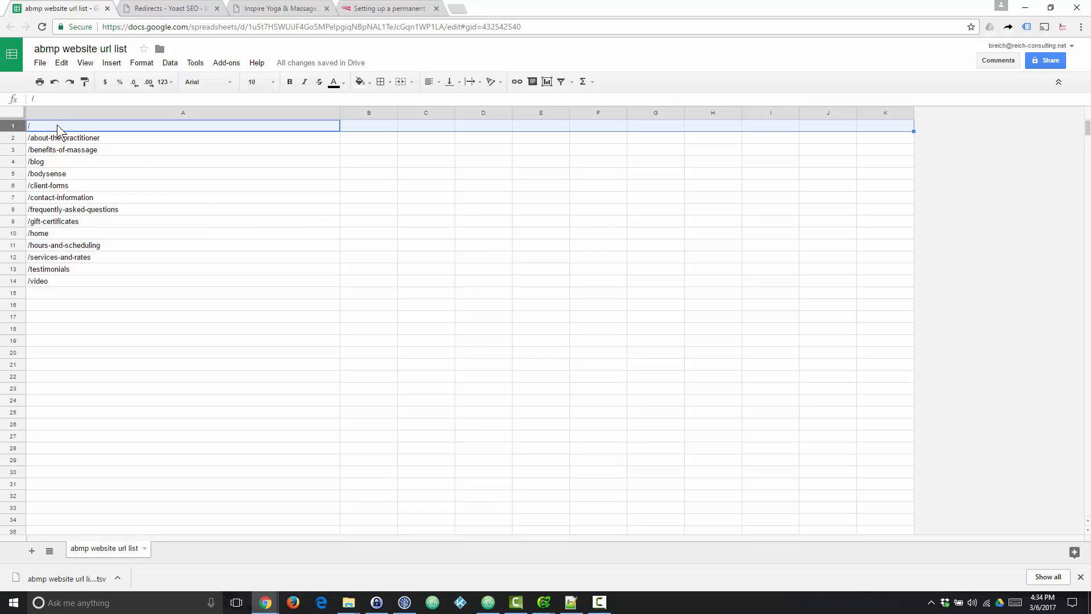
pyautogui.moveTo(34, 134)
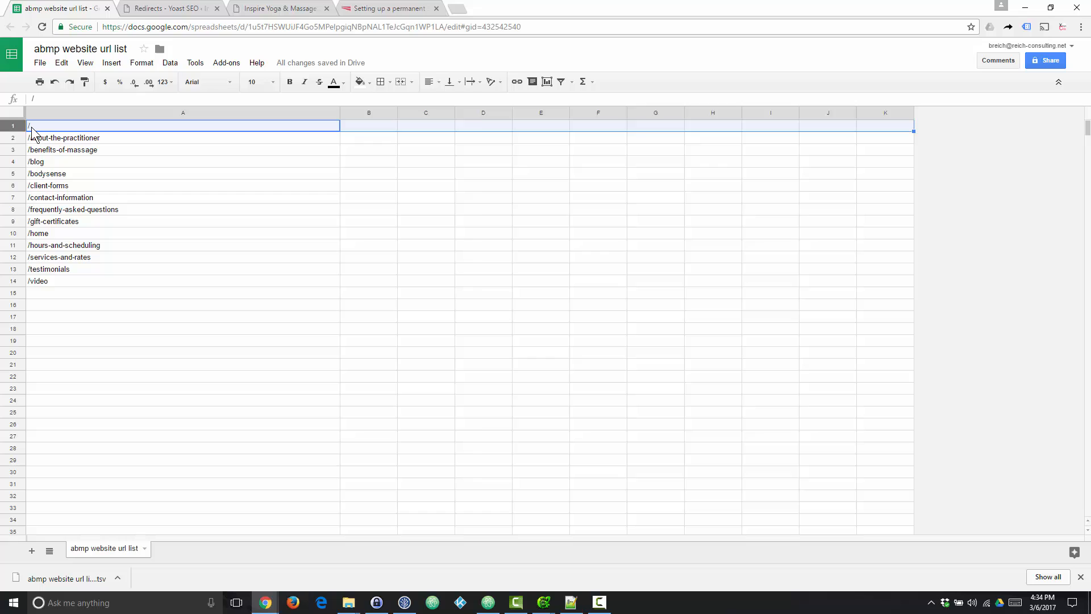
pyautogui.moveTo(66, 134)
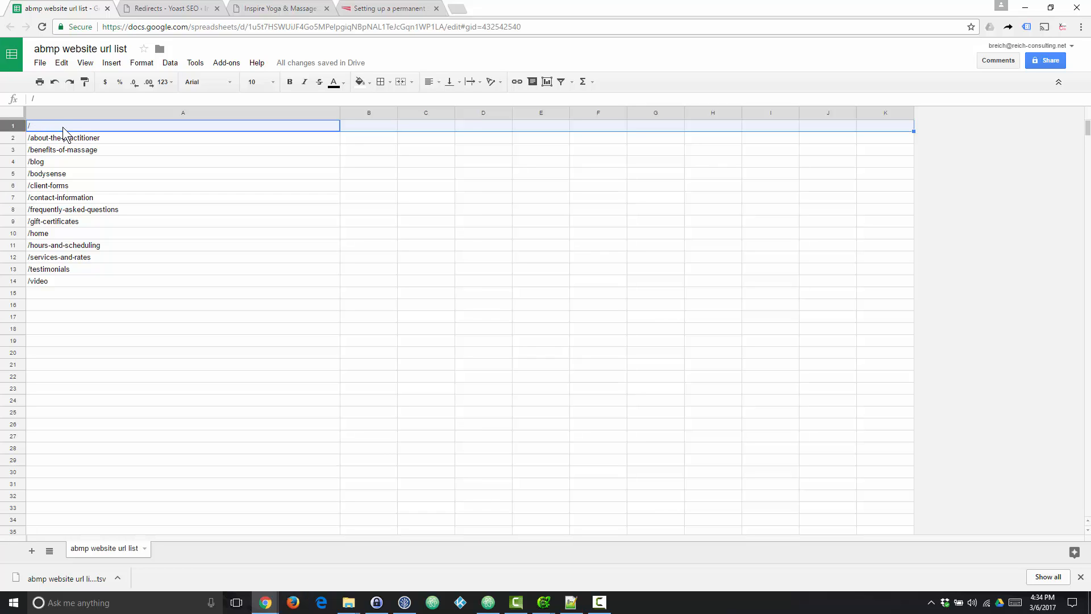
pyautogui.moveTo(41, 132)
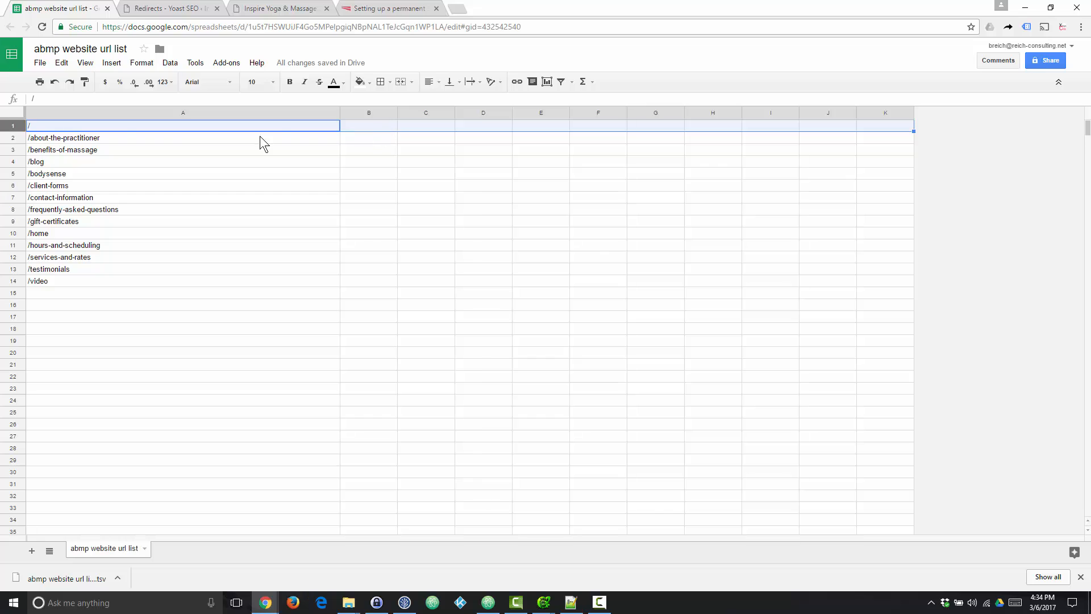
pyautogui.moveTo(14, 125)
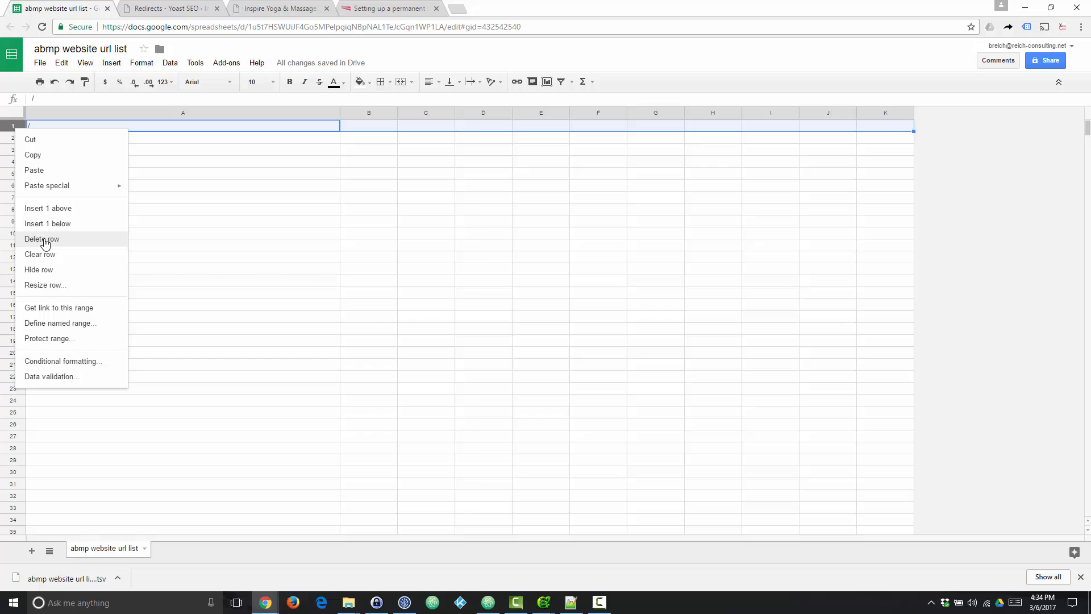
pyautogui.click(41, 239)
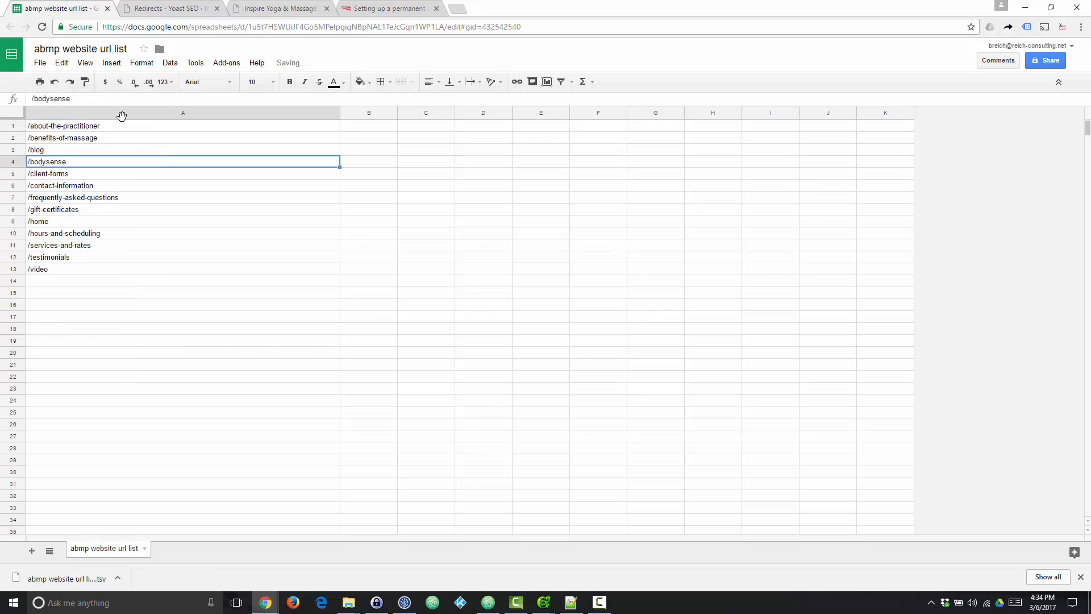
pyautogui.moveTo(116, 269)
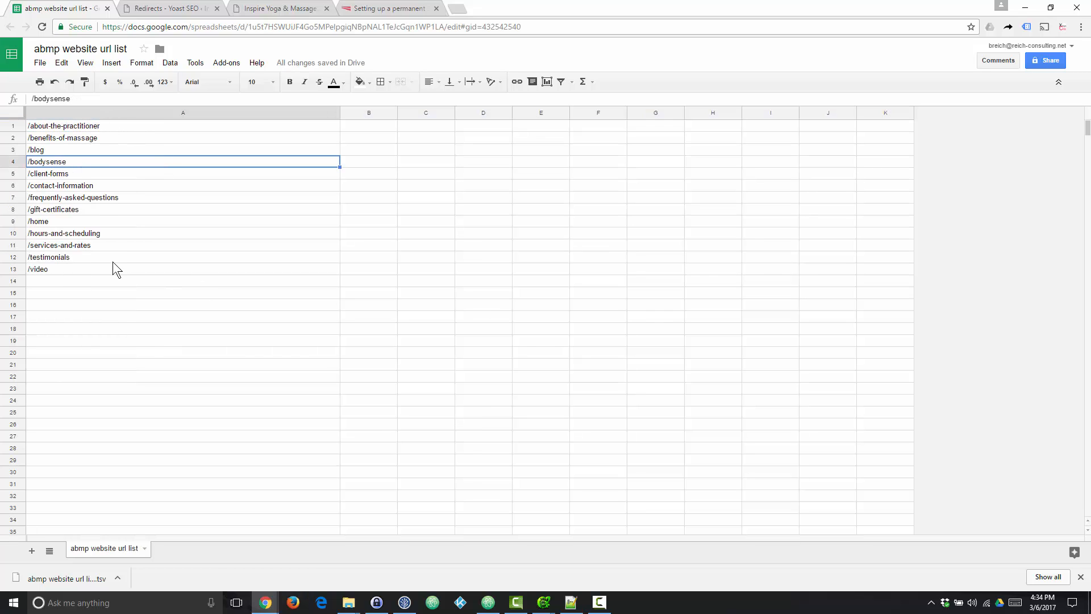
pyautogui.rightClick(183, 112)
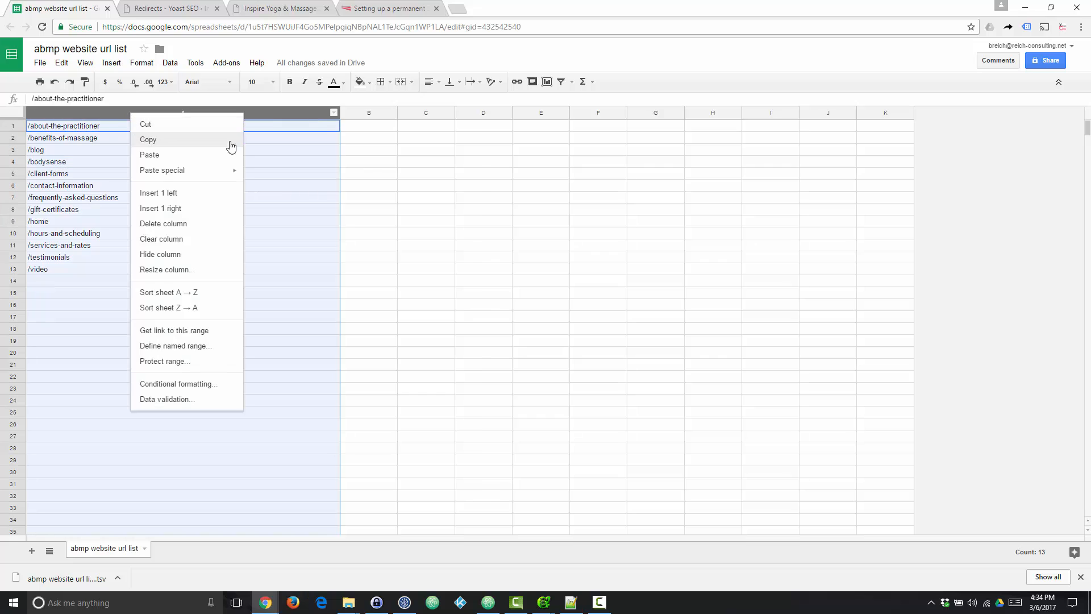
pyautogui.moveTo(171, 197)
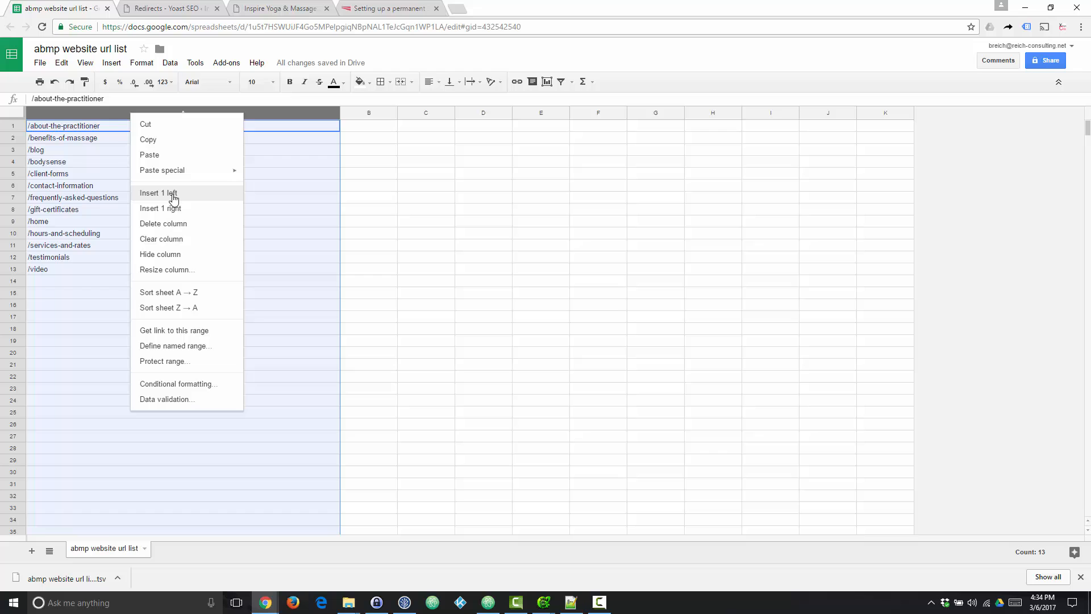
pyautogui.click(368, 221)
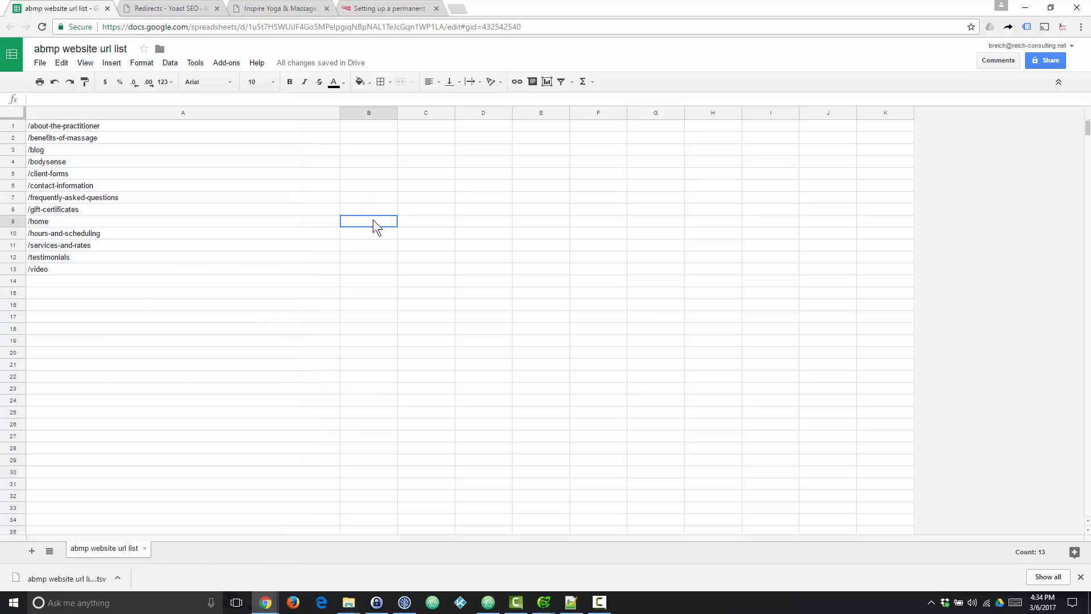
pyautogui.click(167, 8)
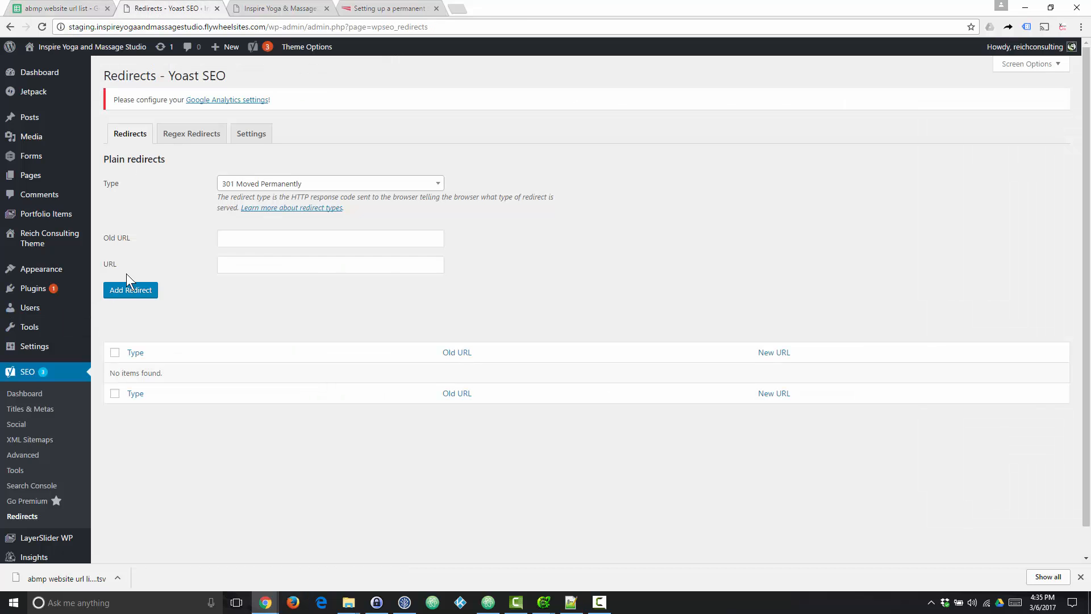
pyautogui.moveTo(24, 393)
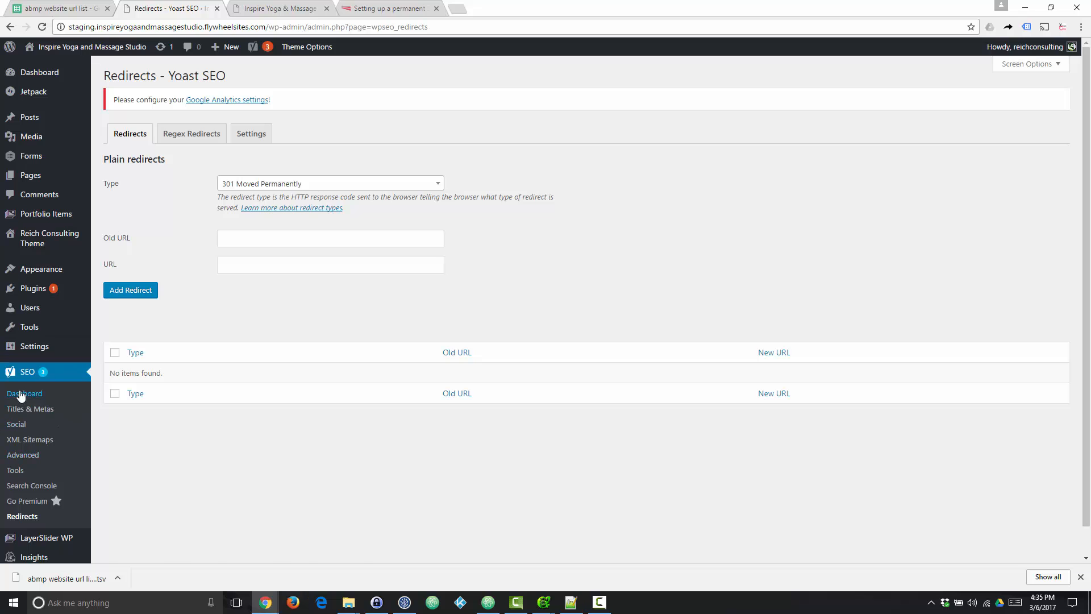
pyautogui.moveTo(24, 393)
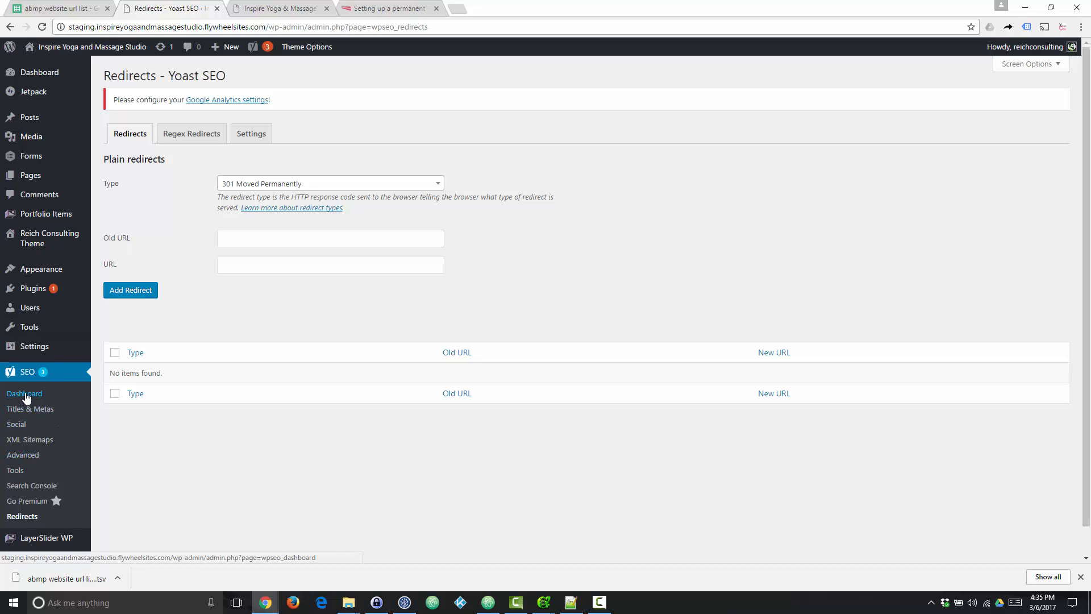
# - Check Yoast SEO's features settings, then reach SEO > Redirects, which lists no redirects
pyautogui.click(24, 393)
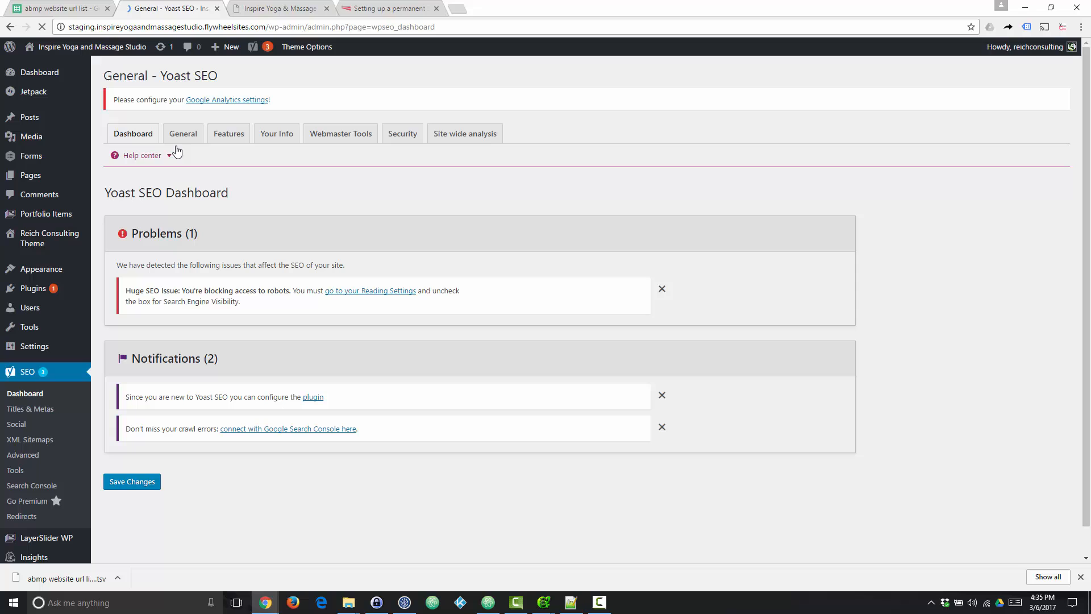
pyautogui.moveTo(162, 263)
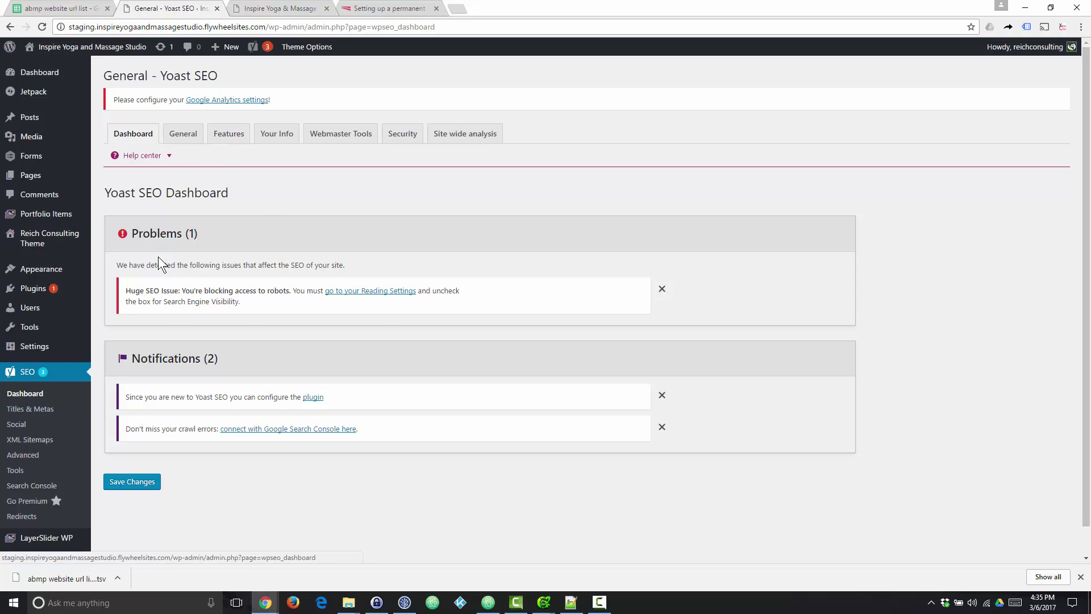
pyautogui.click(228, 133)
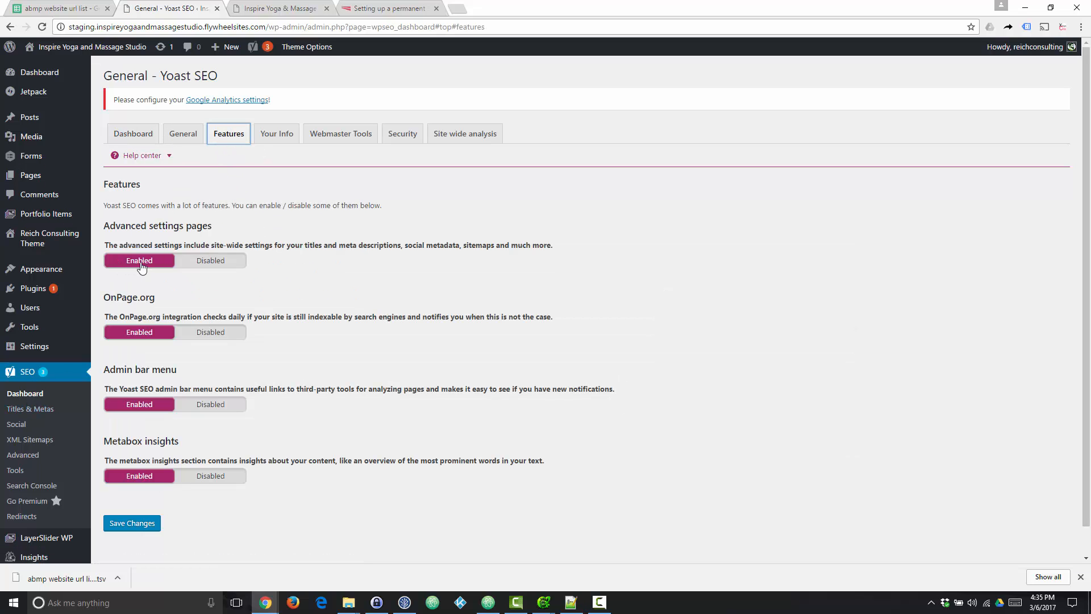
pyautogui.moveTo(46, 537)
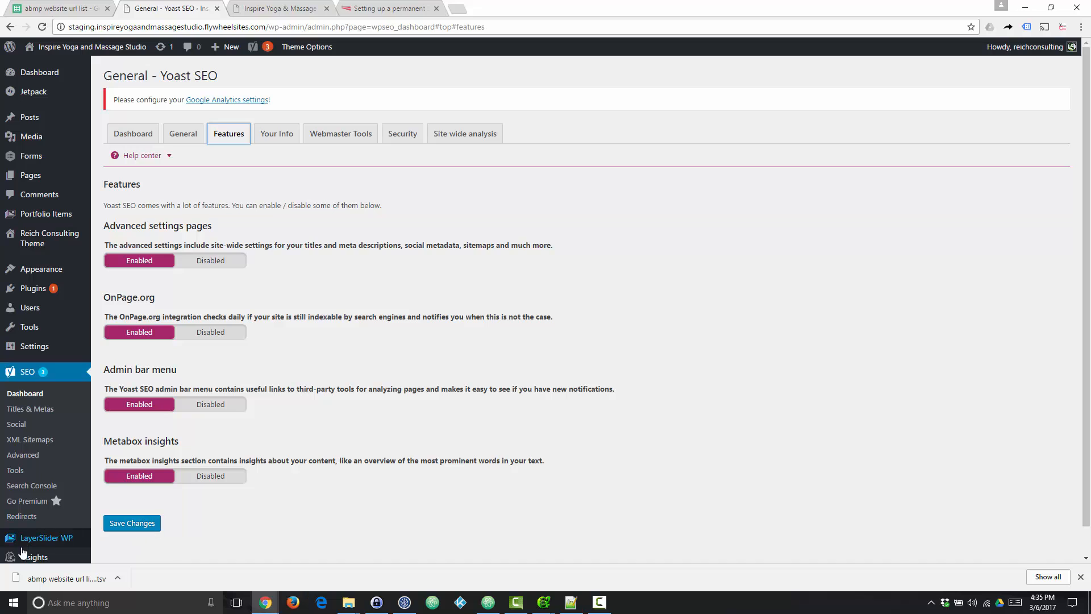
pyautogui.moveTo(21, 515)
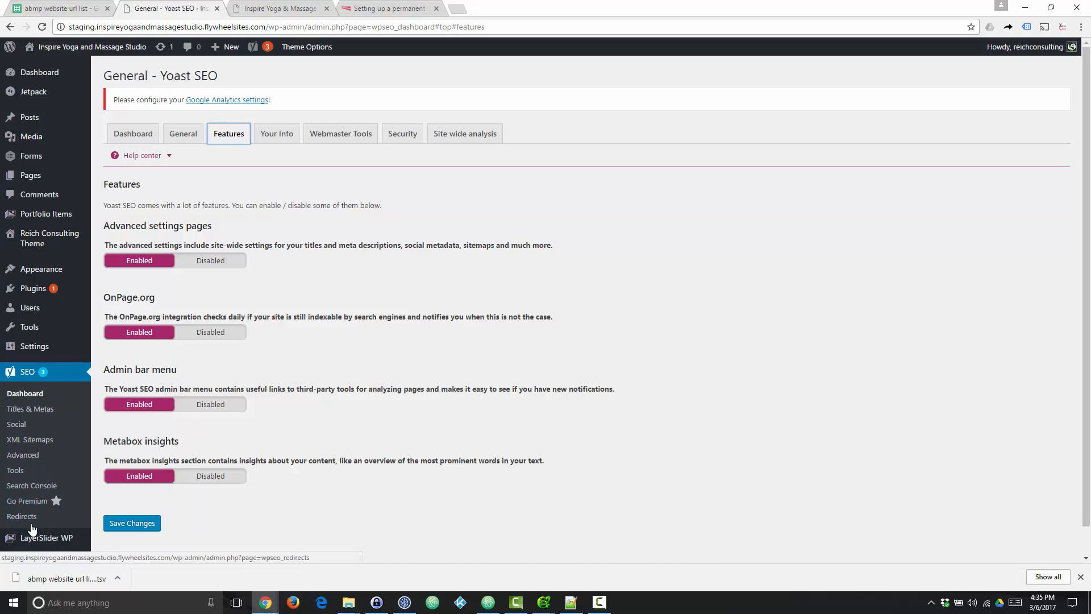
pyautogui.click(21, 515)
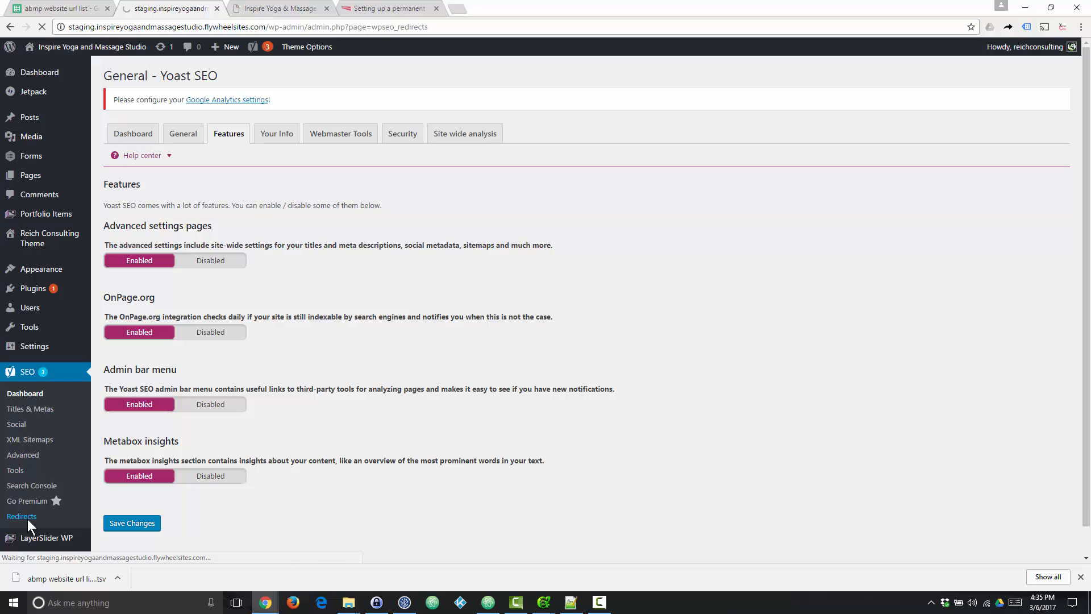
pyautogui.click(21, 515)
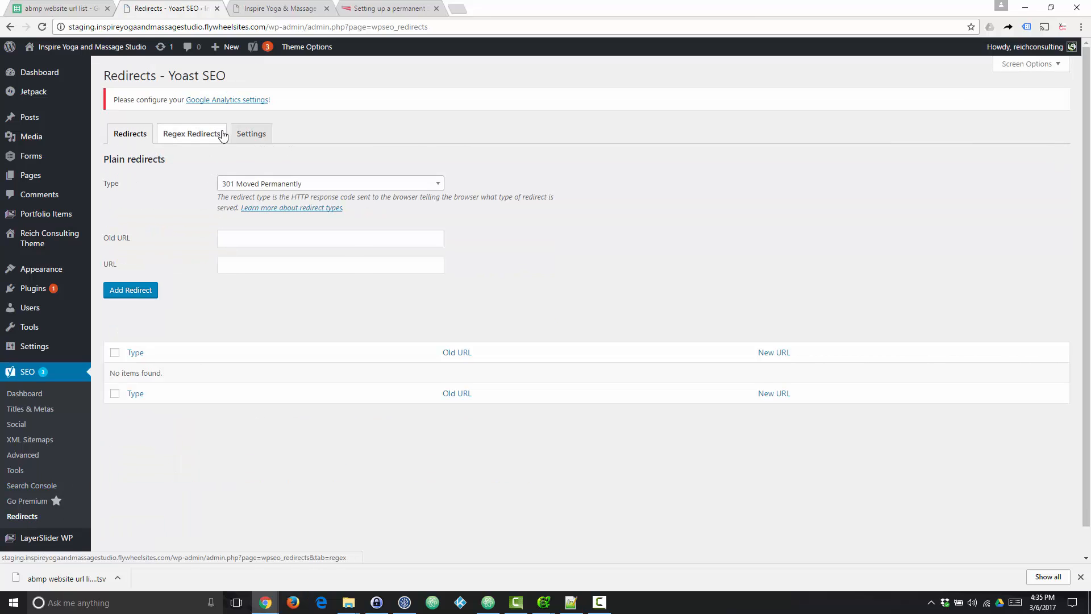
pyautogui.moveTo(14, 470)
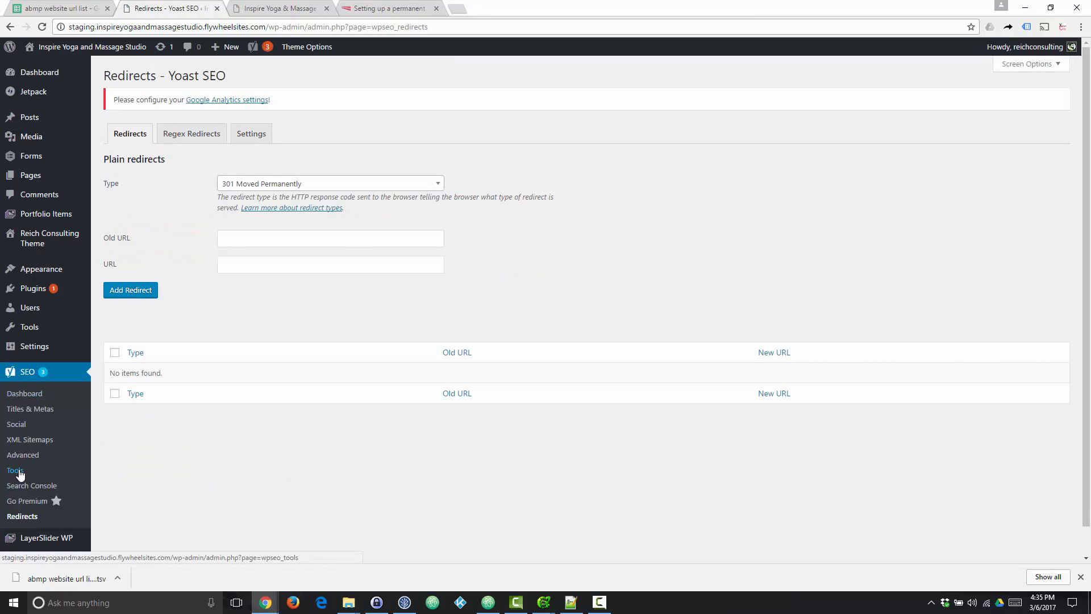
# - Open Yoast SEO's Import and Export tools on the Import redirects tab
pyautogui.click(14, 471)
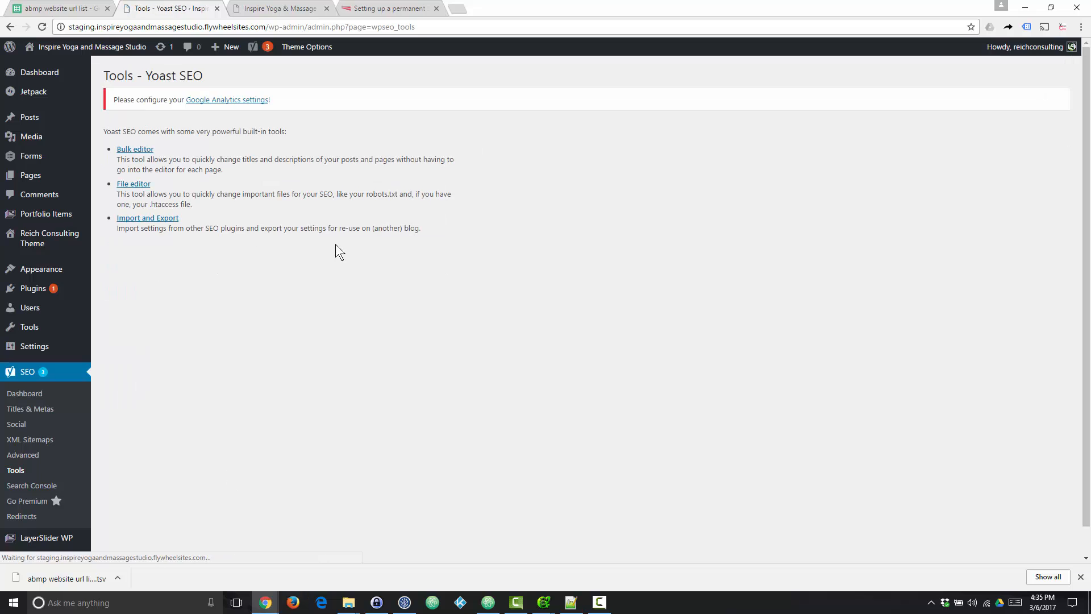
pyautogui.click(147, 217)
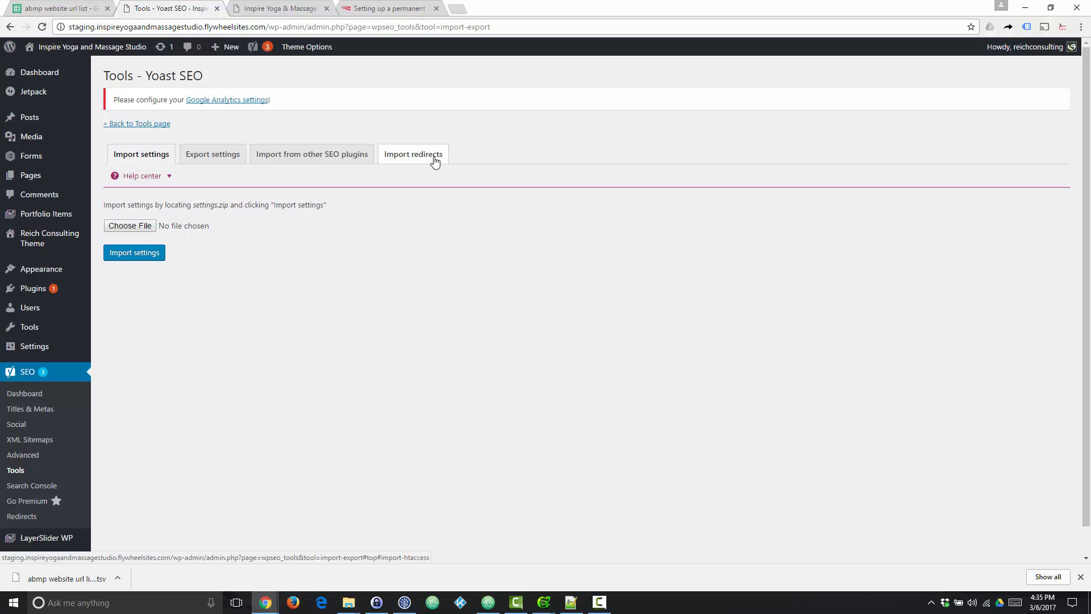
pyautogui.click(412, 154)
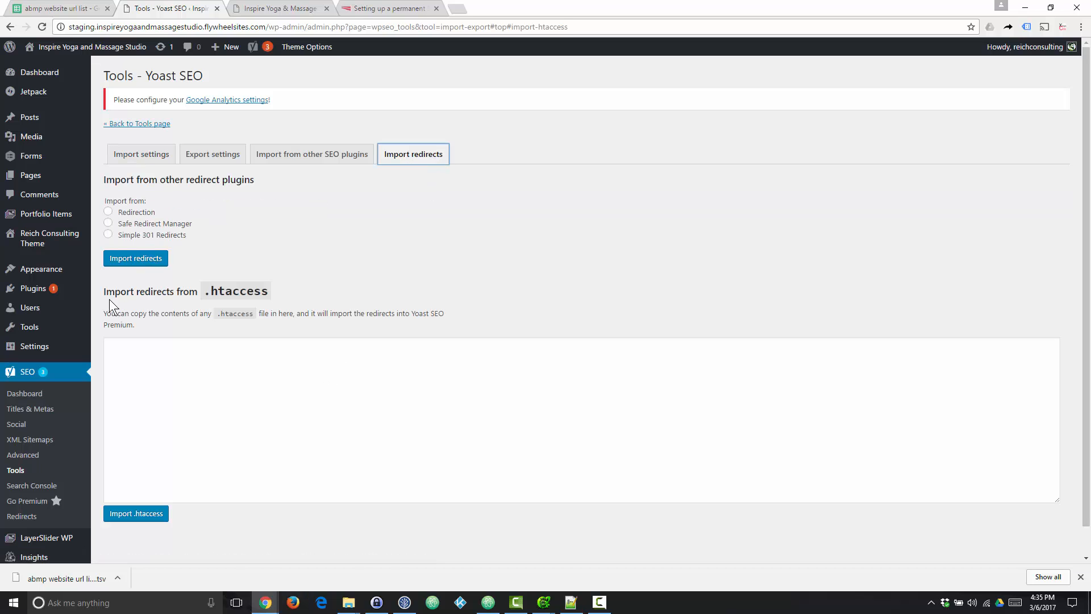
pyautogui.moveTo(299, 304)
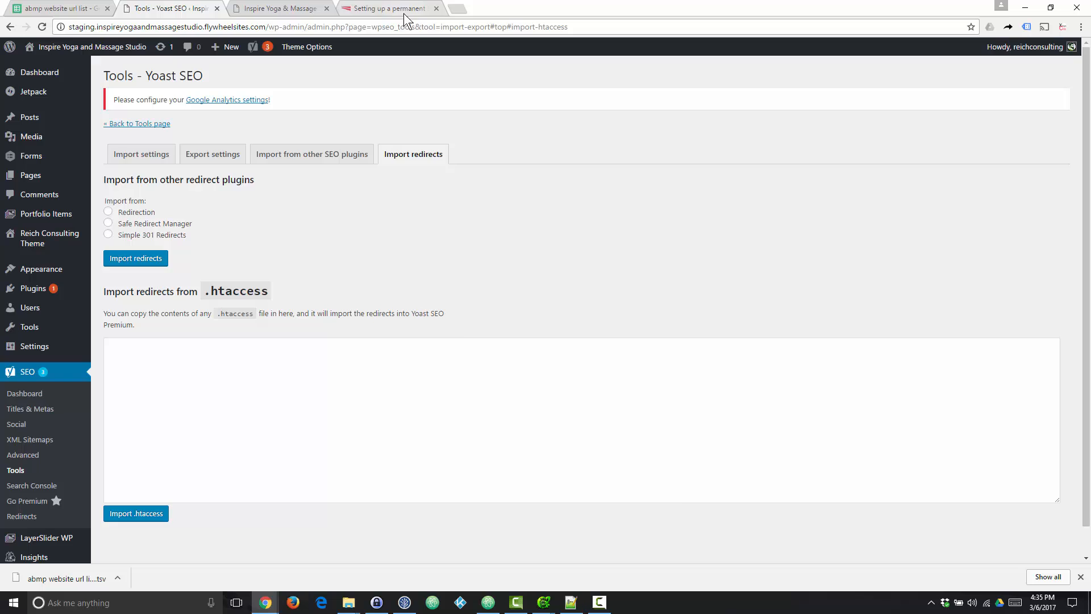
# - Check InMotion's 'Redirect 301 /oldfile.htm /newfile.htm' syntax, then return to the URL sheet
pyautogui.click(386, 9)
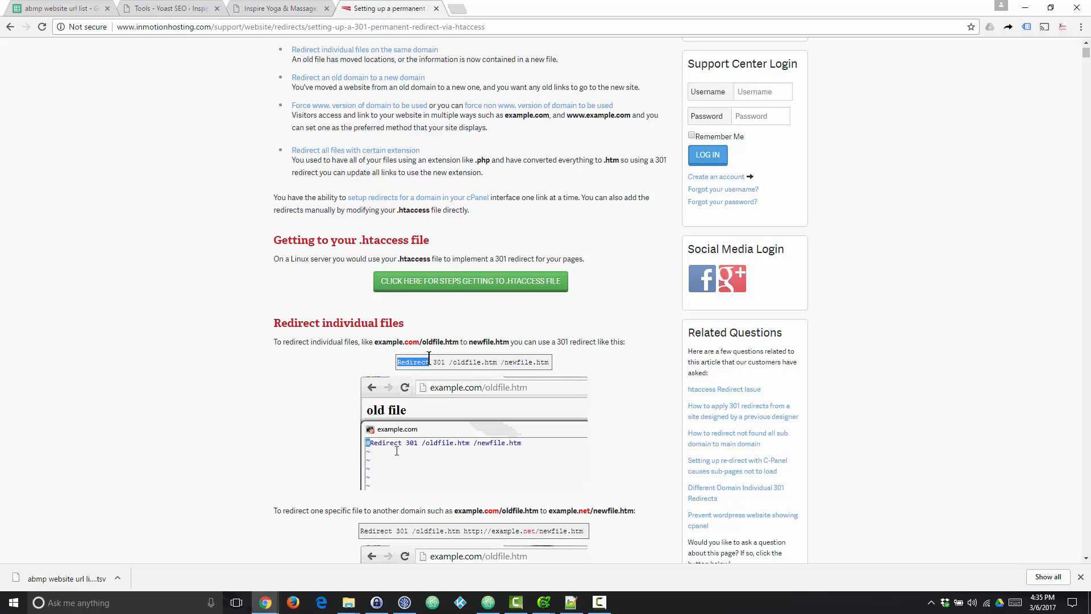
pyautogui.doubleClick(437, 362)
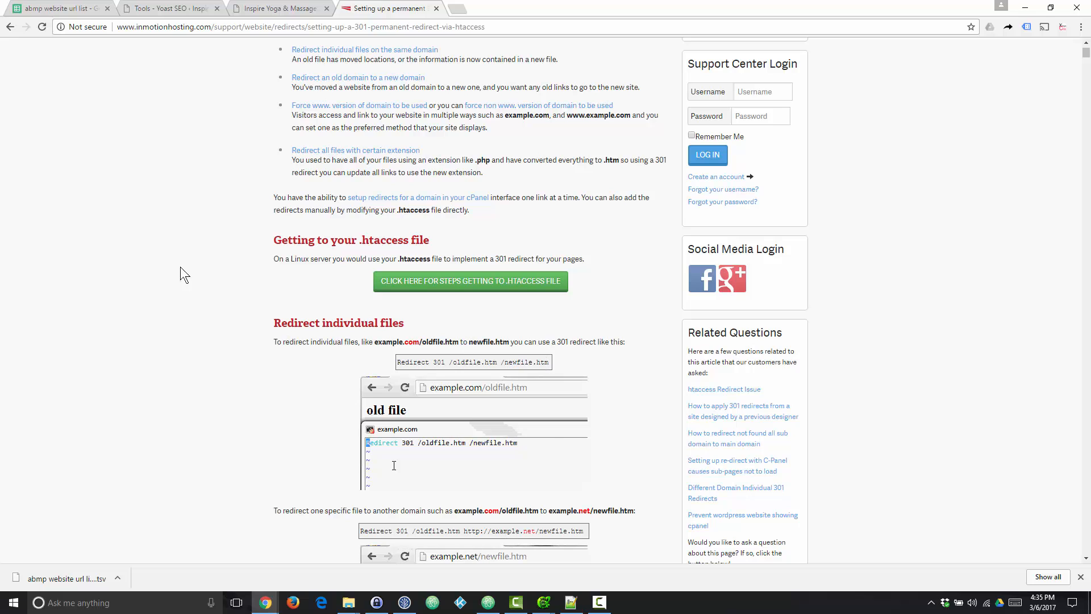
pyautogui.click(56, 9)
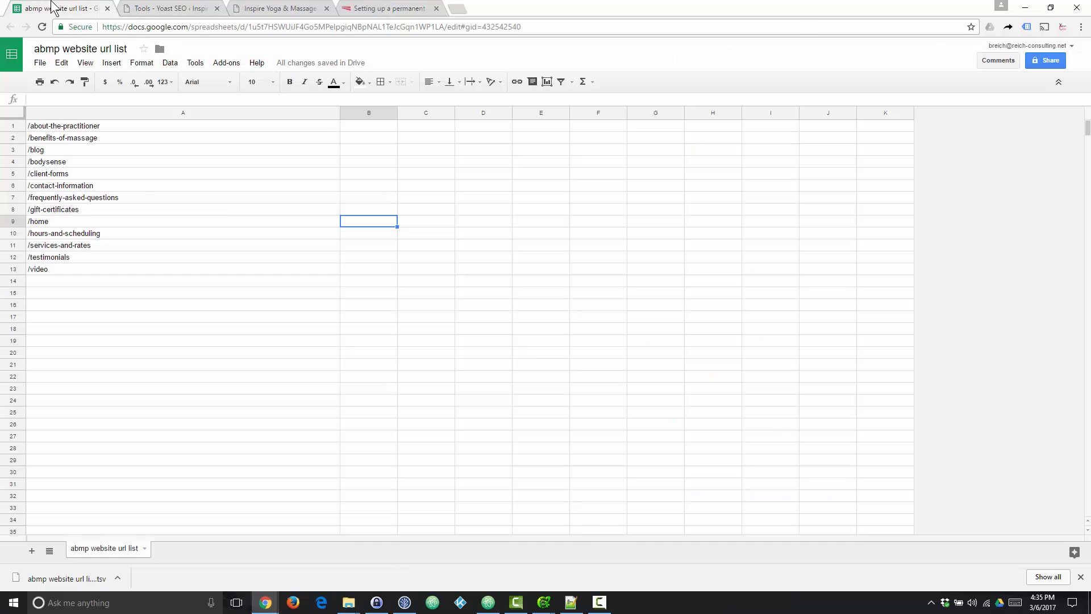
# - Insert columns before the paths and fill 'Redirect' and '301' beside all 13 rows
pyautogui.rightClick(182, 112)
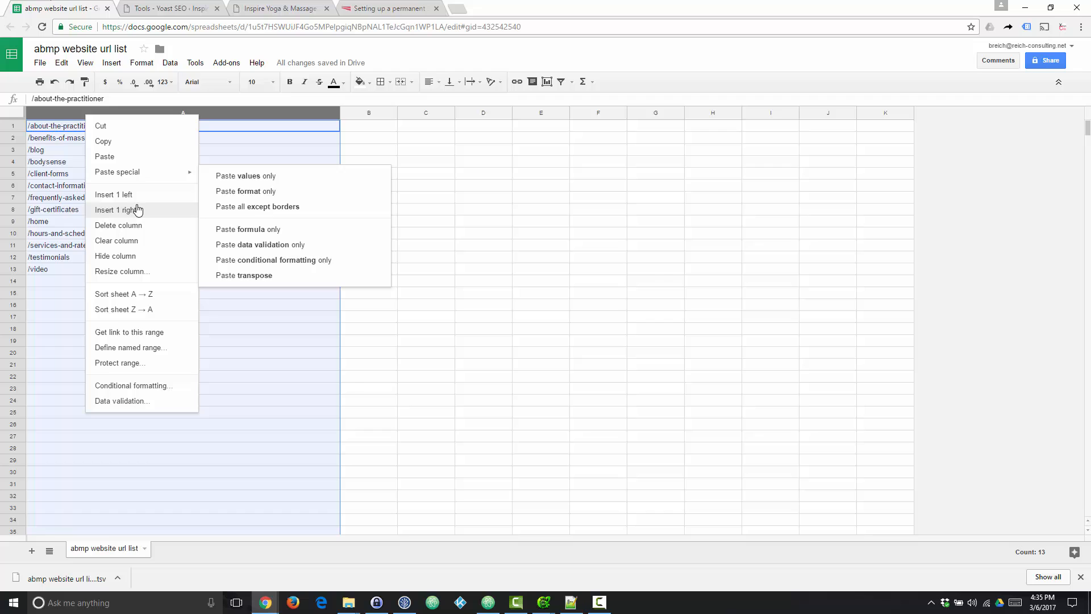
pyautogui.click(113, 194)
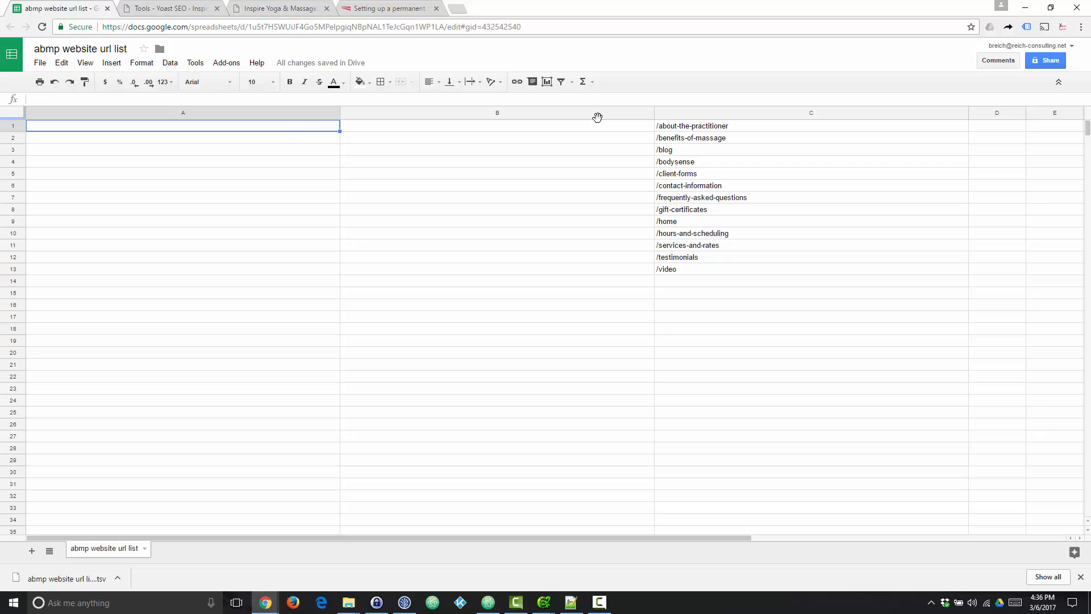
pyautogui.write('Redirect')
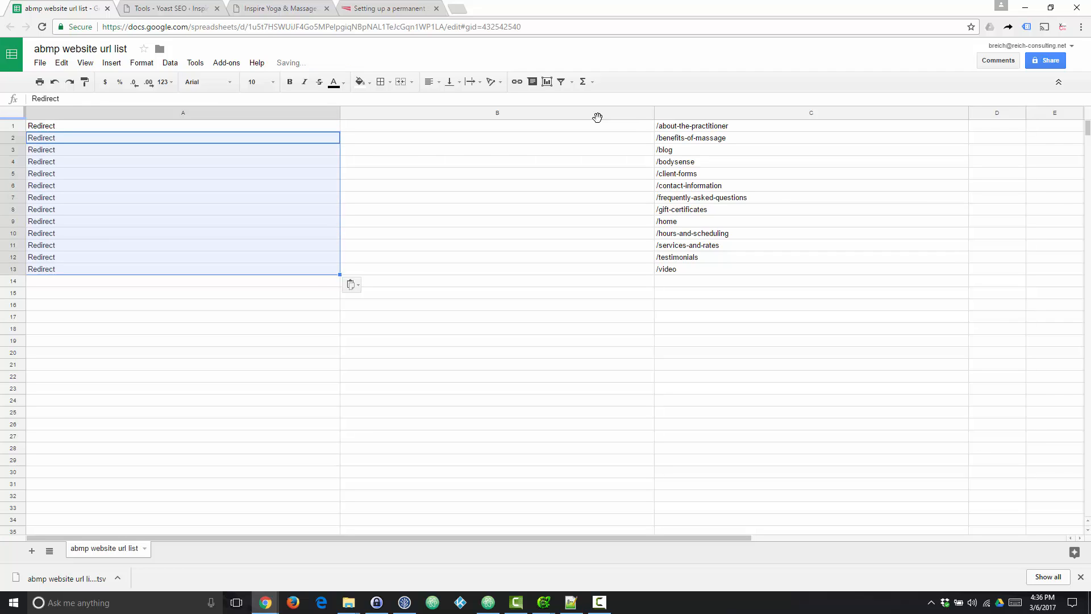
pyautogui.click(496, 127)
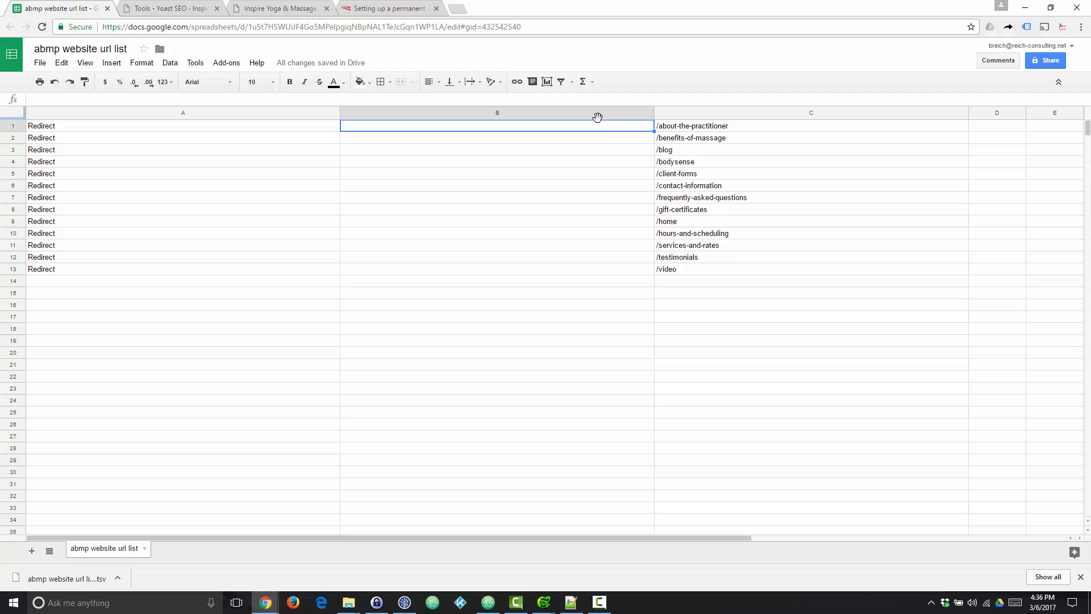
pyautogui.write('301')
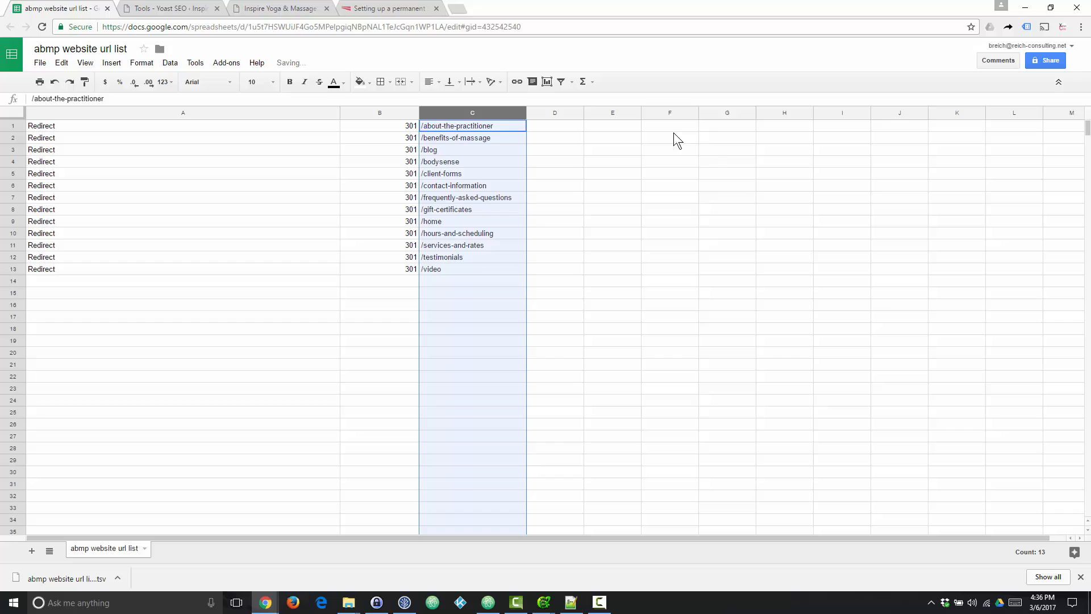
# - Add a '/' destination in column D for all 13 rows and auto-fit column widths
pyautogui.click(554, 127)
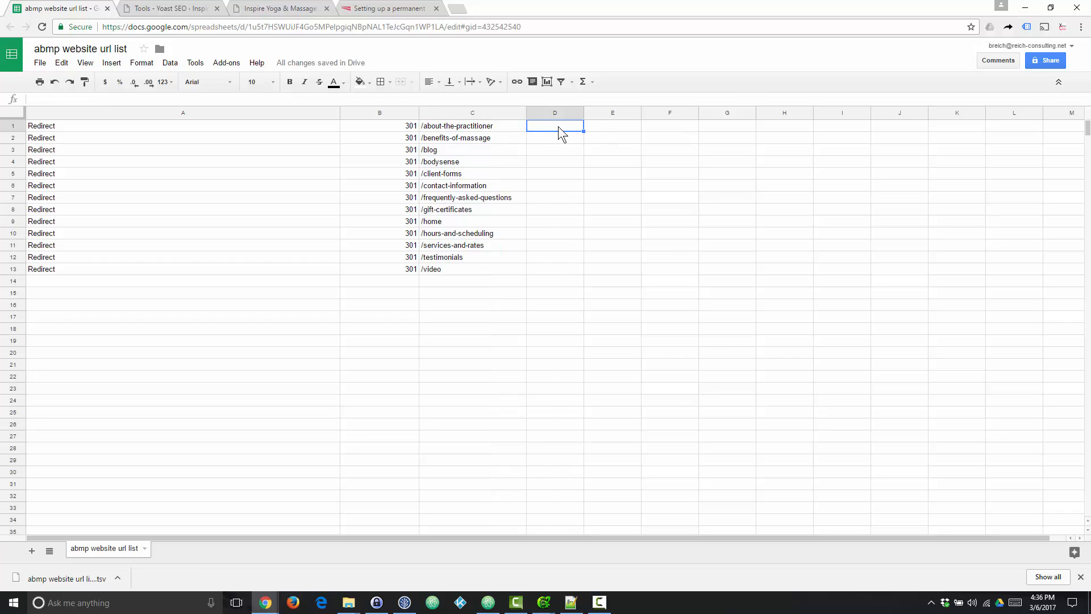
pyautogui.write('/')
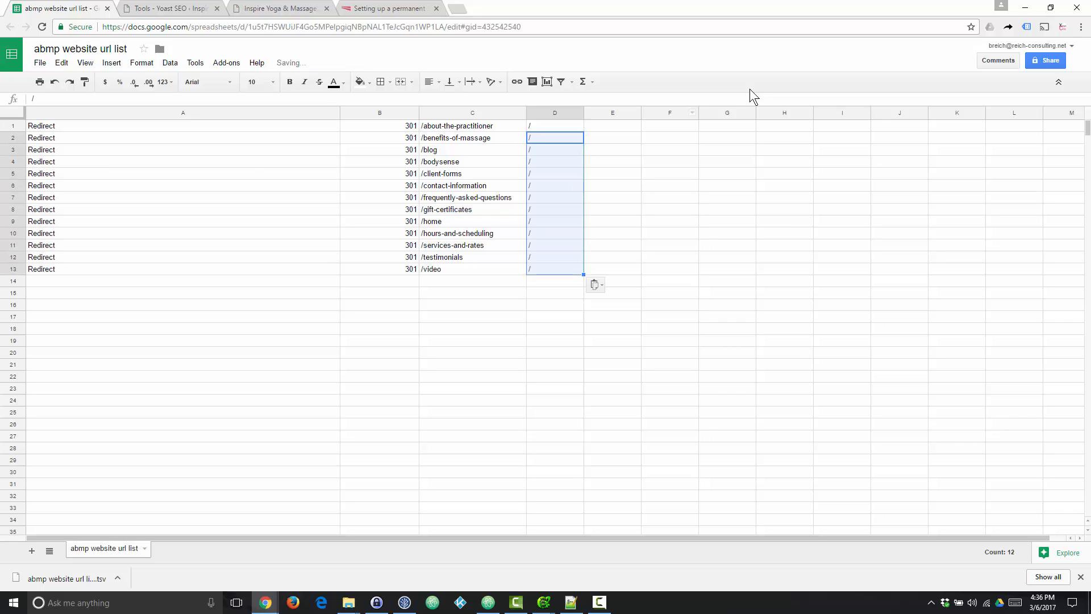
pyautogui.moveTo(453, 276)
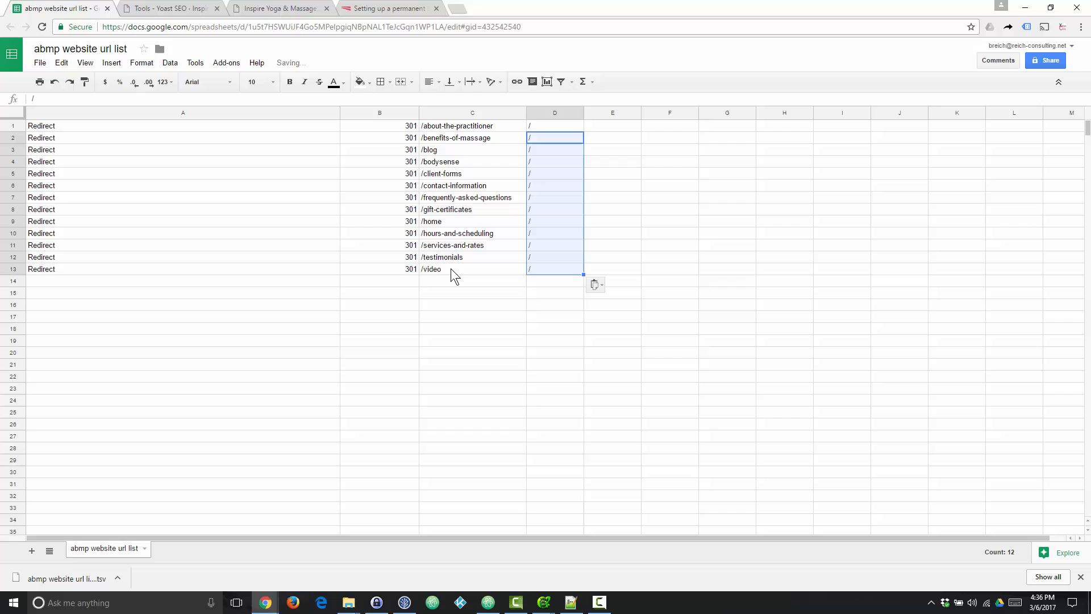
pyautogui.moveTo(468, 263)
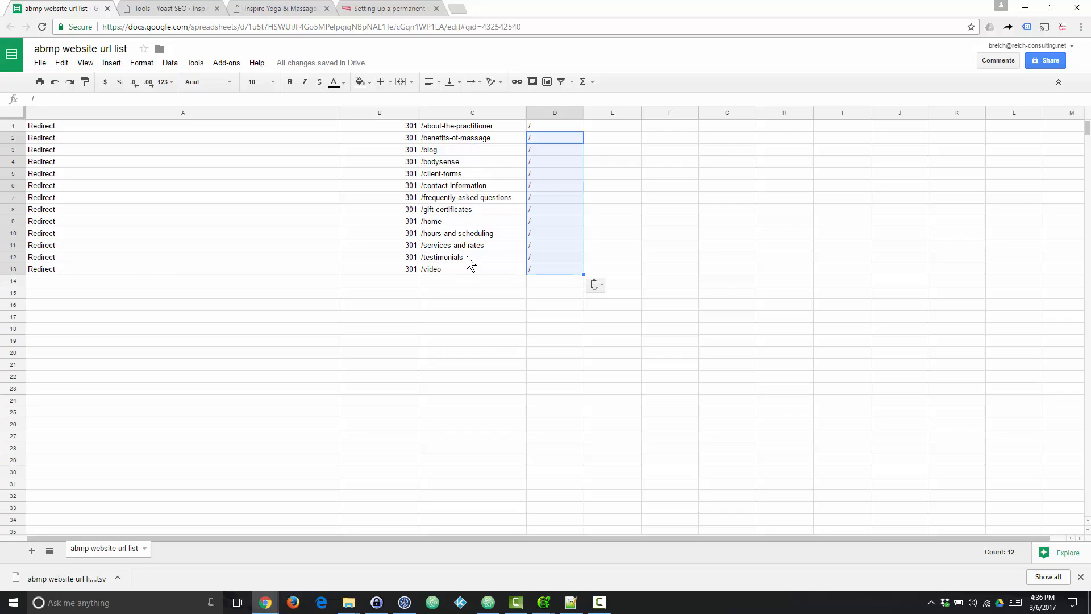
pyautogui.moveTo(312, 65)
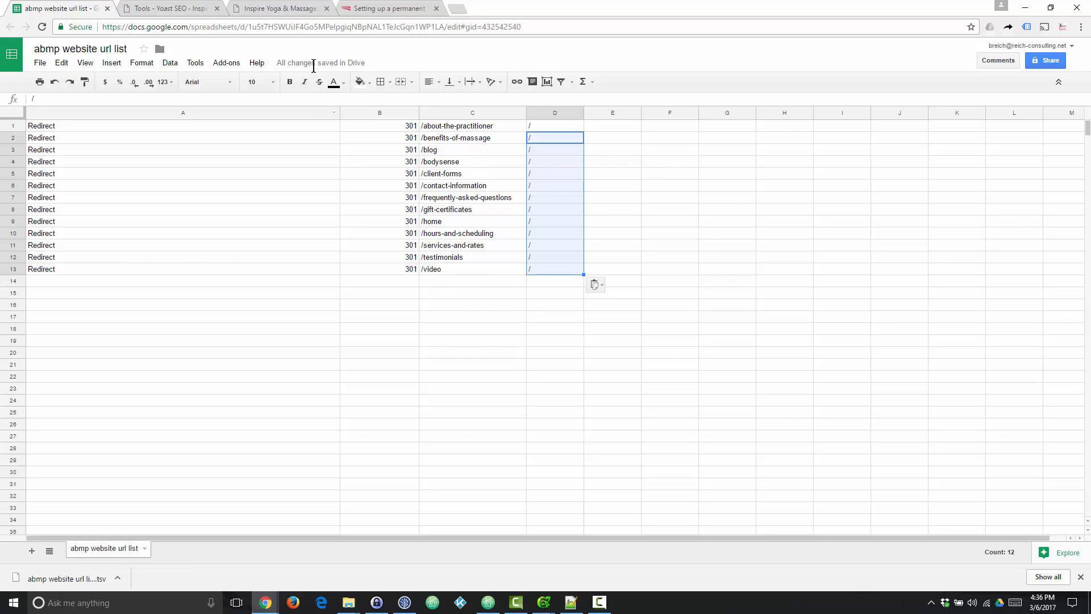
pyautogui.click(182, 112)
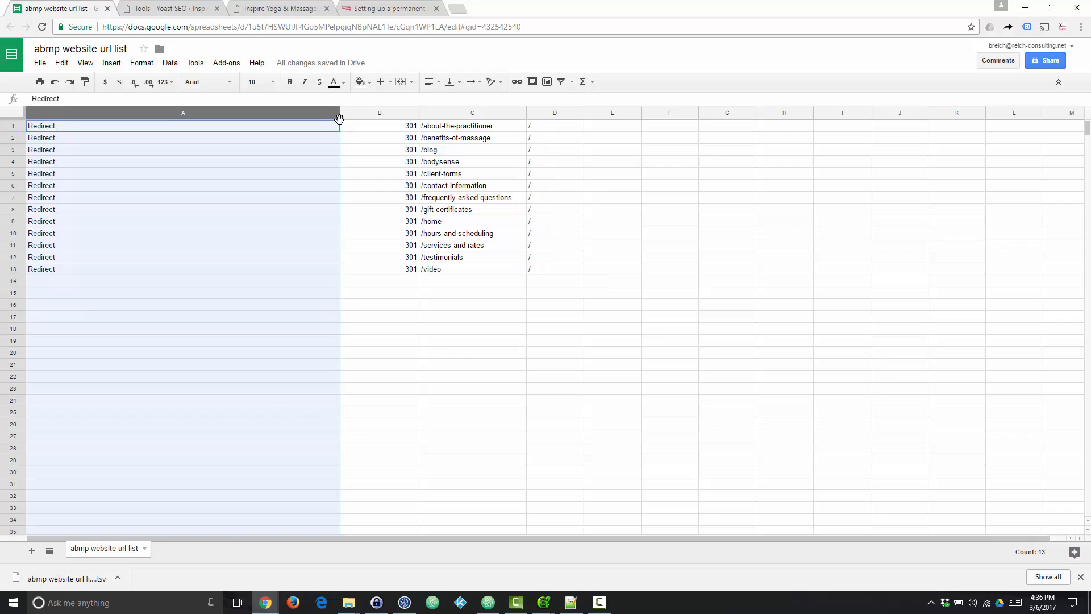
pyautogui.click(379, 111)
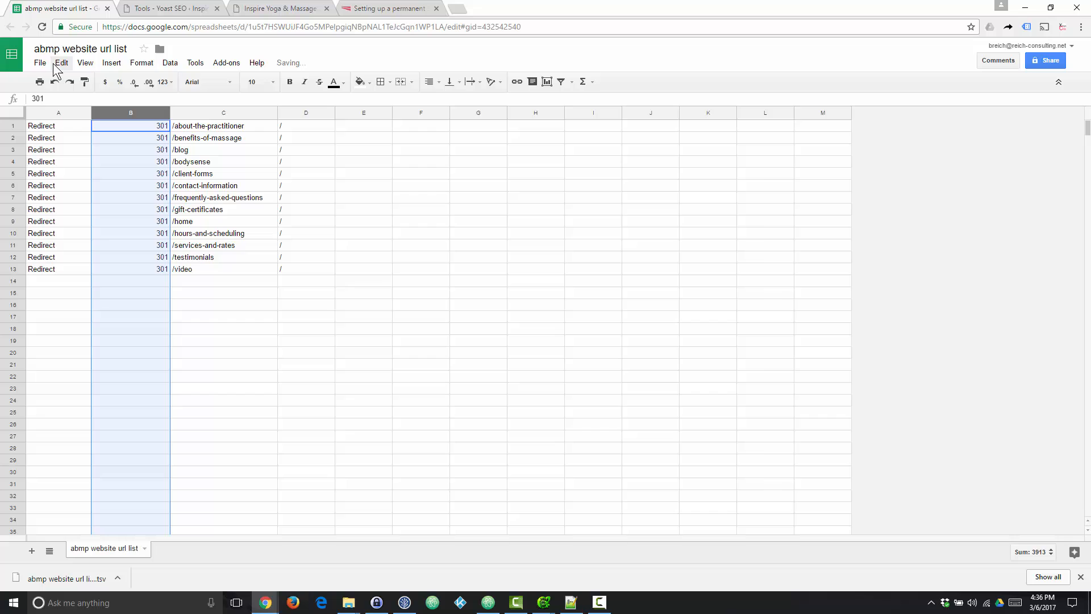
# - Download the sheet as a .tsv file and show it in the Downloads folder
pyautogui.click(40, 62)
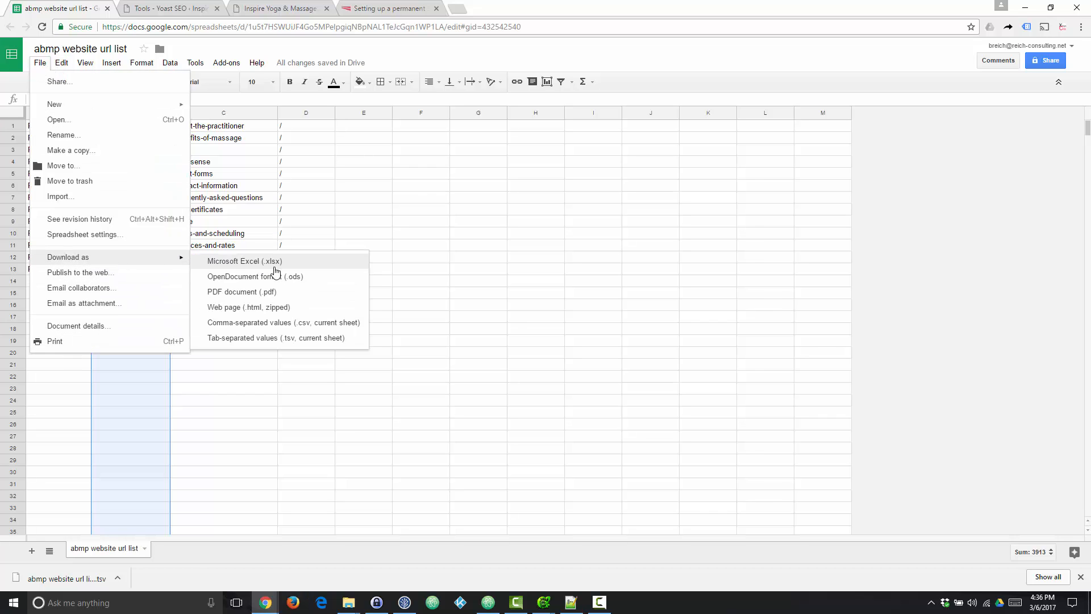
pyautogui.moveTo(255, 342)
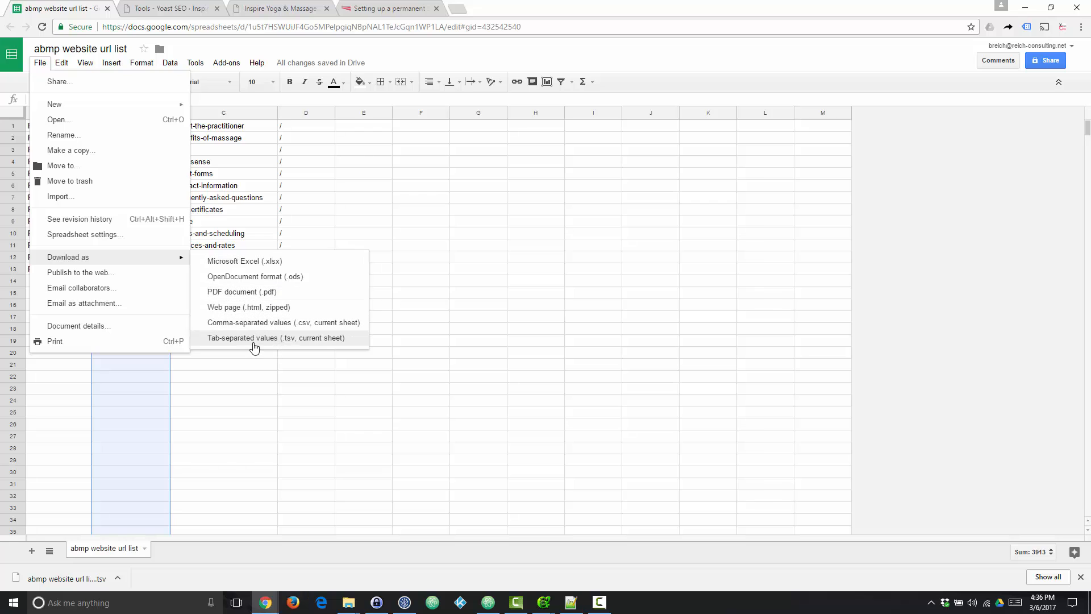
pyautogui.click(275, 337)
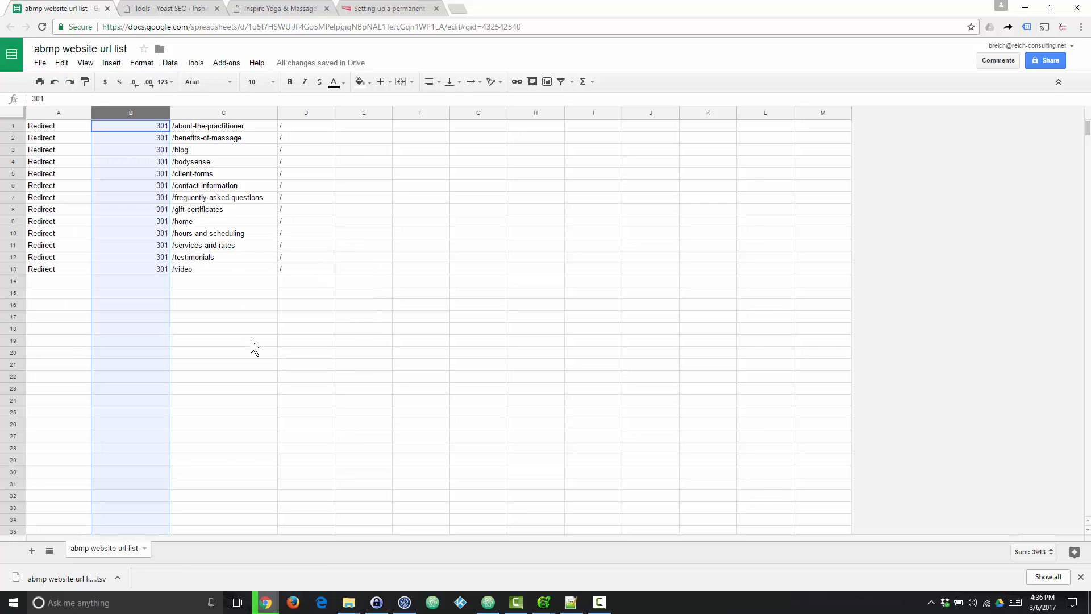
pyautogui.click(70, 583)
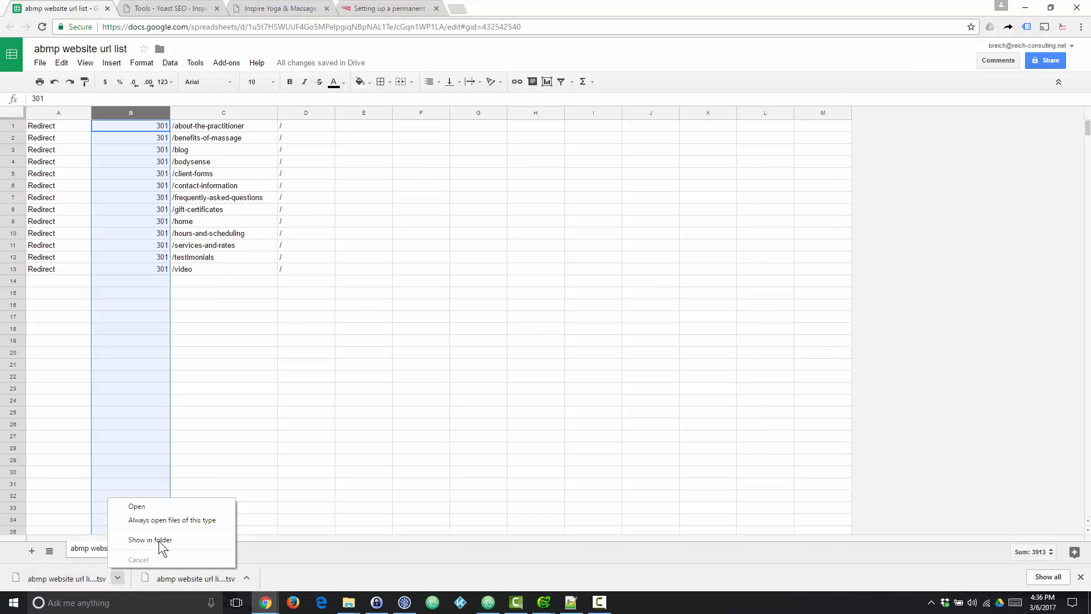
pyautogui.click(149, 539)
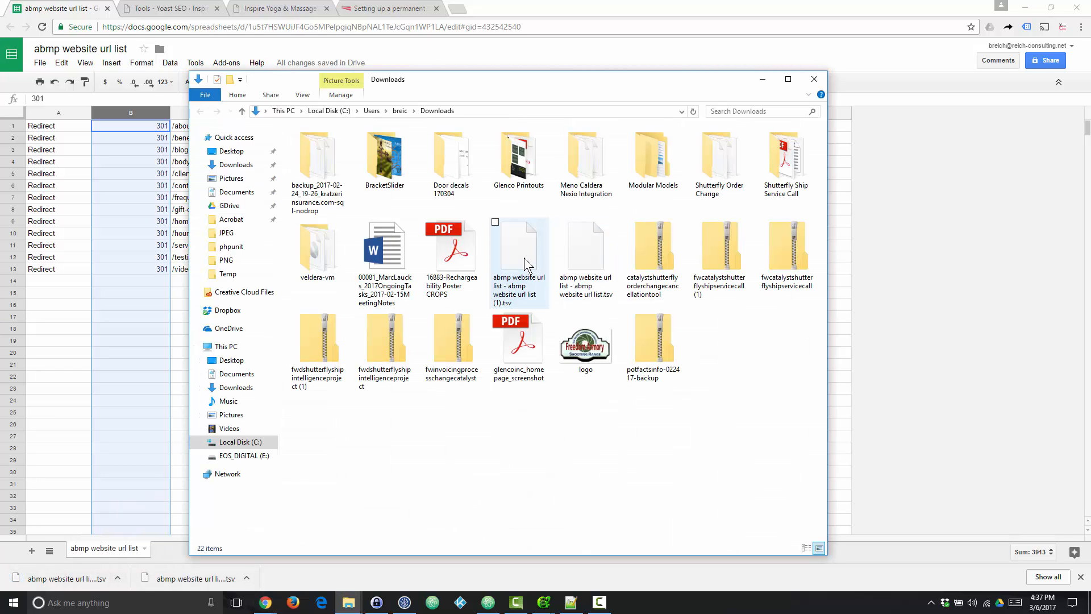
# - Open the downloaded url list .tsv file with Notepad++
pyautogui.rightClick(519, 250)
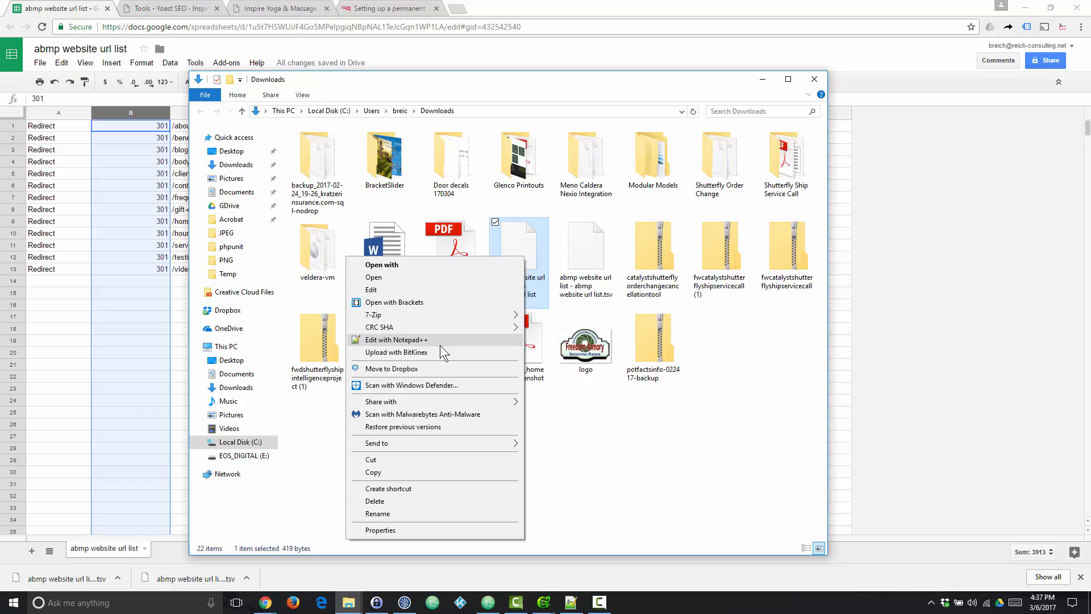
pyautogui.moveTo(409, 346)
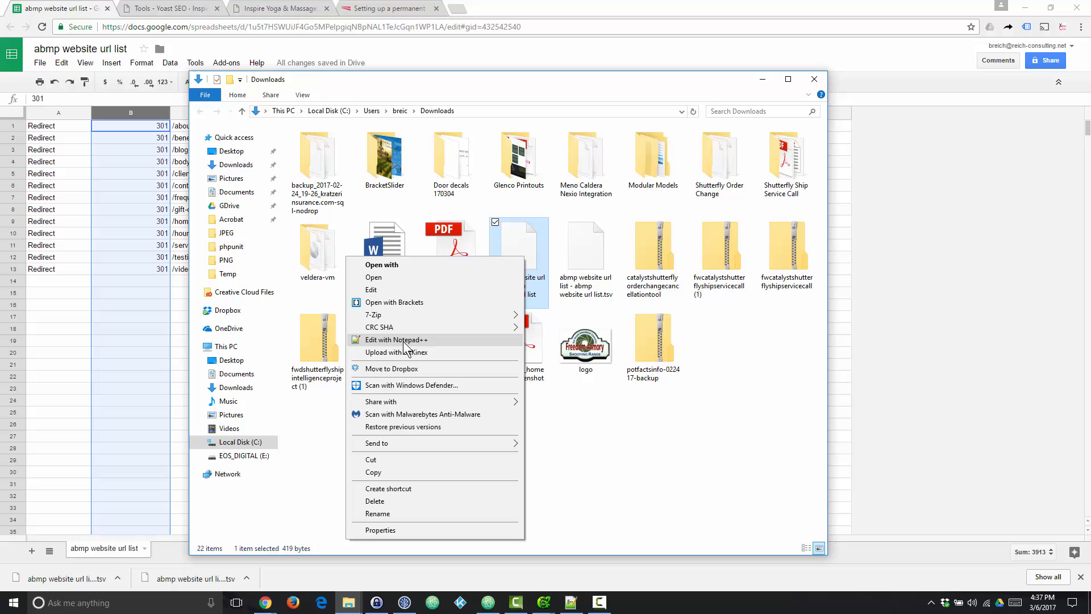
pyautogui.moveTo(393, 346)
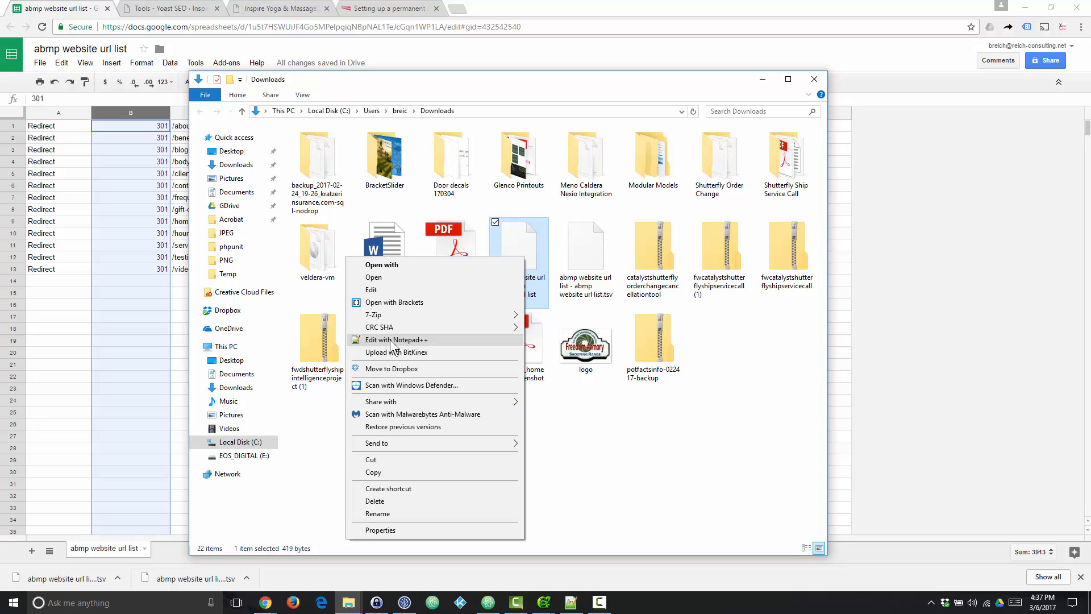
pyautogui.click(395, 340)
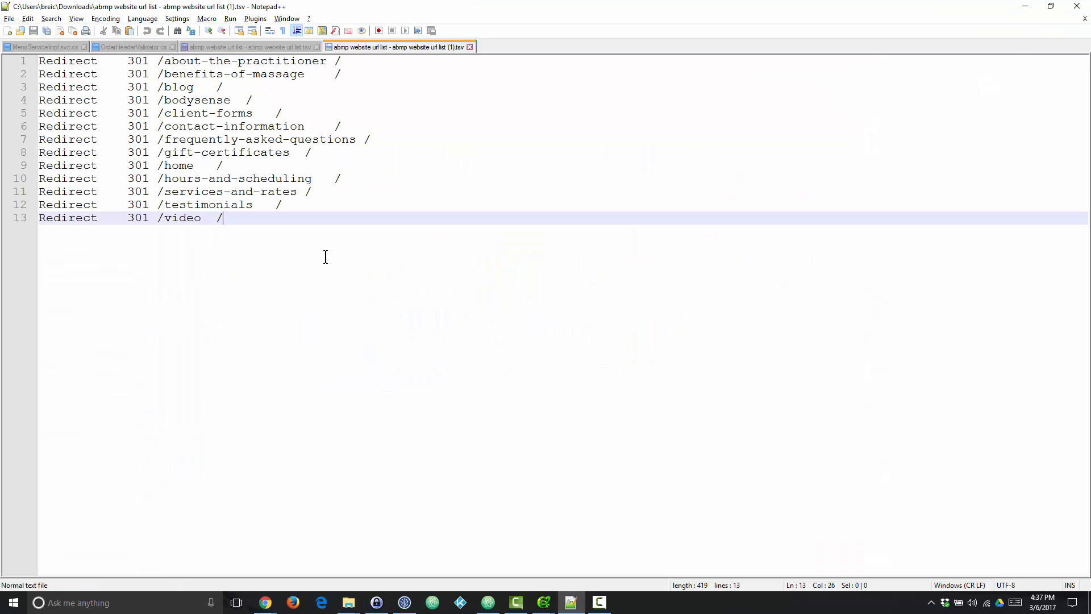
# - Select the tab gap after 'Redirect' and open Notepad++'s Find dialog
pyautogui.click(115, 61)
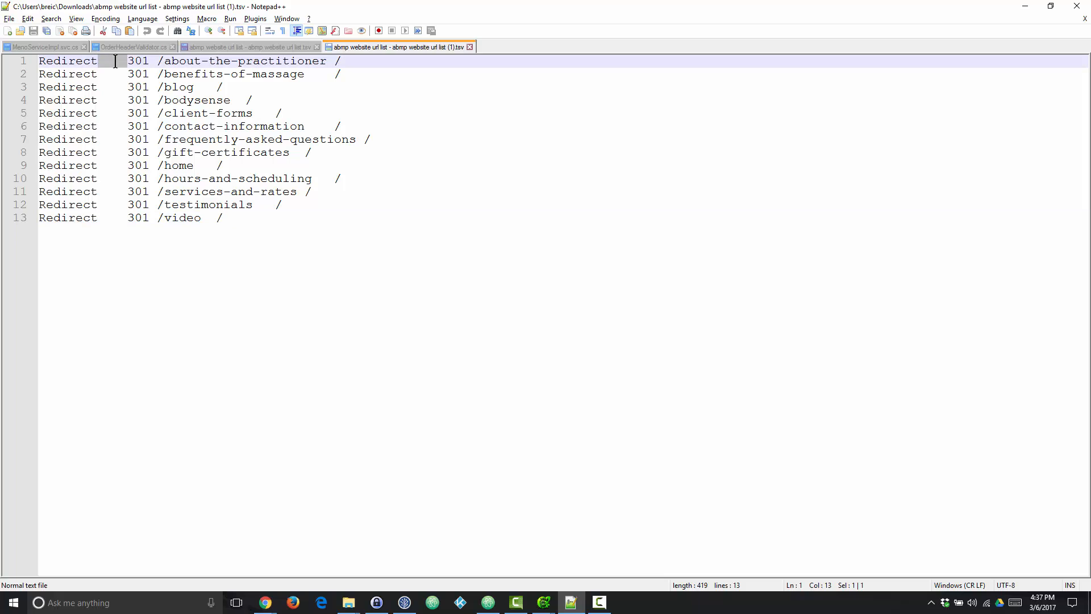
pyautogui.moveTo(174, 84)
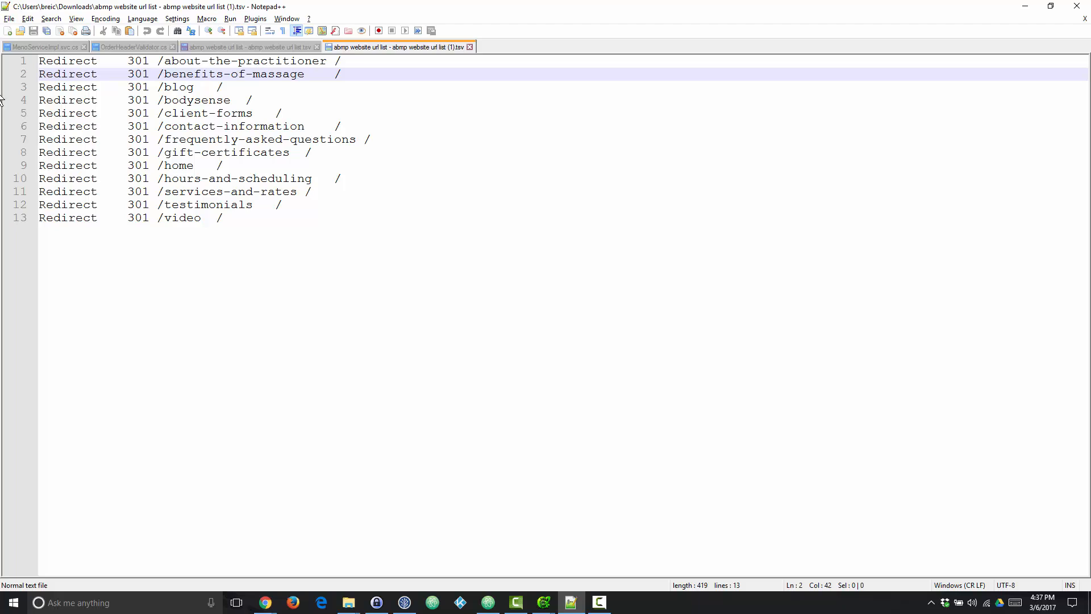
pyautogui.press('ctrl+f')
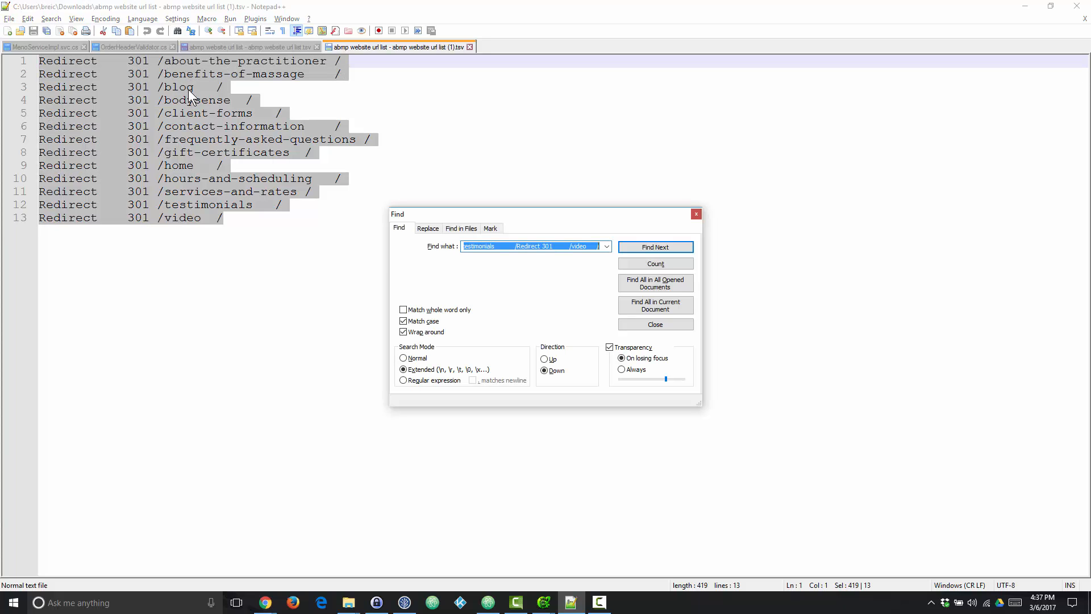
# - Replace all tabs (\t) with single spaces in Extended mode
pyautogui.click(427, 229)
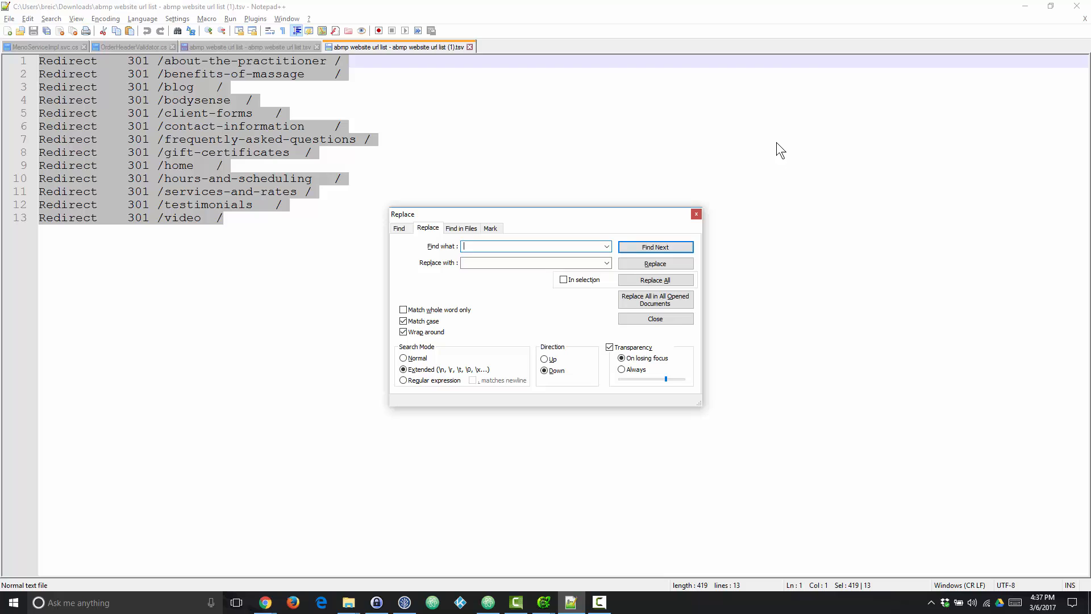
pyautogui.write('\\t')
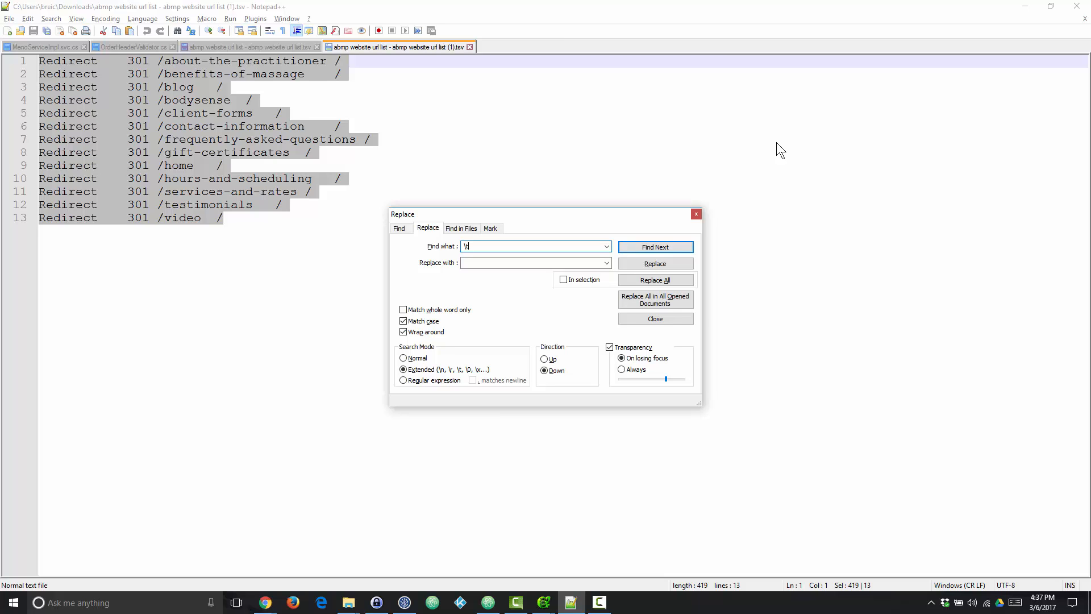
pyautogui.click(535, 263)
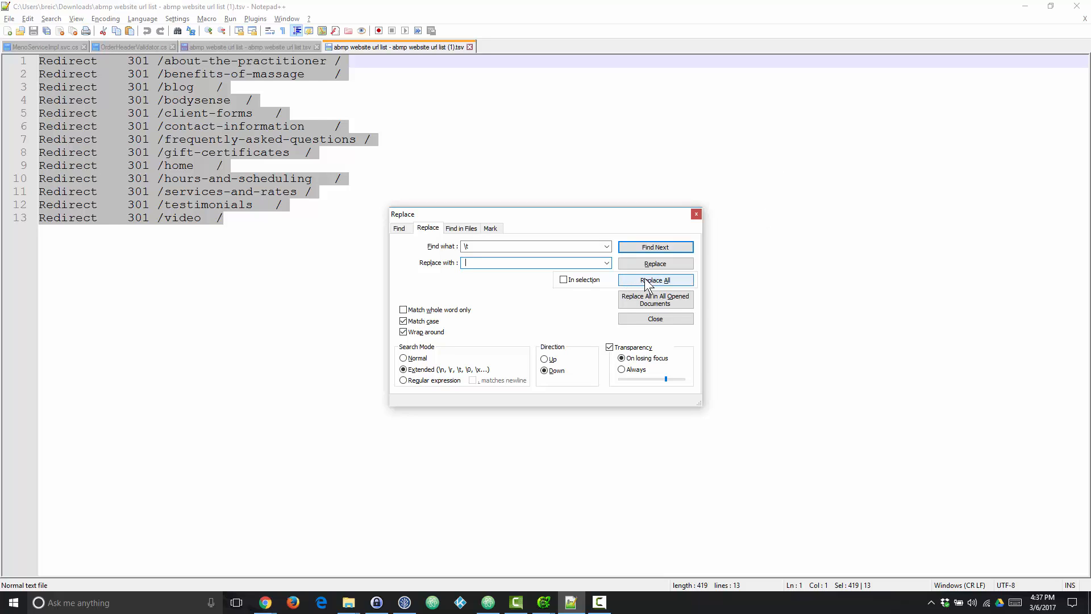
pyautogui.click(654, 280)
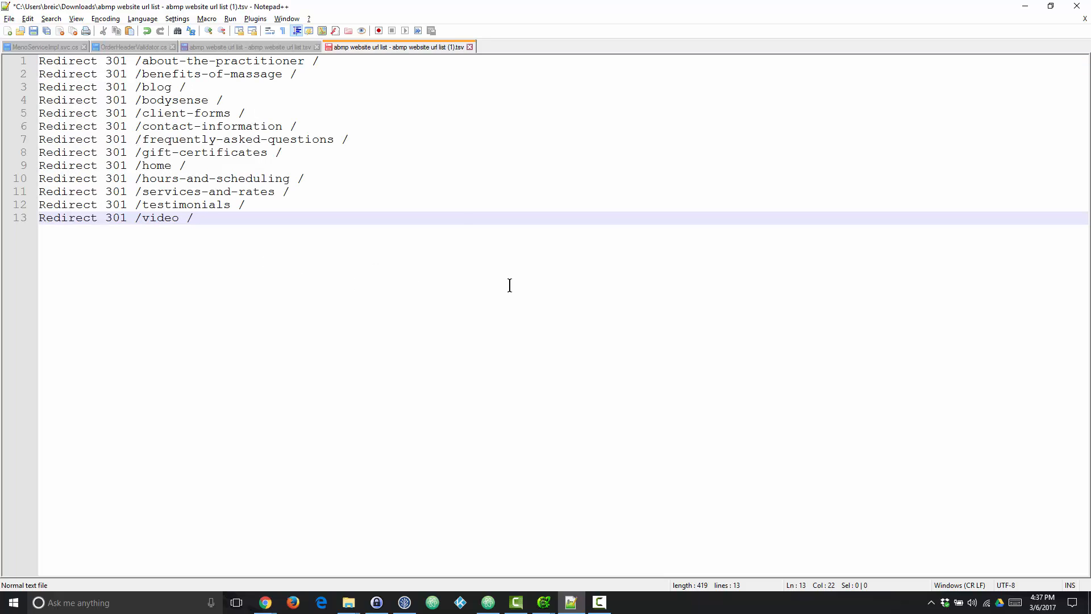
pyautogui.moveTo(224, 216)
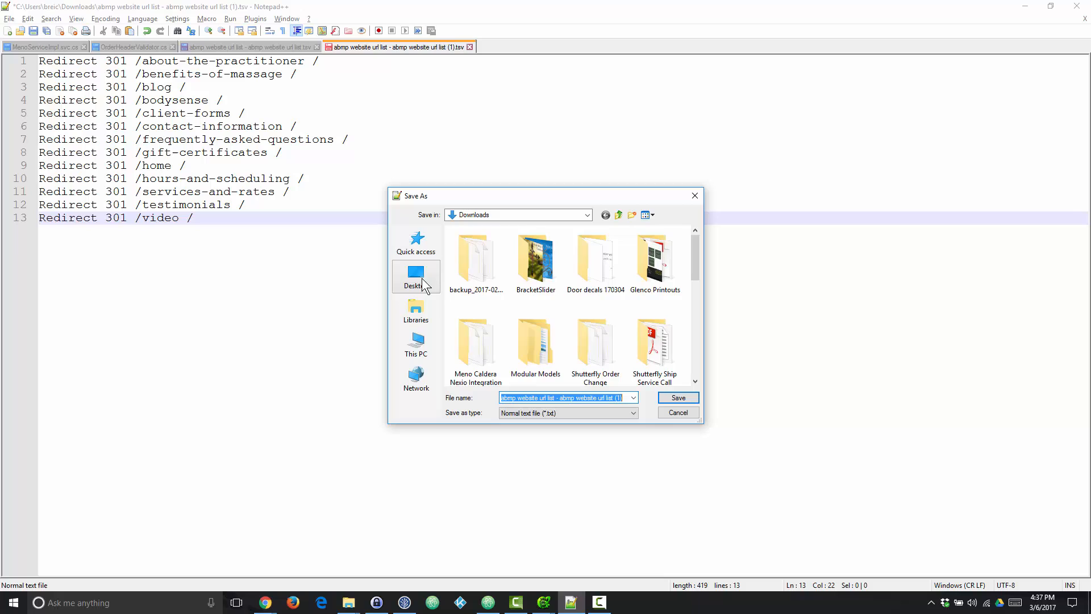
# - Save the list as 'redirects from abmp site.htaccess' in the Output\Text folder
pyautogui.click(415, 276)
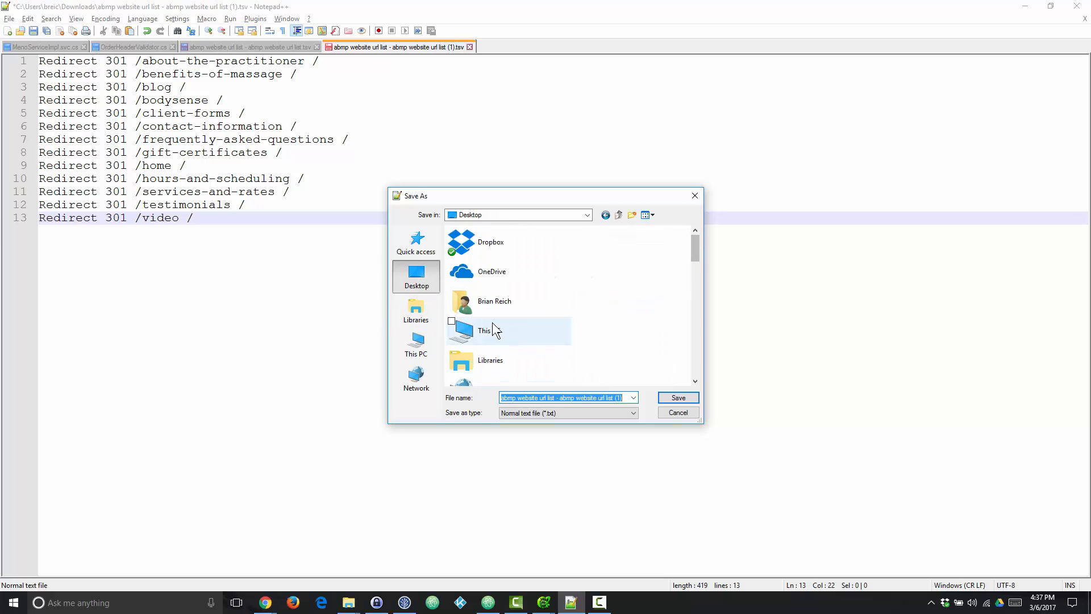
pyautogui.click(415, 242)
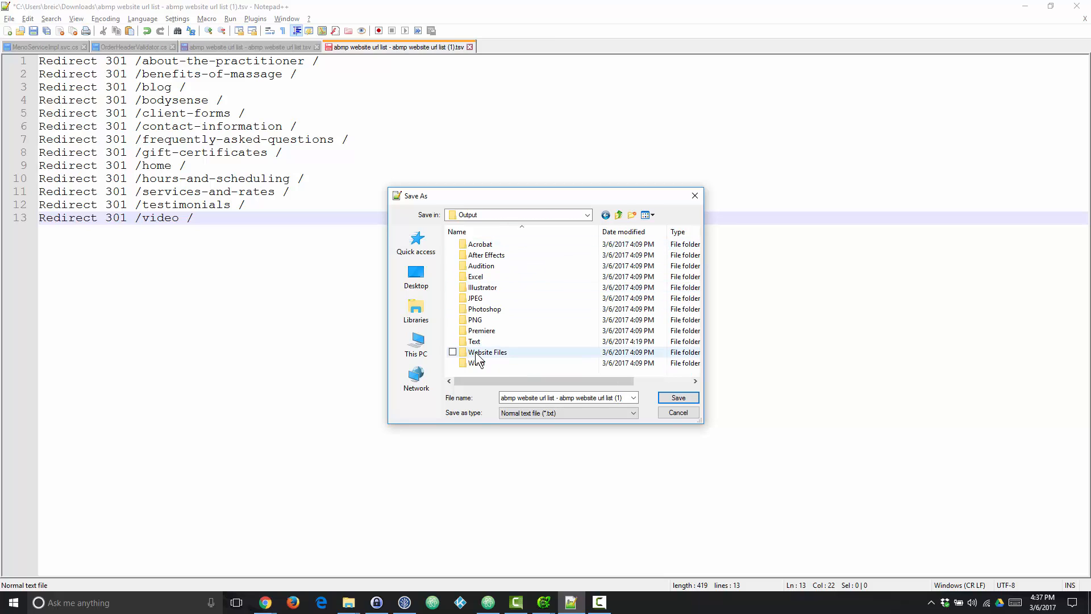
pyautogui.moveTo(474, 341)
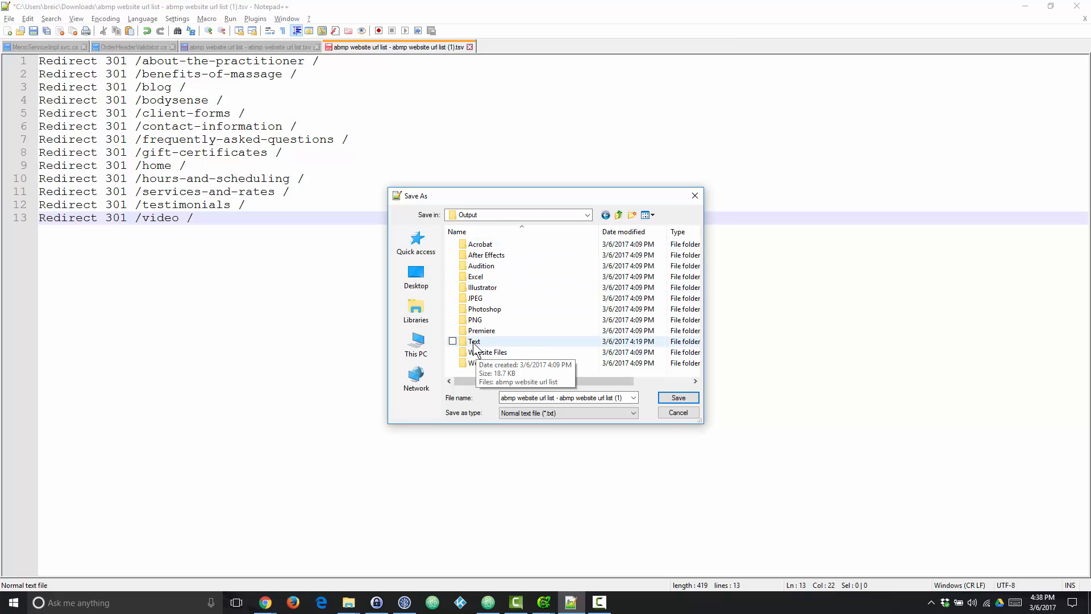
pyautogui.doubleClick(475, 341)
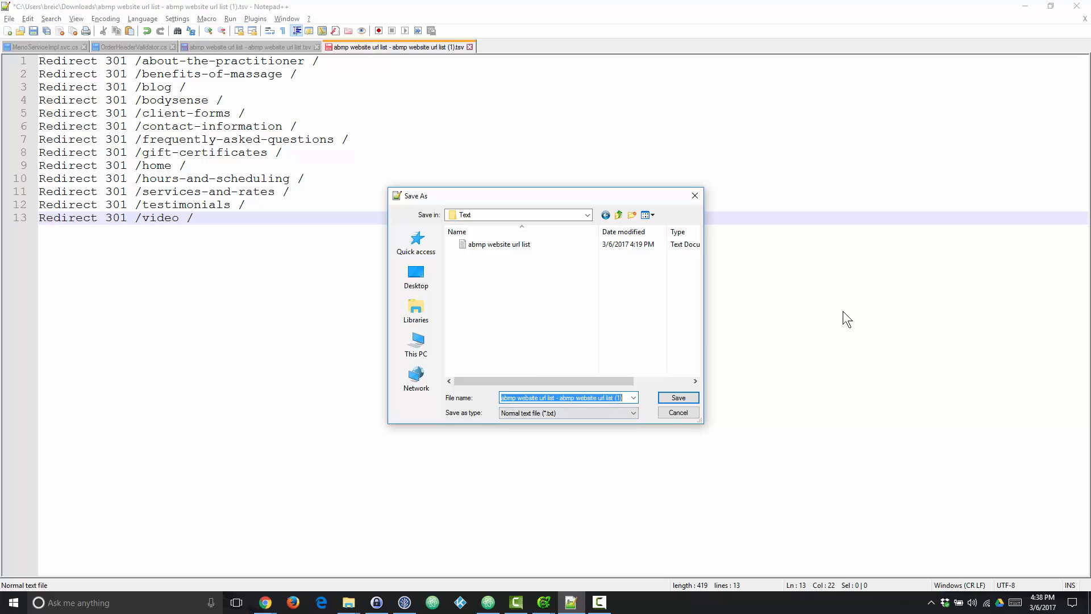
pyautogui.write('redirects from')
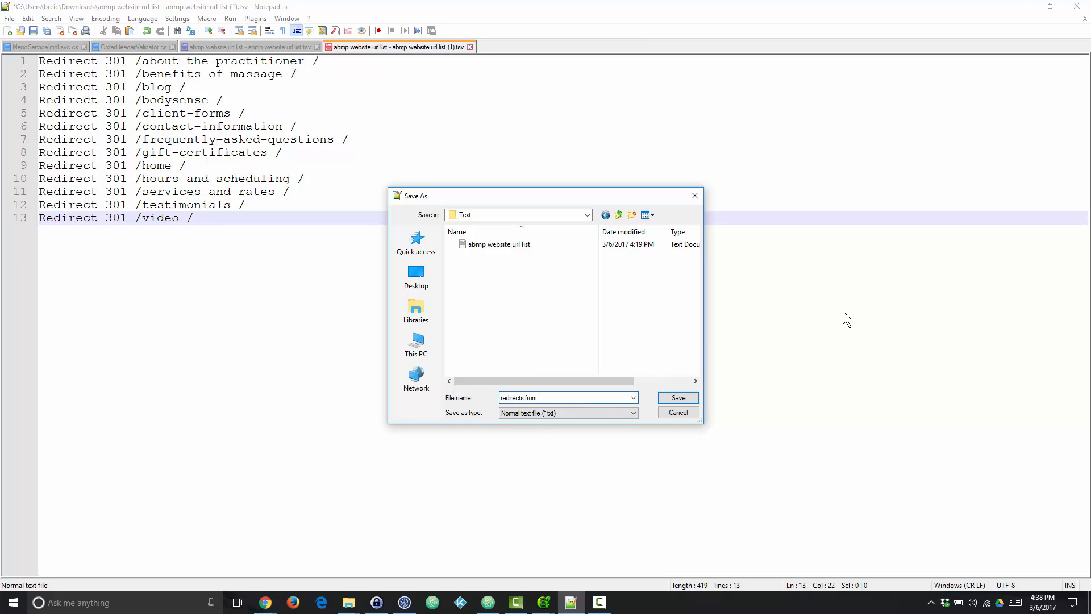
pyautogui.write('abmp site.htacces')
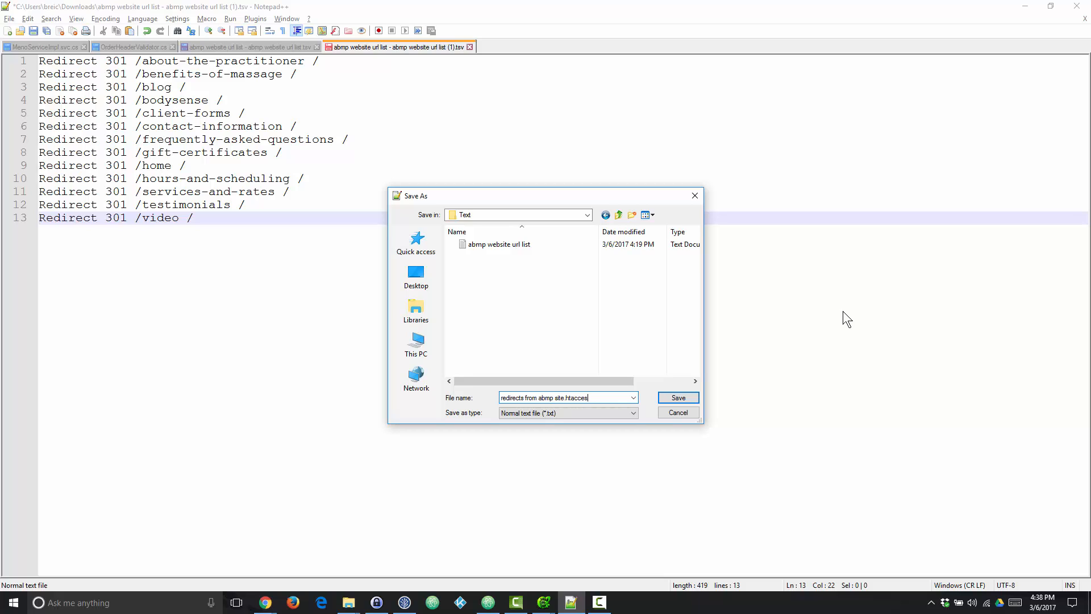
pyautogui.click(676, 398)
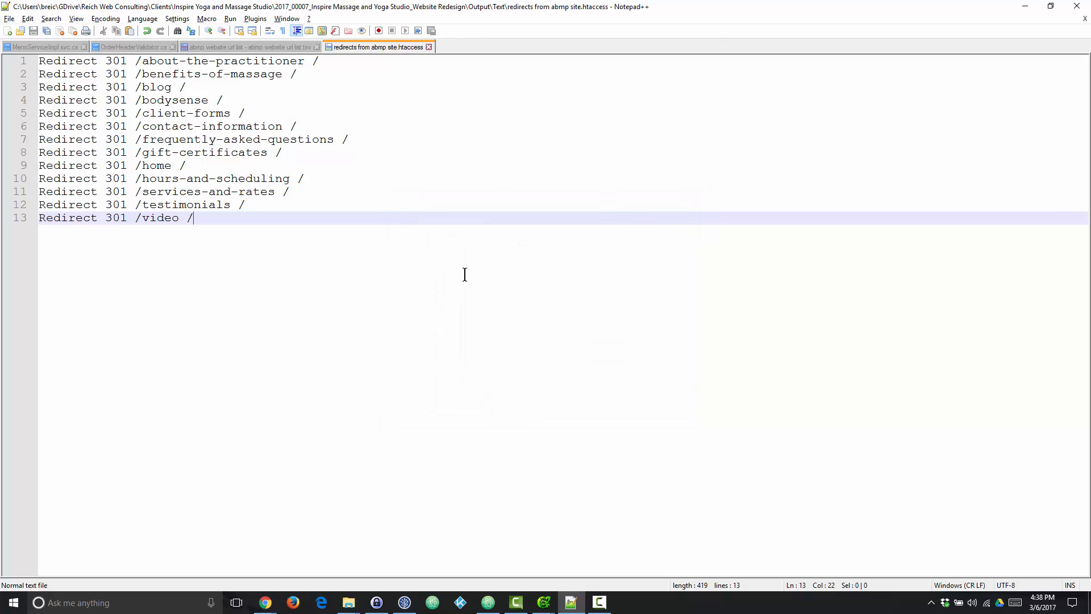
# - Select all 13 redirect lines and return to the Yoast SEO tools tab in Chrome
pyautogui.press('ctrl+a')
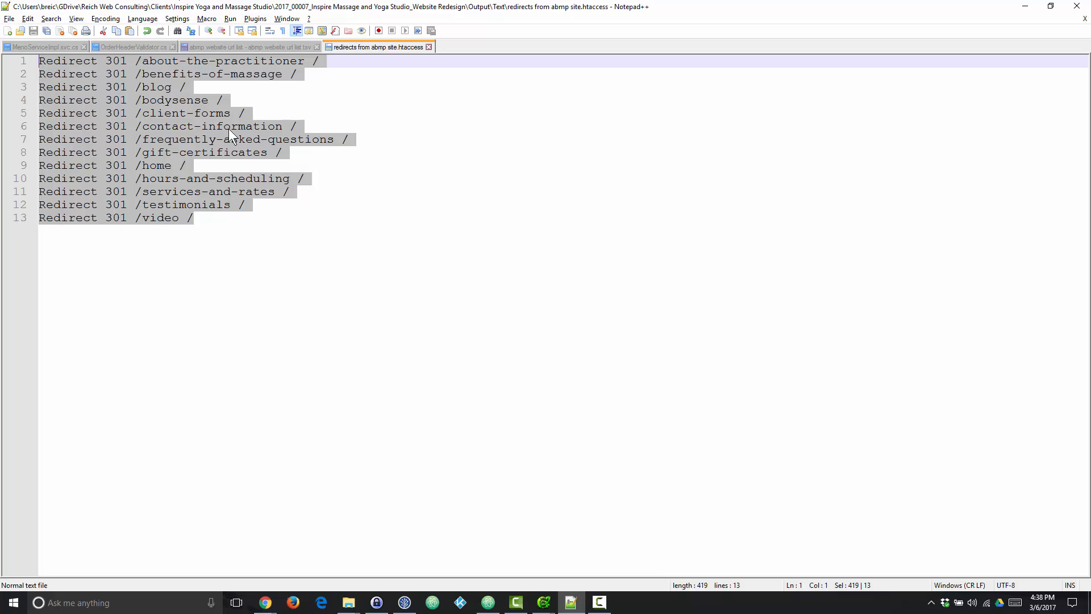
pyautogui.moveTo(375, 75)
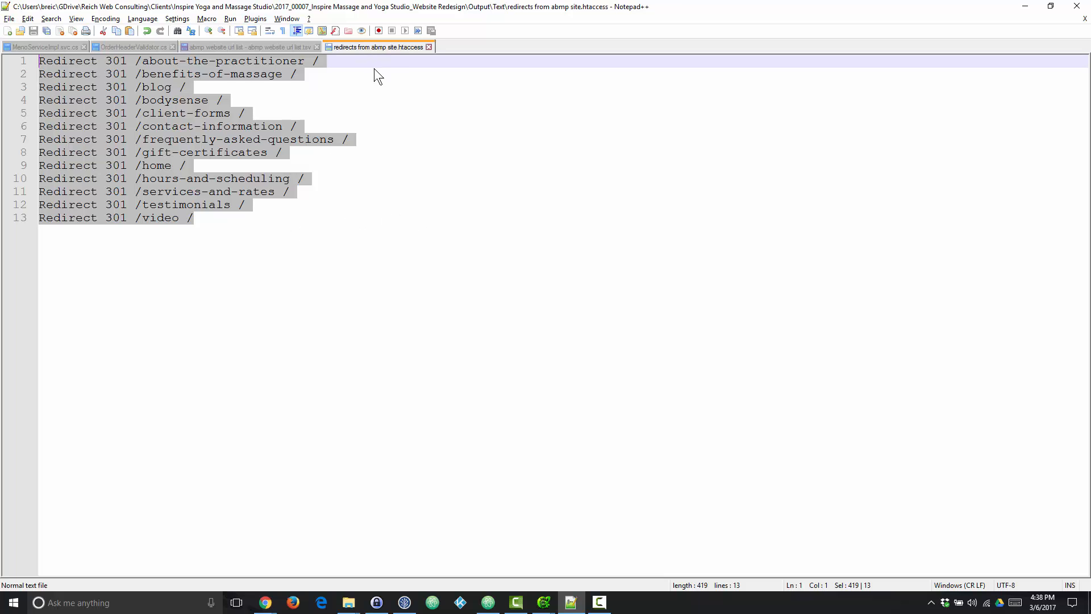
pyautogui.moveTo(347, 267)
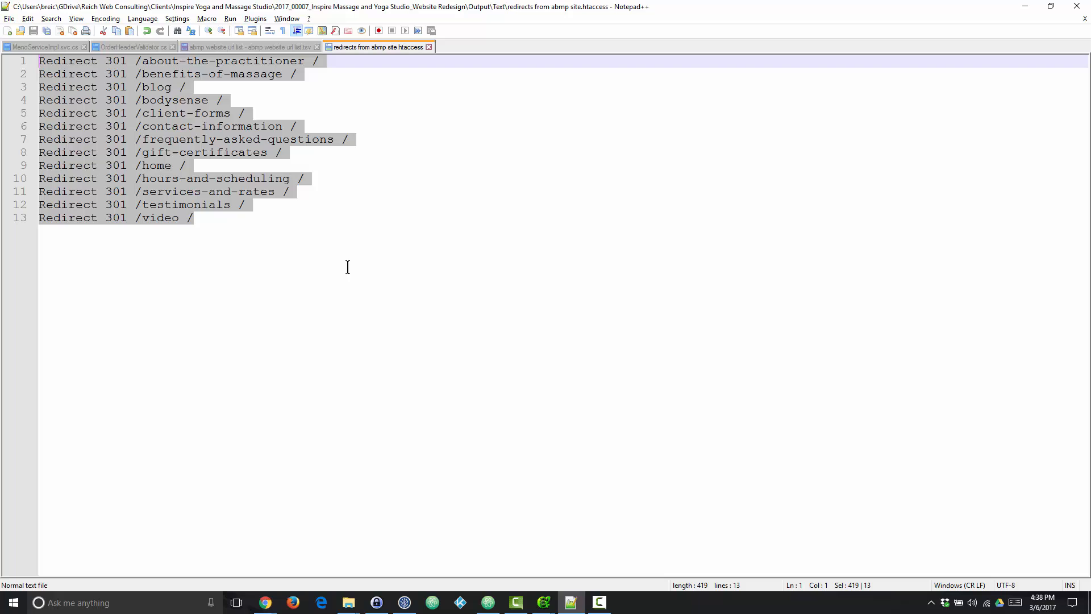
pyautogui.click(263, 602)
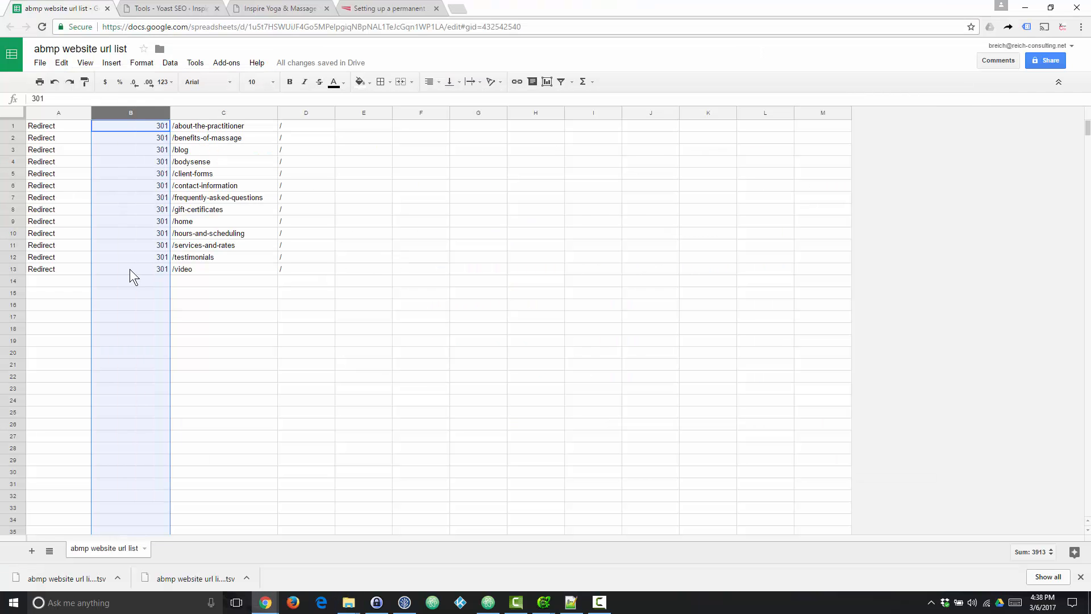
pyautogui.click(167, 8)
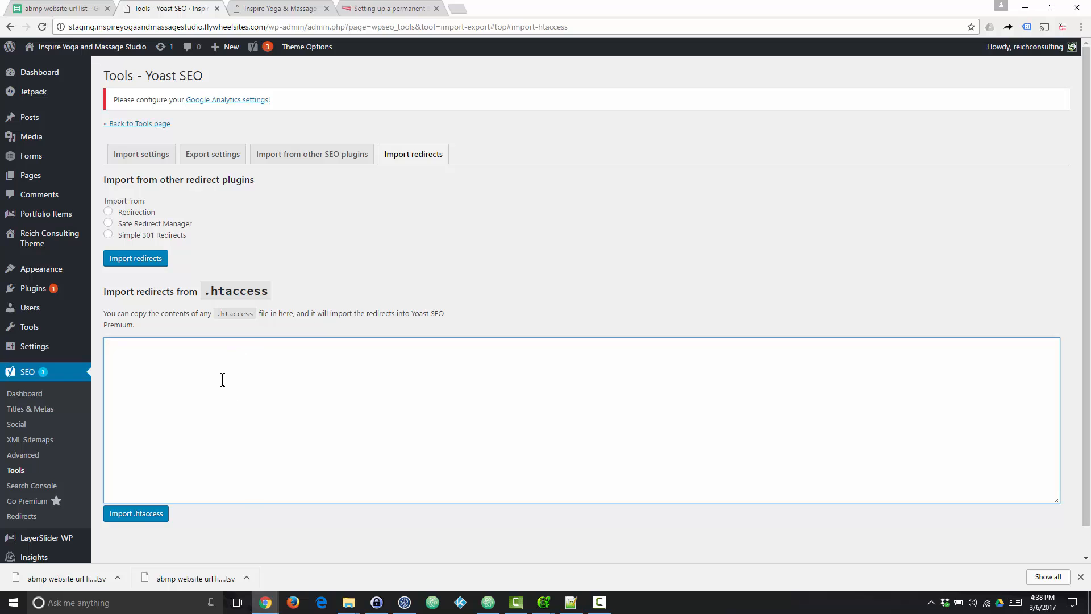
# - Paste the 13 'Redirect 301 /... /' rules, ending with /about-the-practitioner, and import them
pyautogui.write('Redirect 301 /about-the-practitioner /')
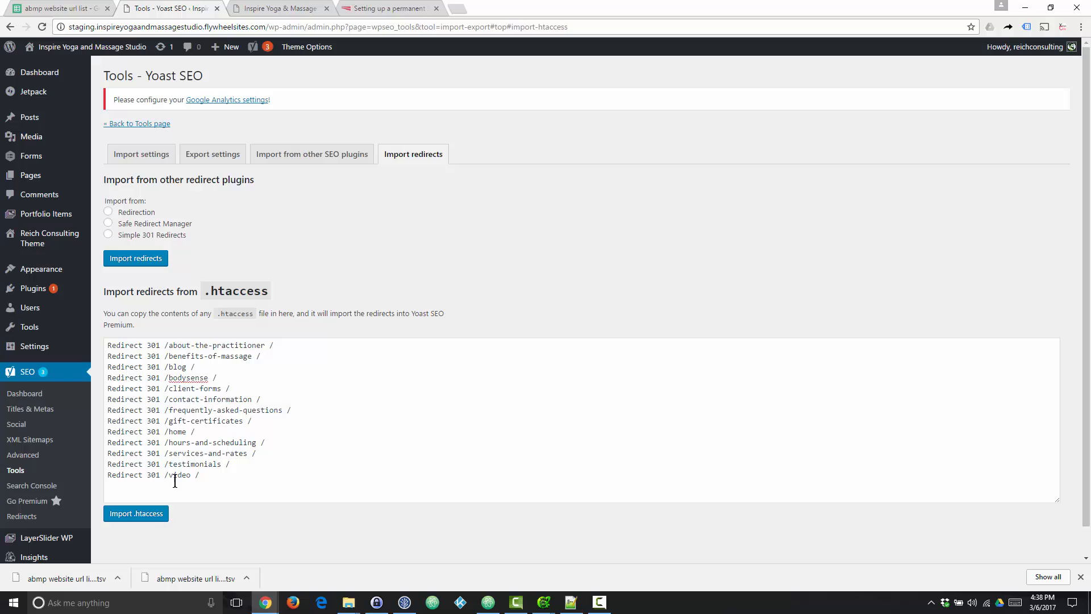
pyautogui.click(135, 513)
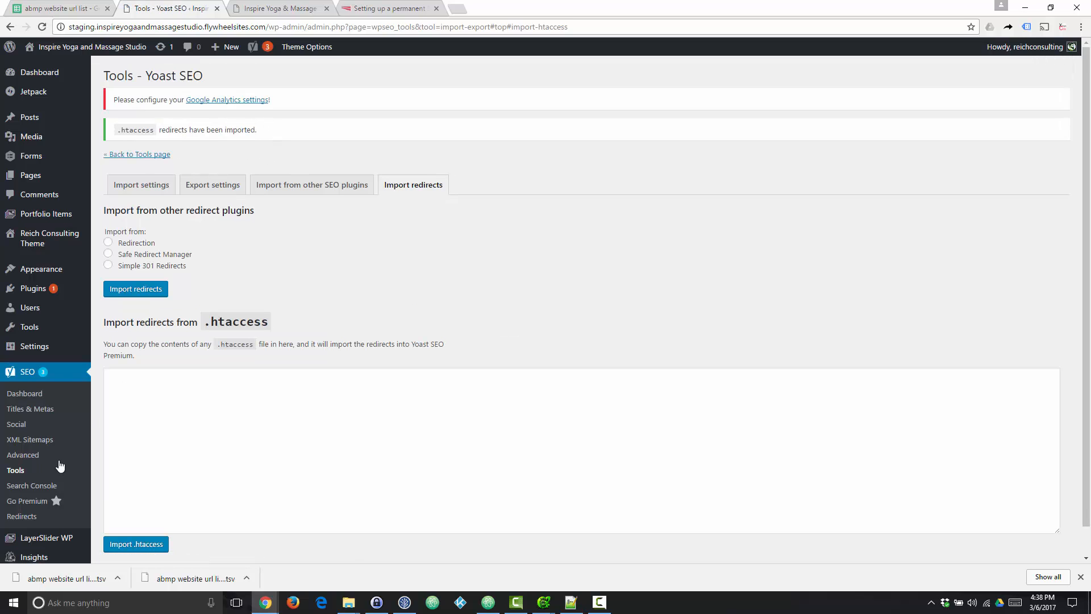
pyautogui.moveTo(498, 300)
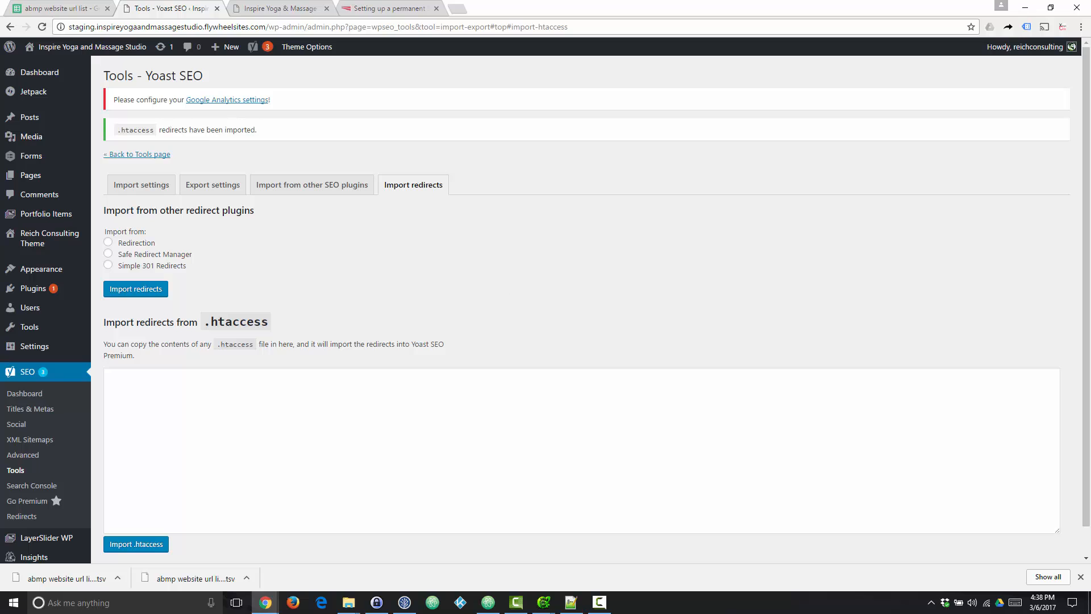
pyautogui.moveTo(988, 276)
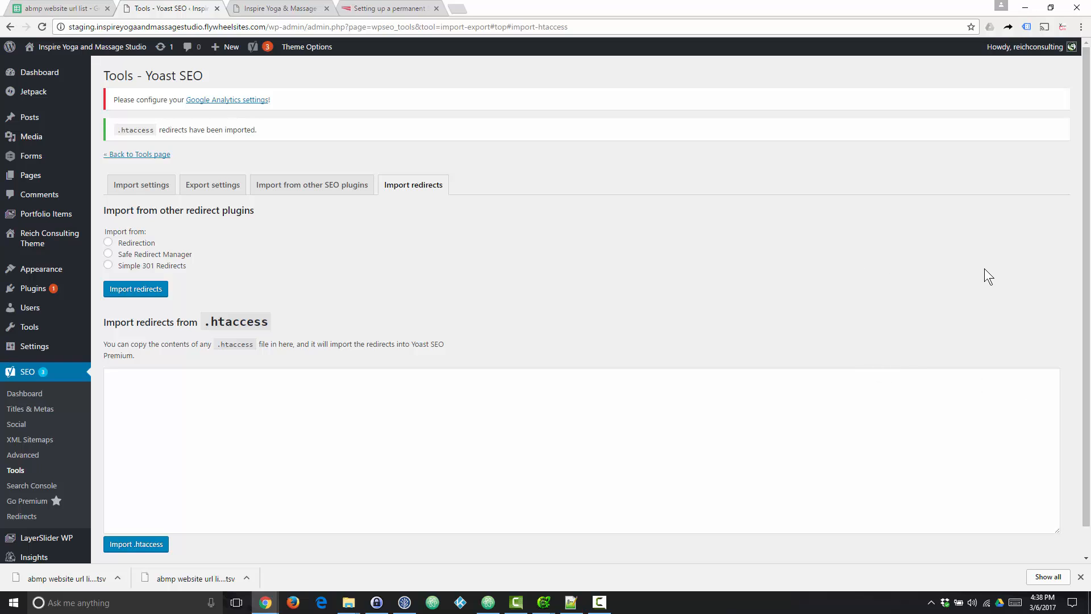